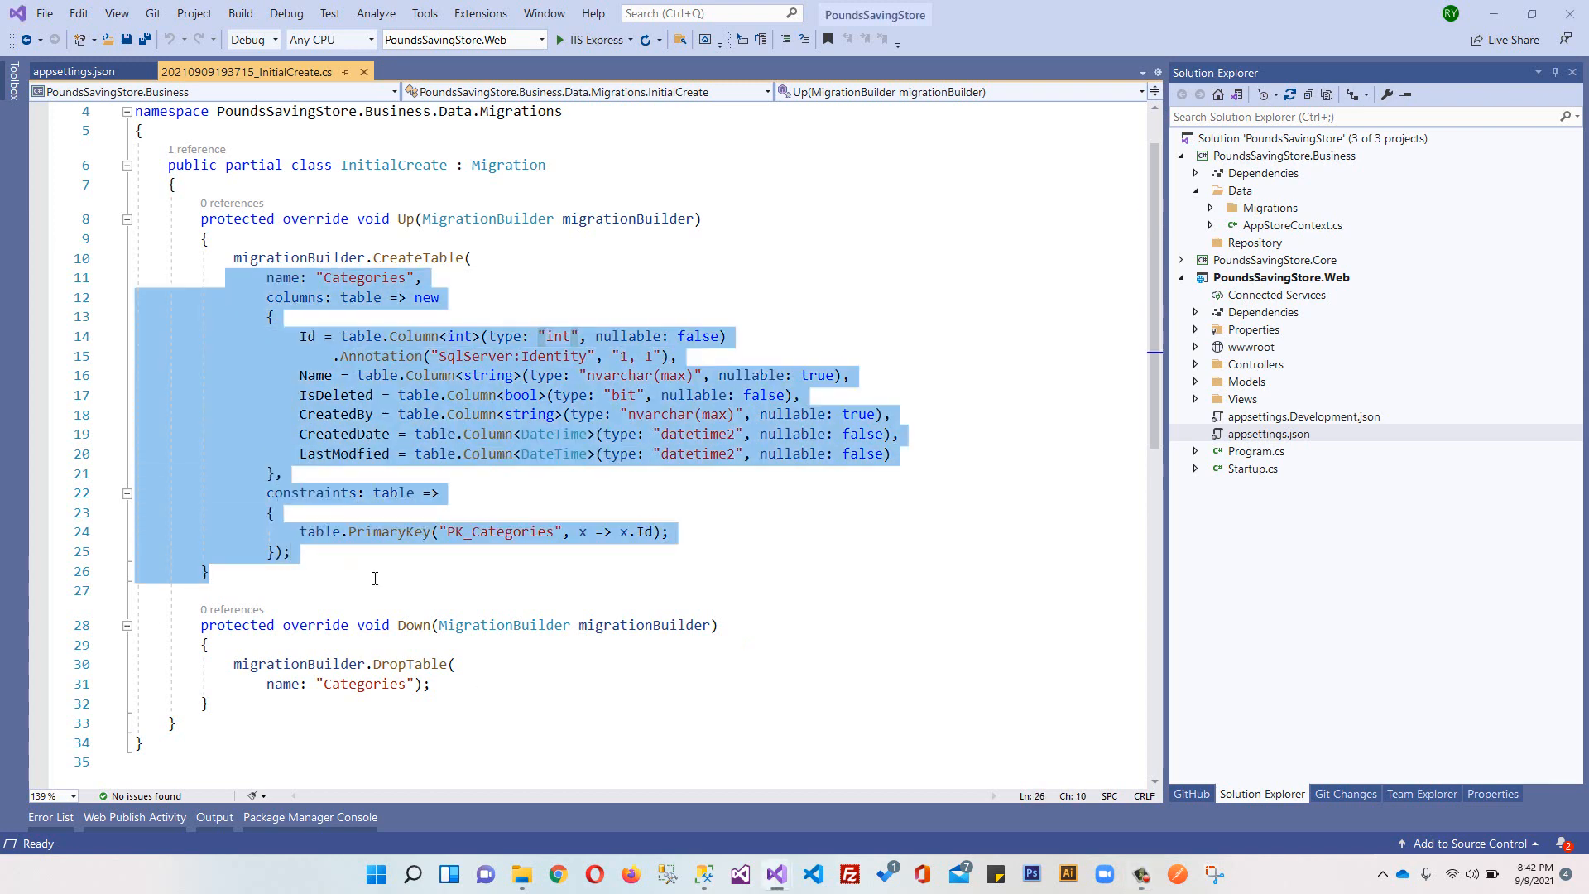
Step: Close the InitialCreate migration and appsettings.json tabs so no documents remain open
{"action": "left_click", "coordinate": [374, 578]}
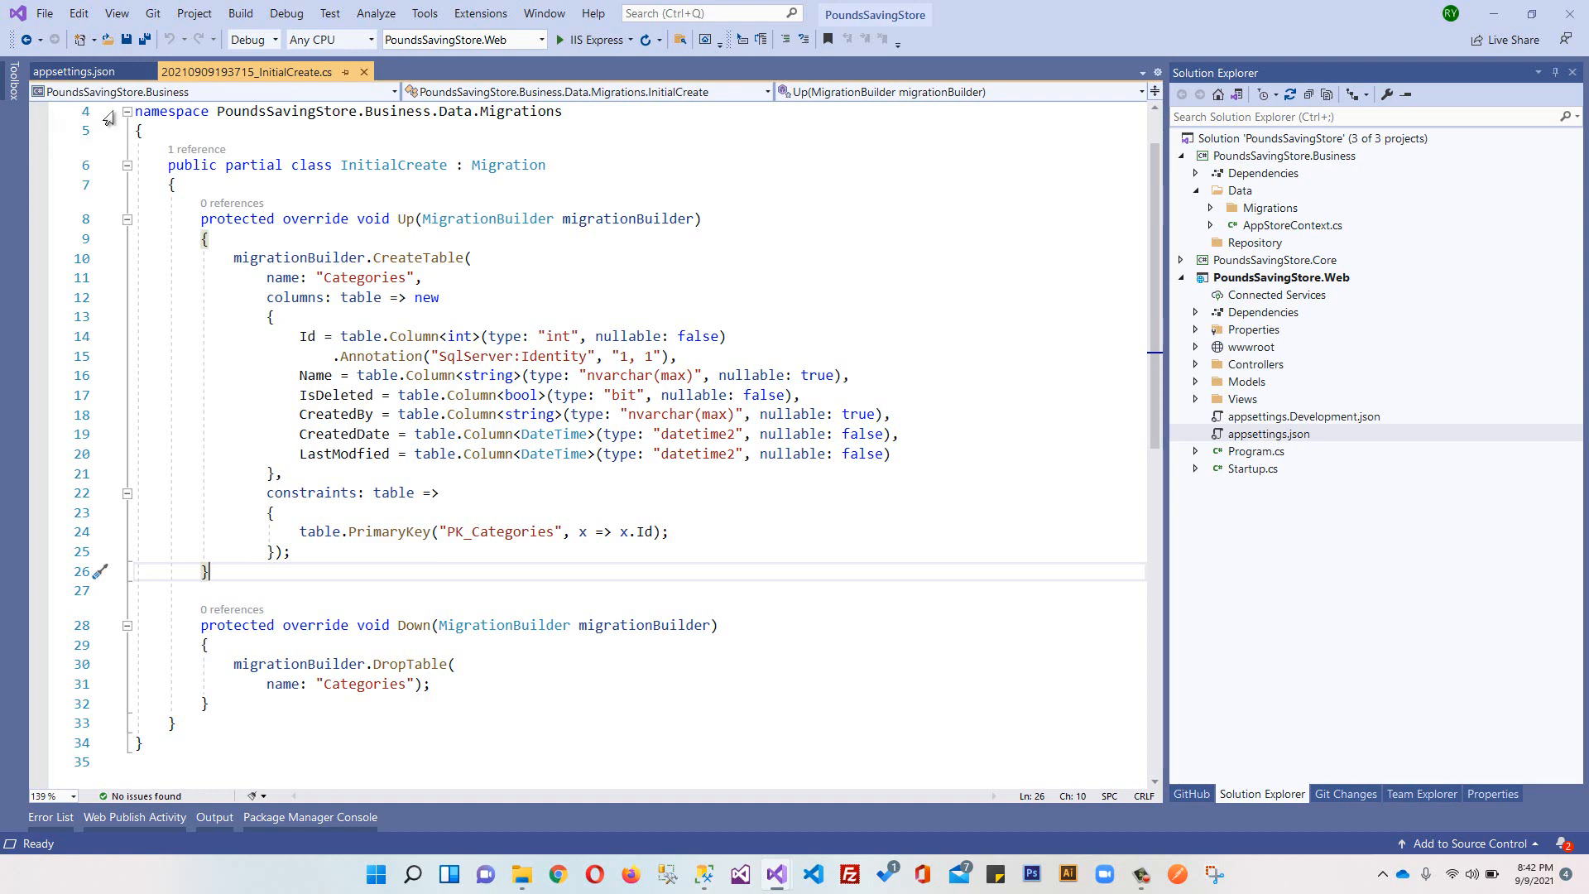
{"action": "mouse_move", "coordinate": [527, 306]}
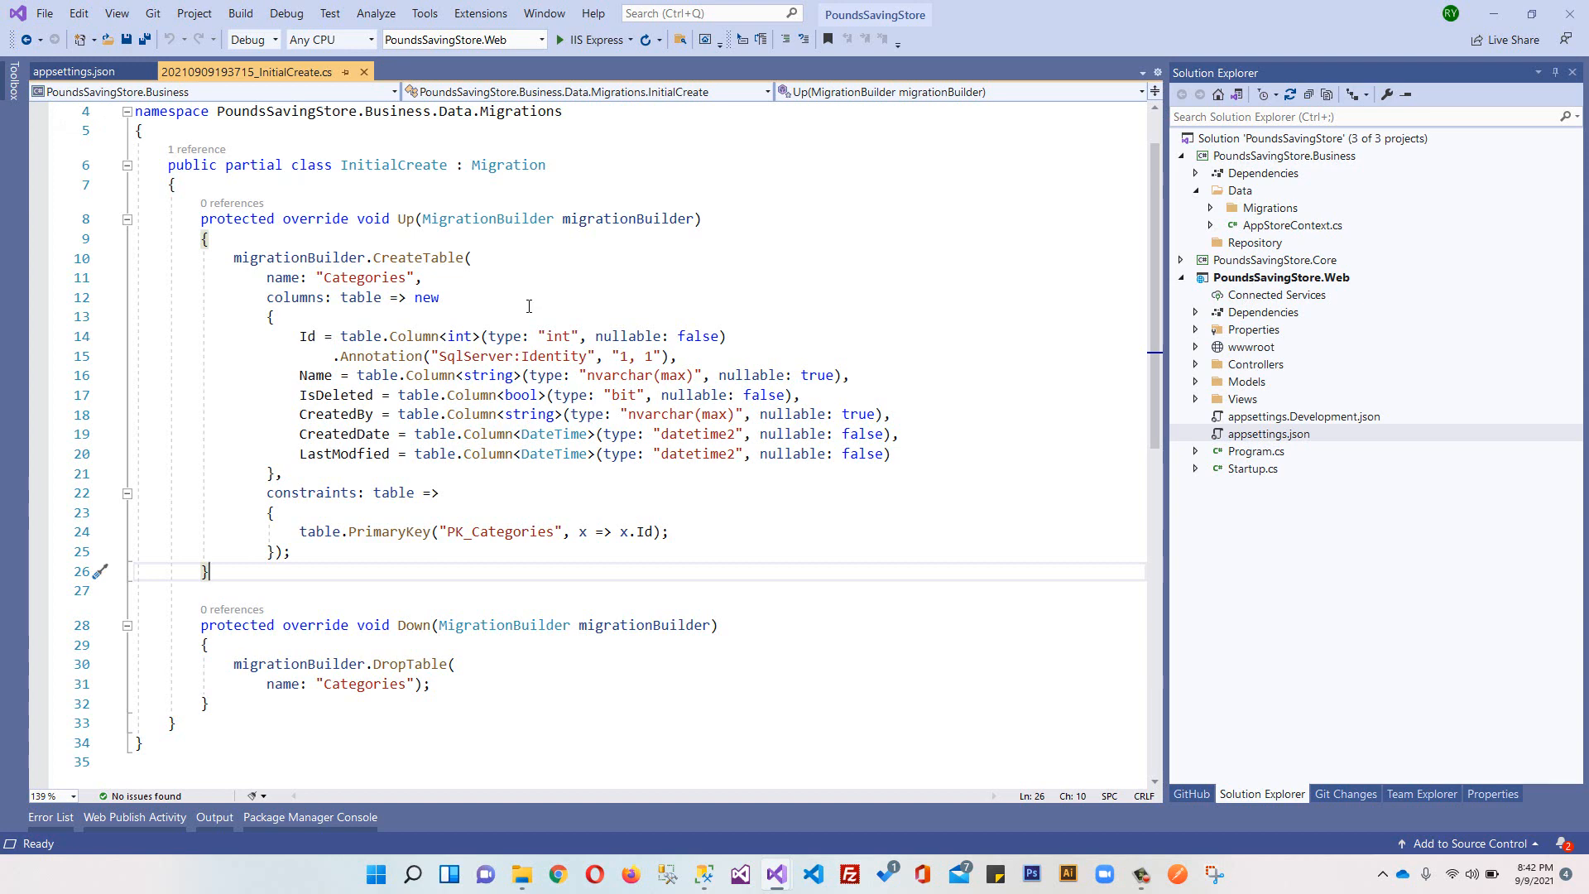
{"action": "mouse_move", "coordinate": [386, 90]}
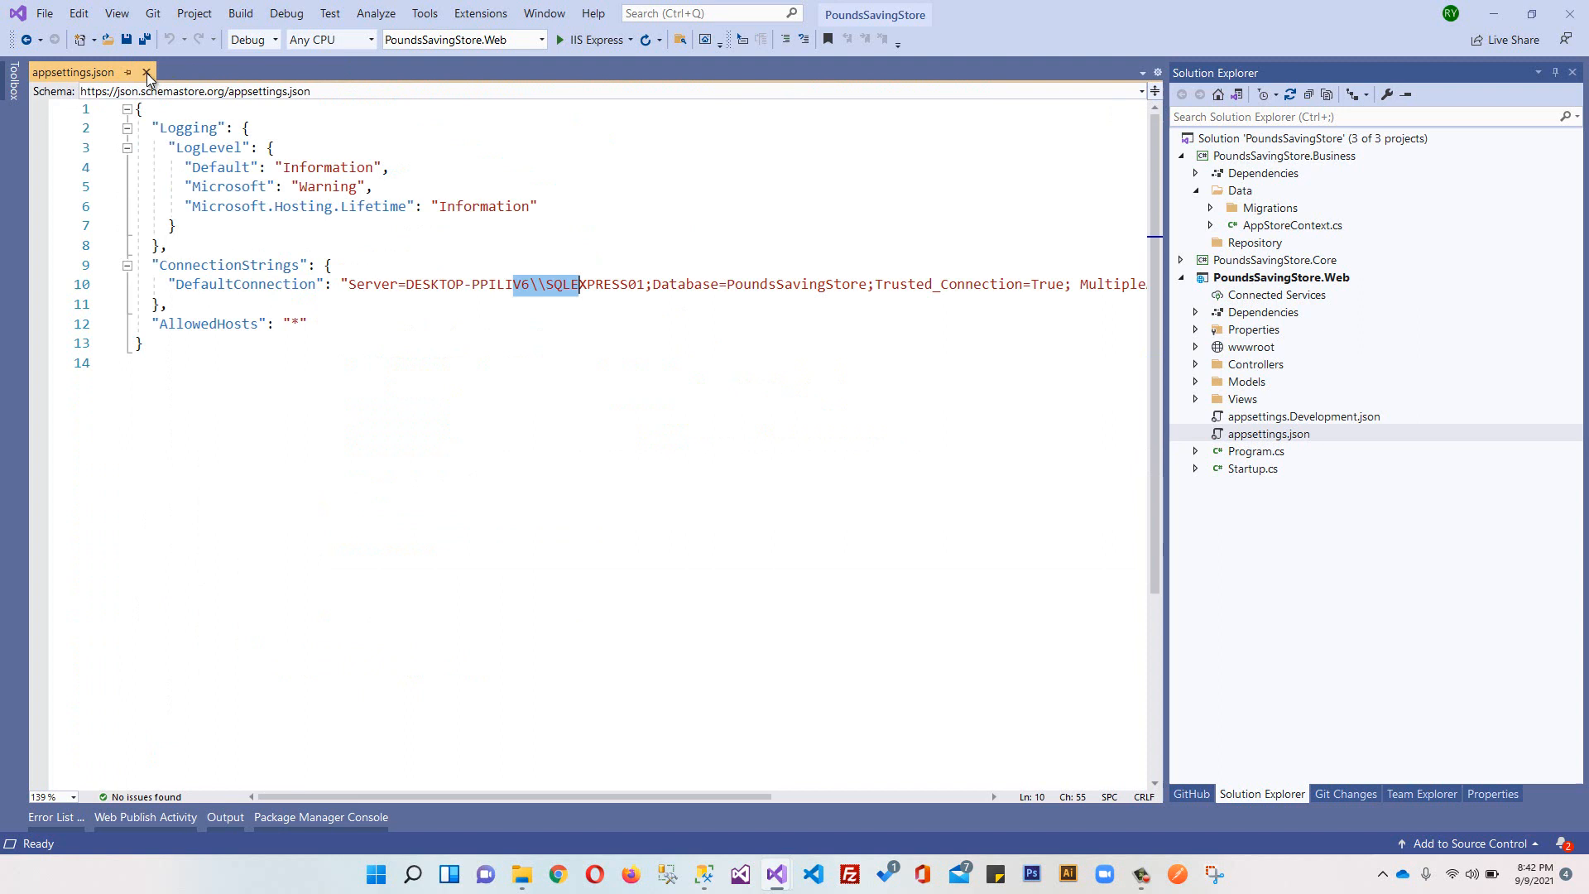
{"action": "left_click", "coordinate": [146, 72]}
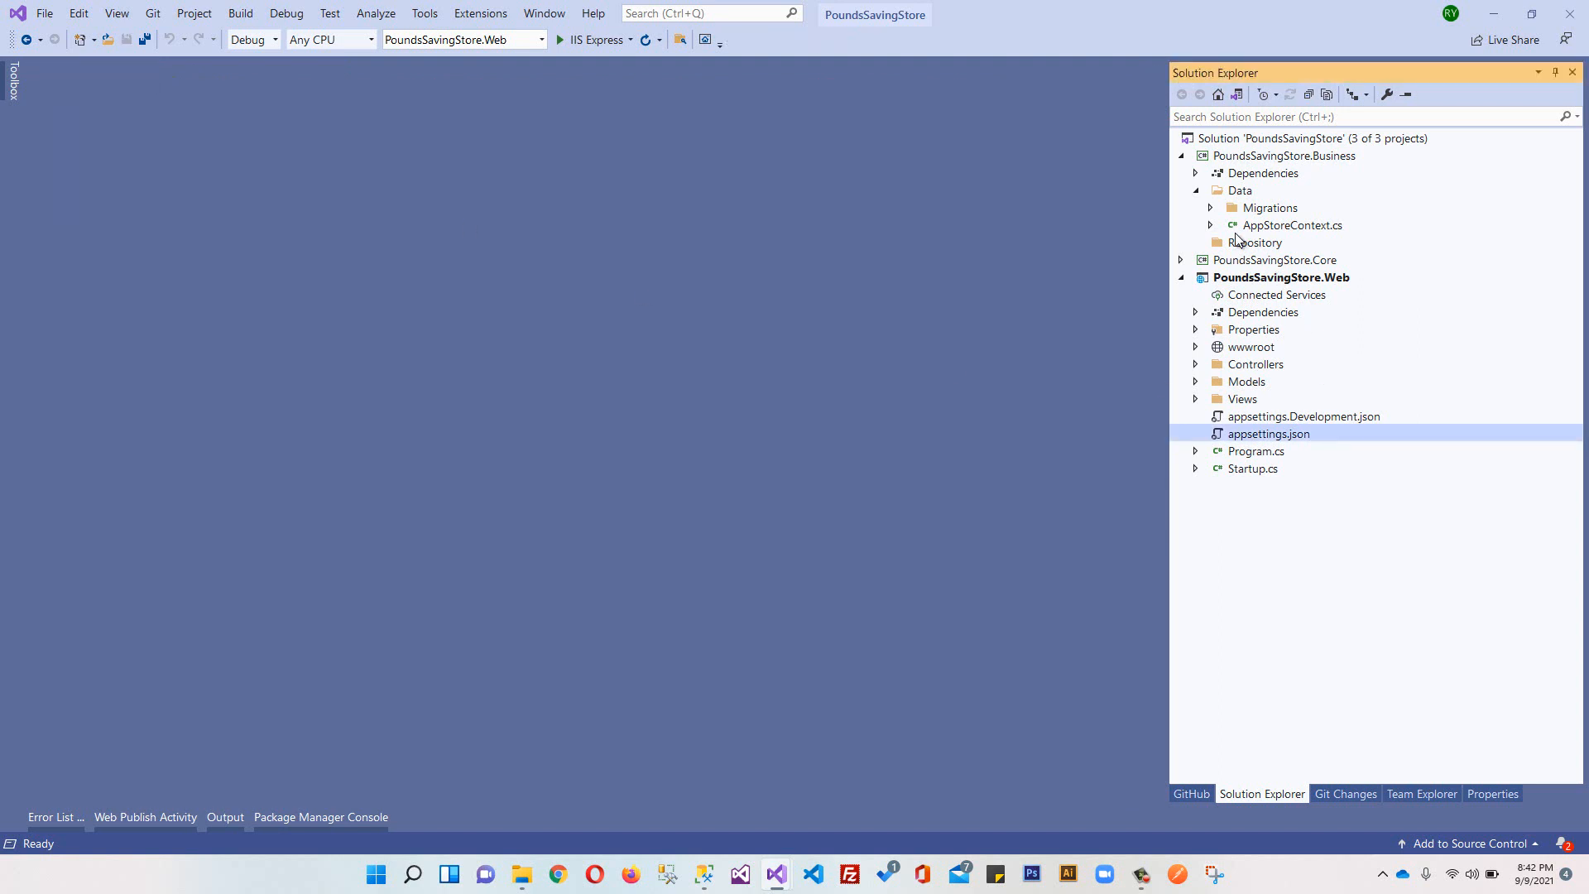
Step: Collapse Business, expand Core, and add a class named Brand to the Models folder
{"action": "left_click", "coordinate": [1195, 191]}
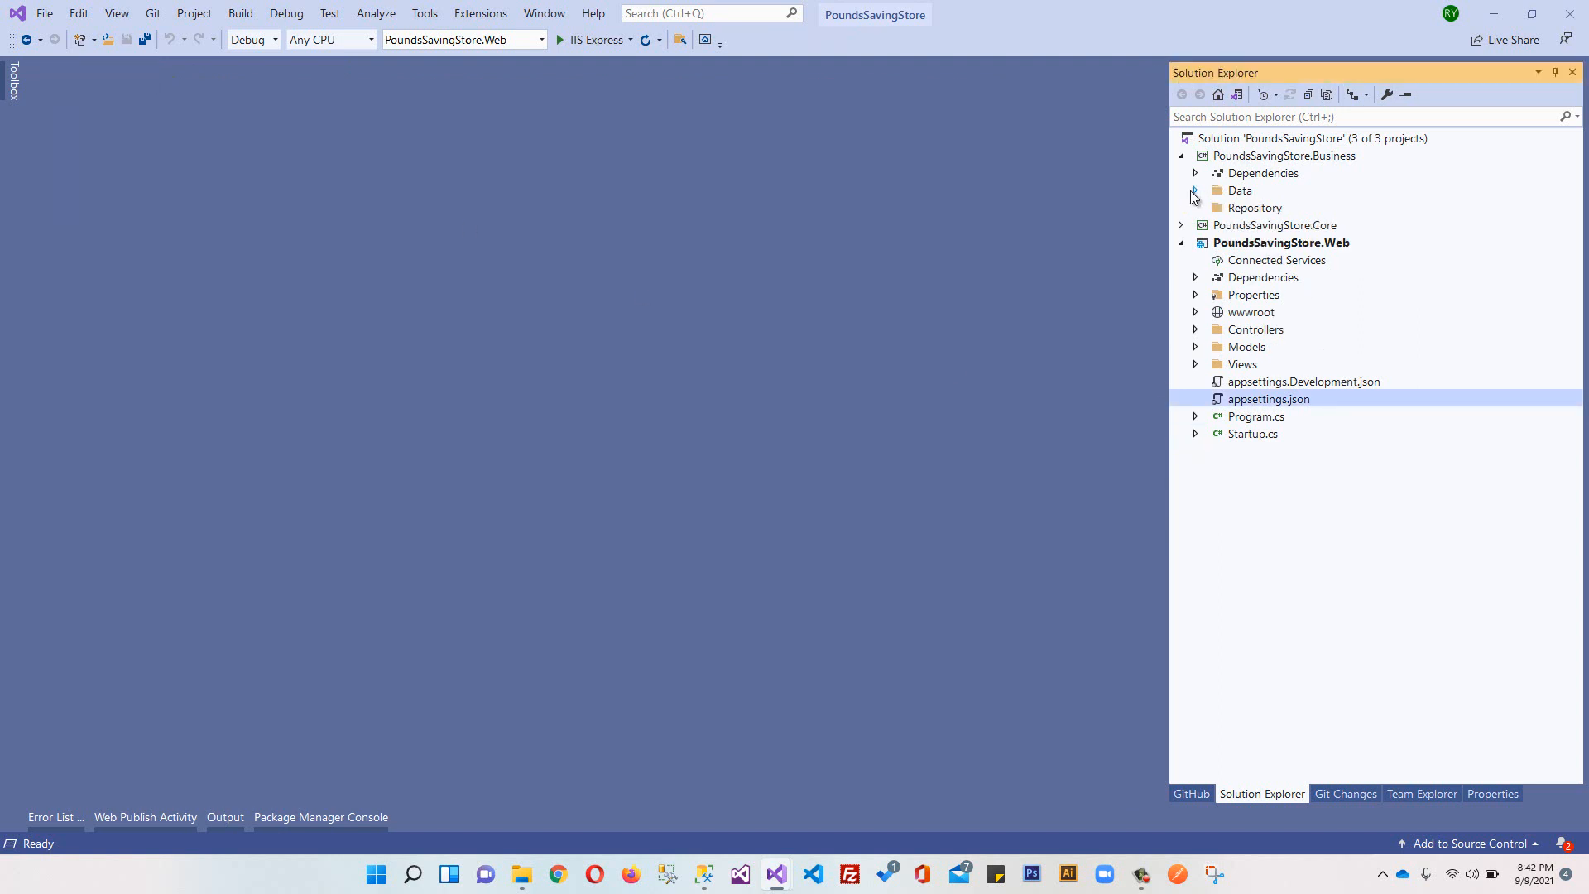
{"action": "left_click", "coordinate": [1182, 155]}
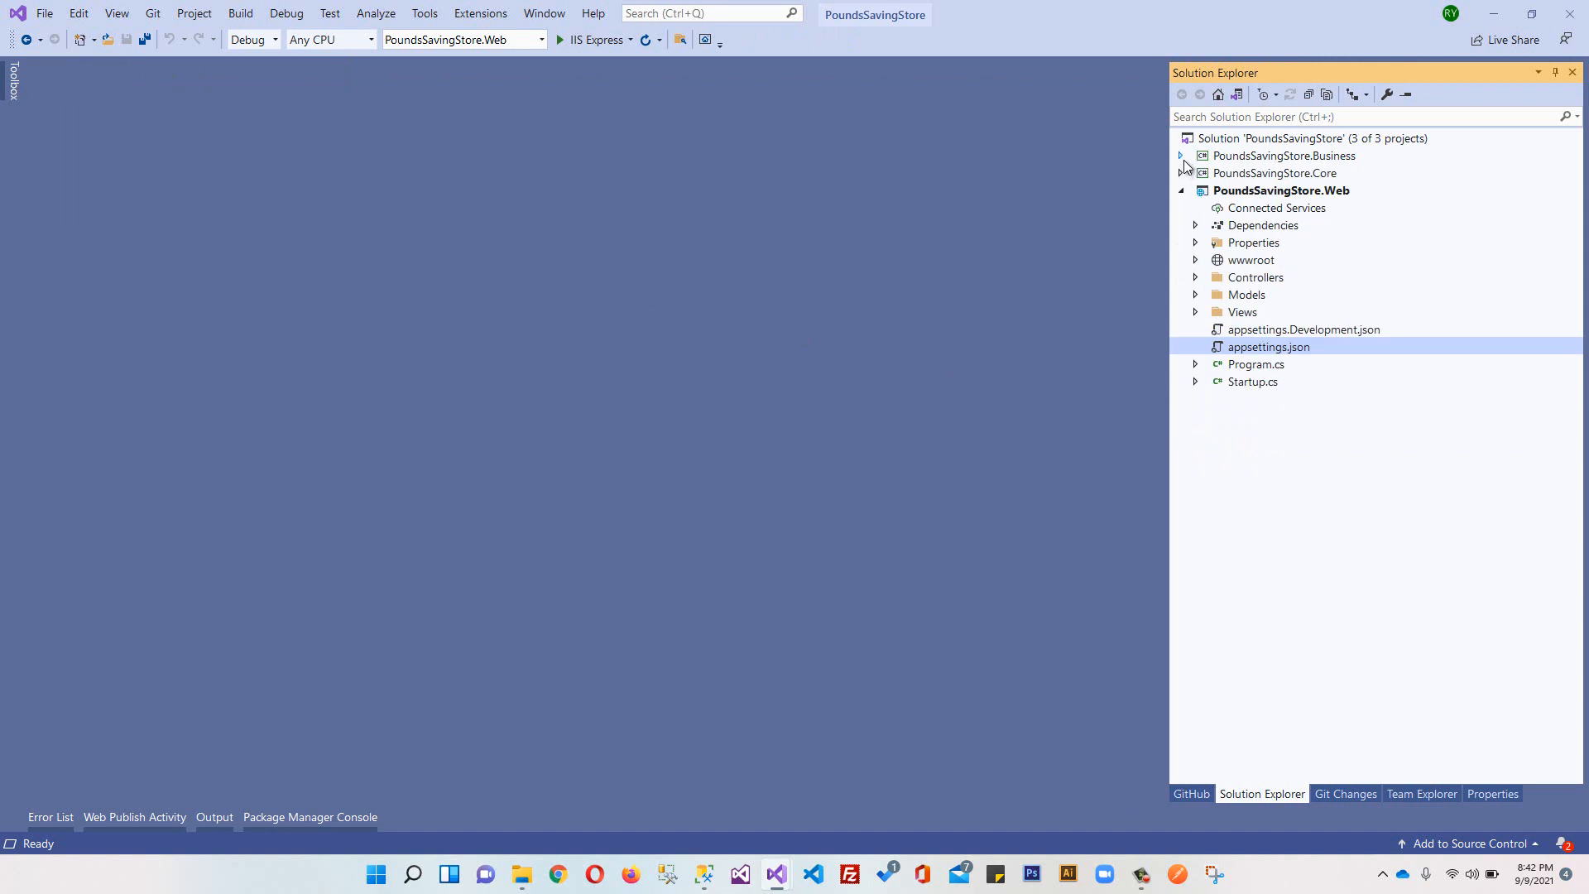
{"action": "left_click", "coordinate": [1181, 172]}
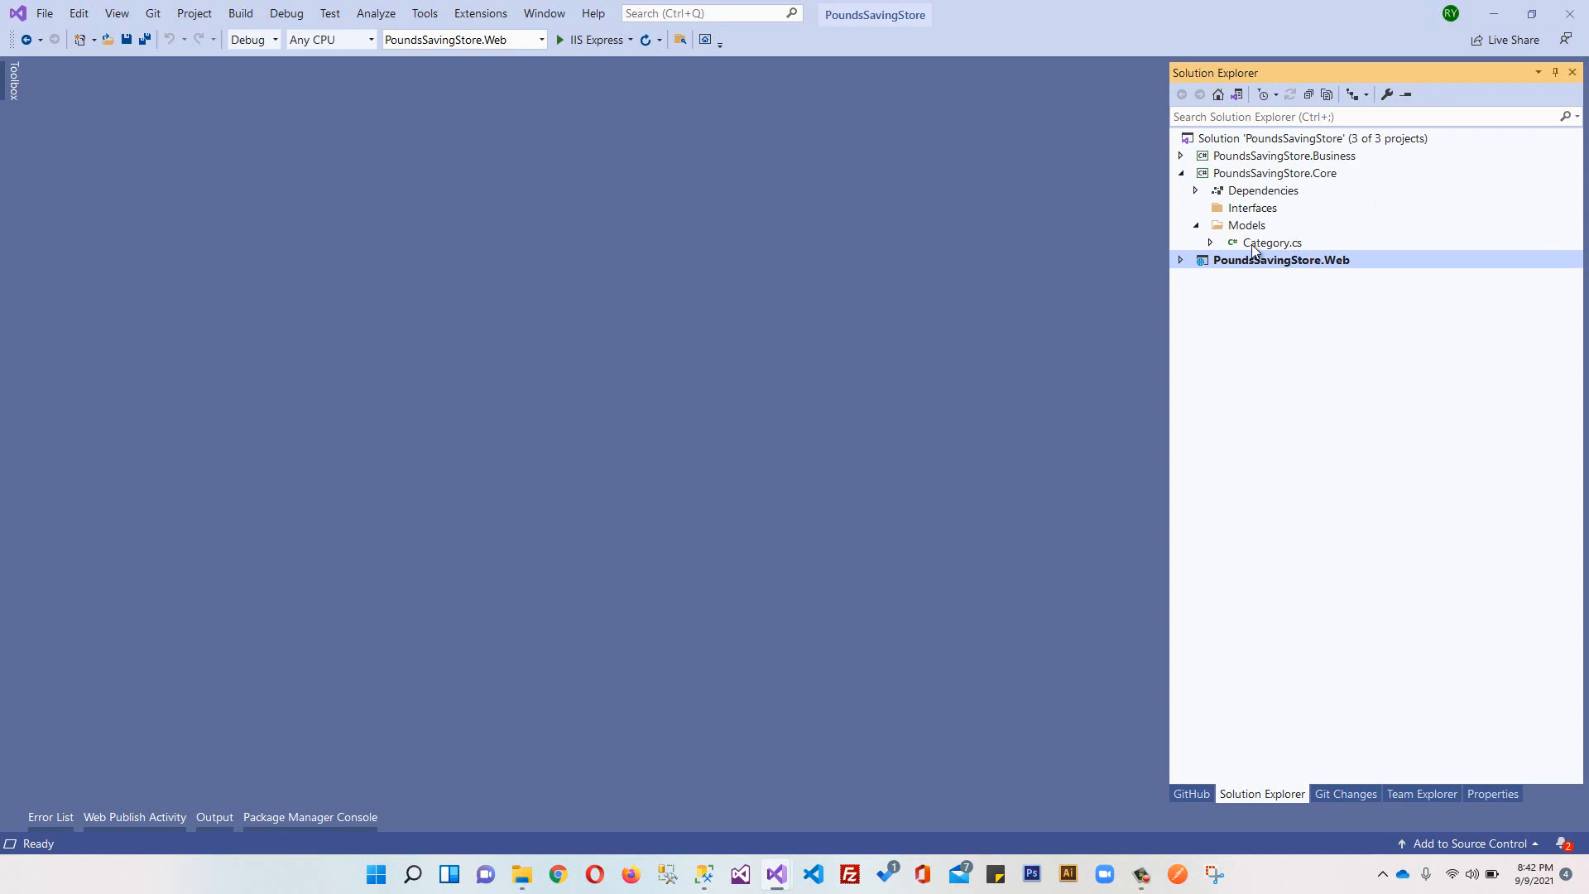
{"action": "right_click", "coordinate": [1247, 225]}
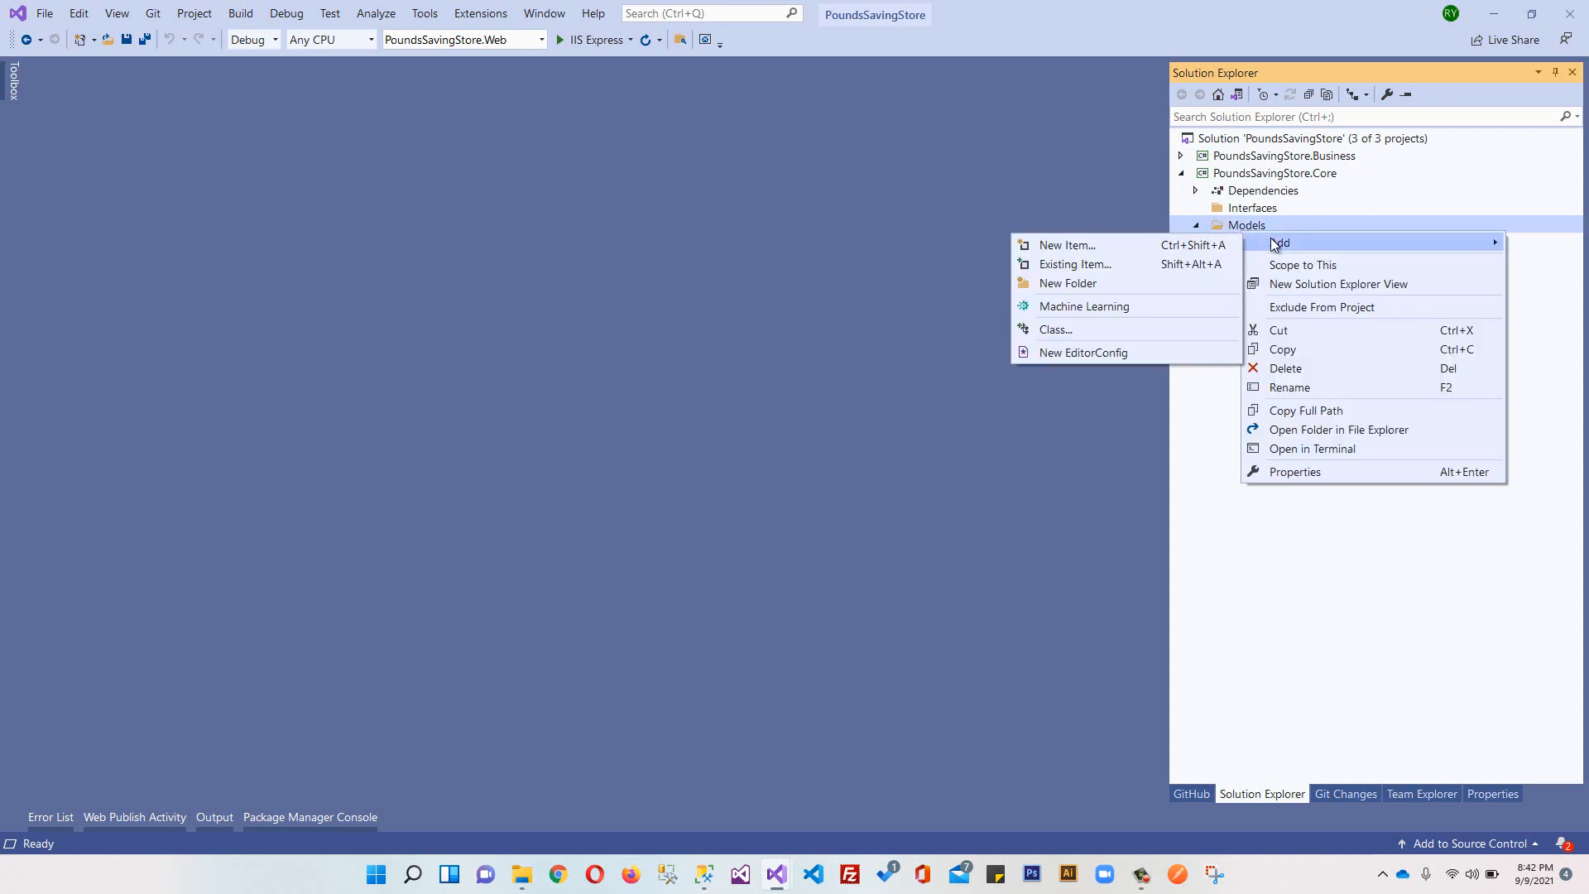
{"action": "left_click", "coordinate": [1053, 329]}
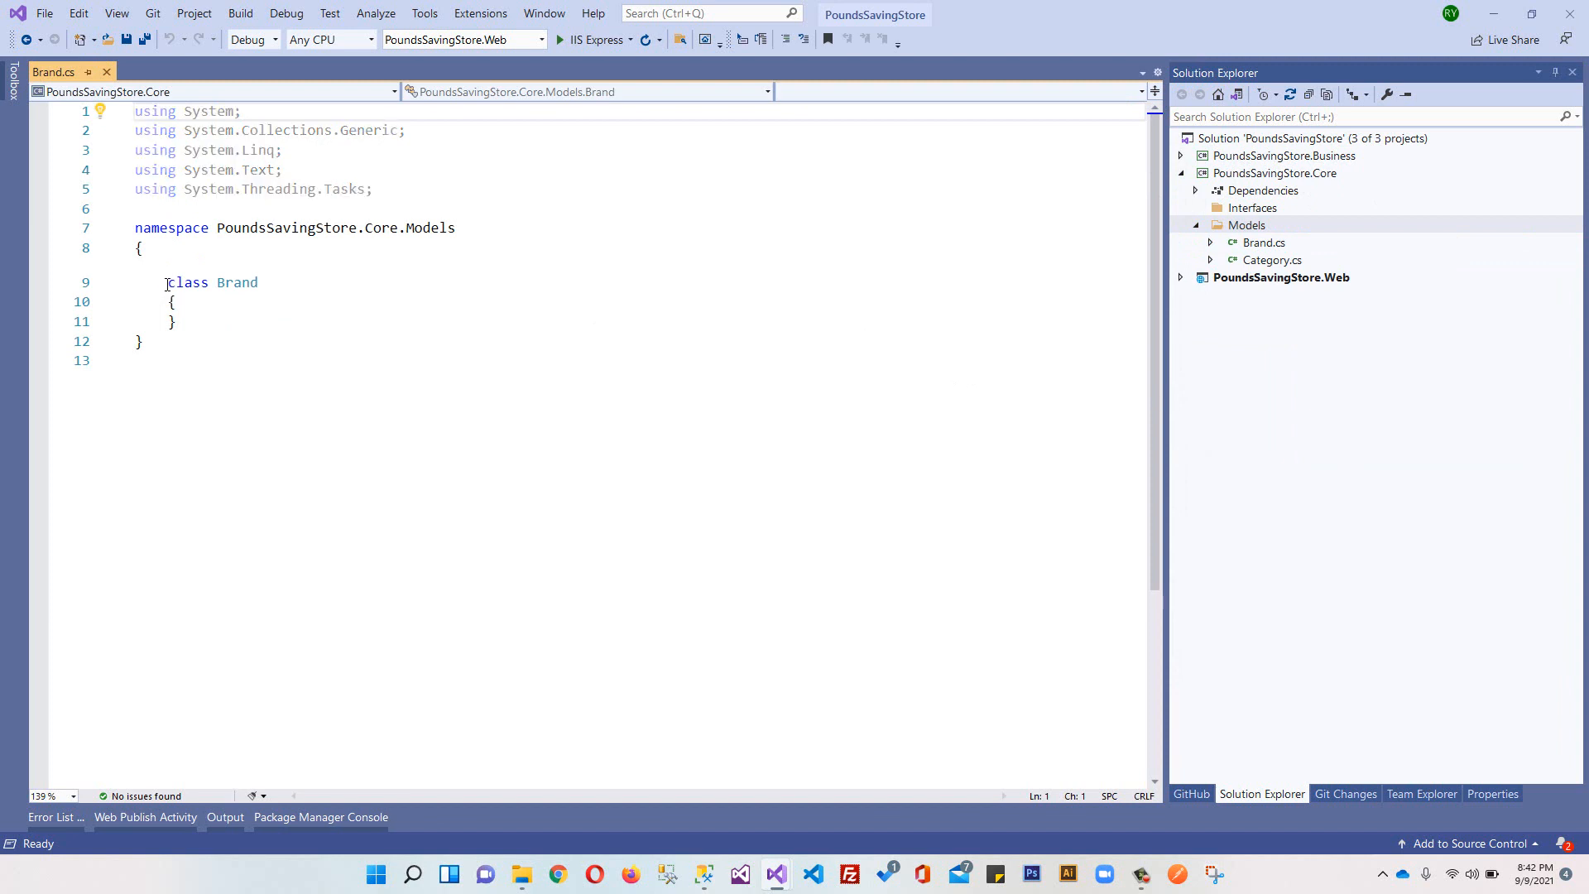
Step: Make Brand public and copy Category's six properties, Id through LastModfied, into it
{"action": "type", "text": "public"}
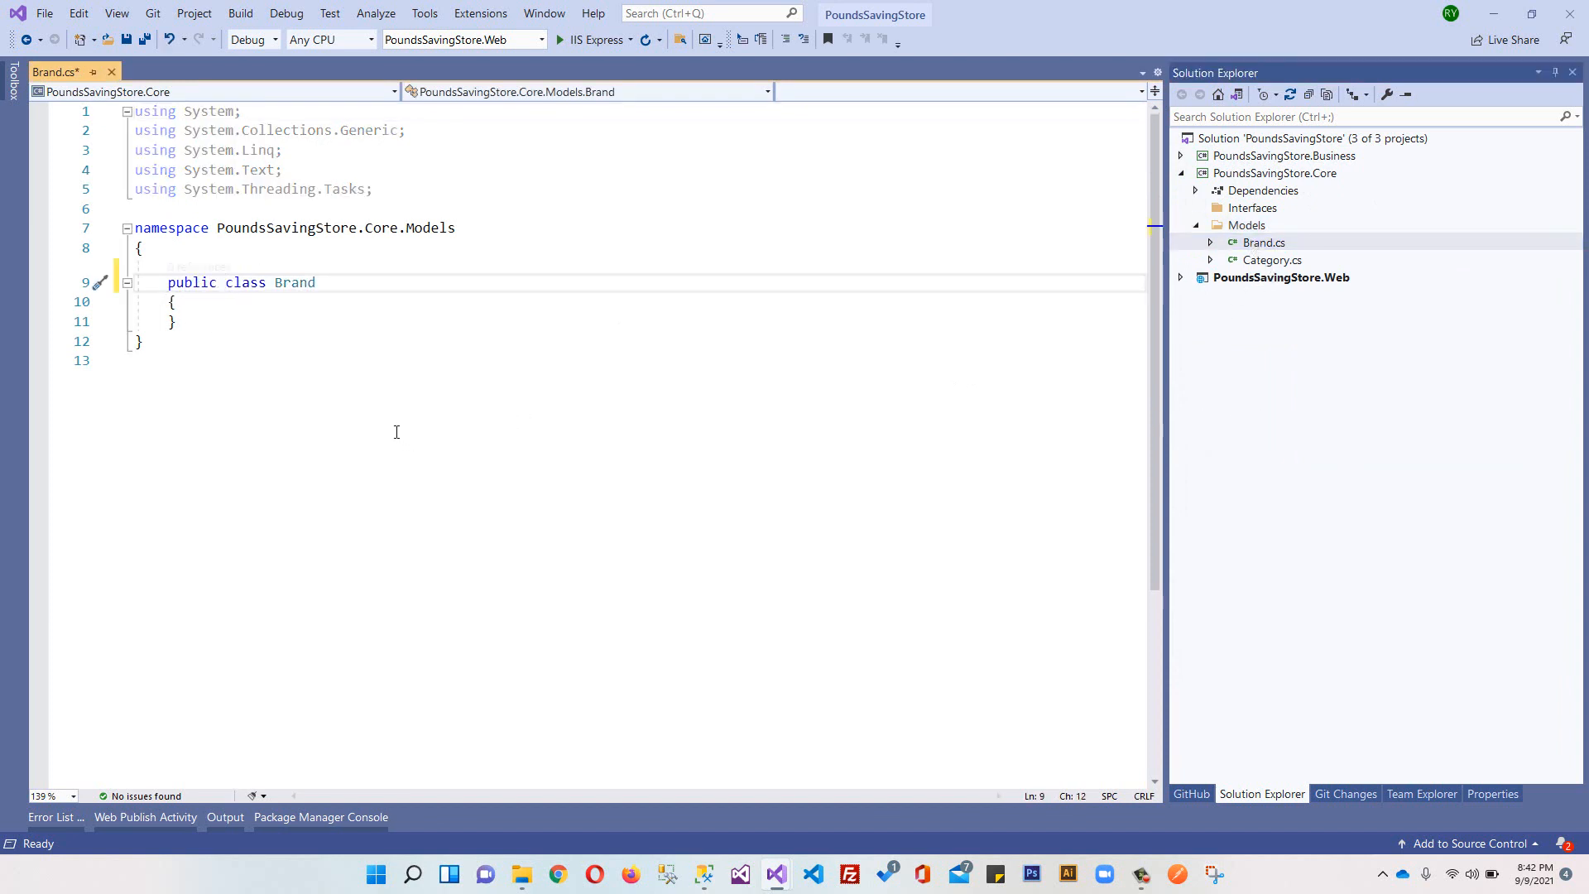
{"action": "double_click", "coordinate": [1272, 259]}
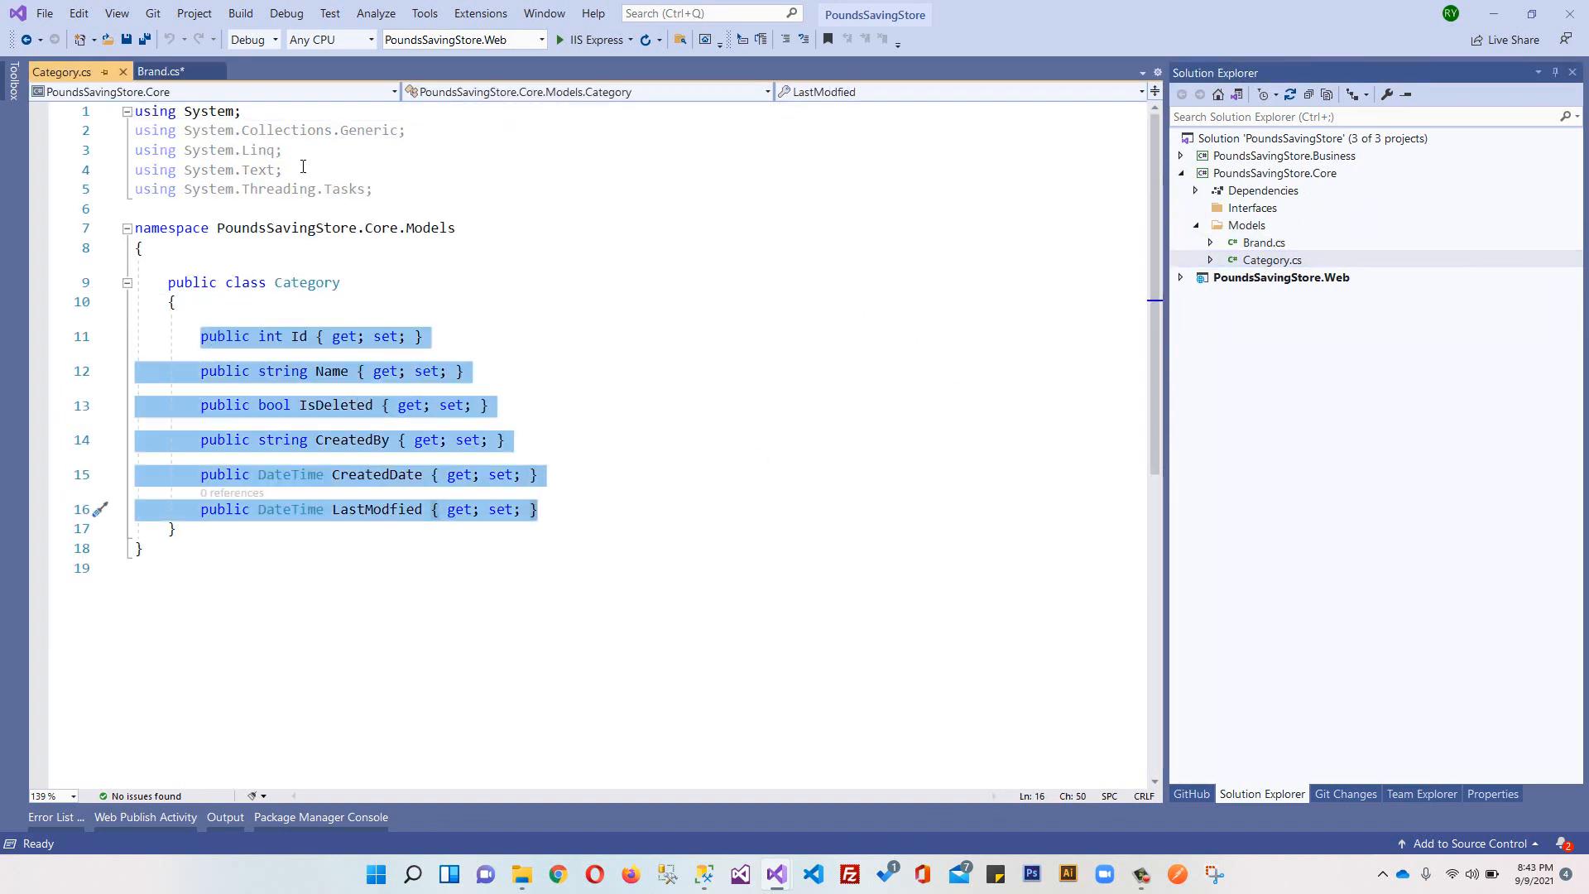
{"action": "left_click", "coordinate": [162, 71]}
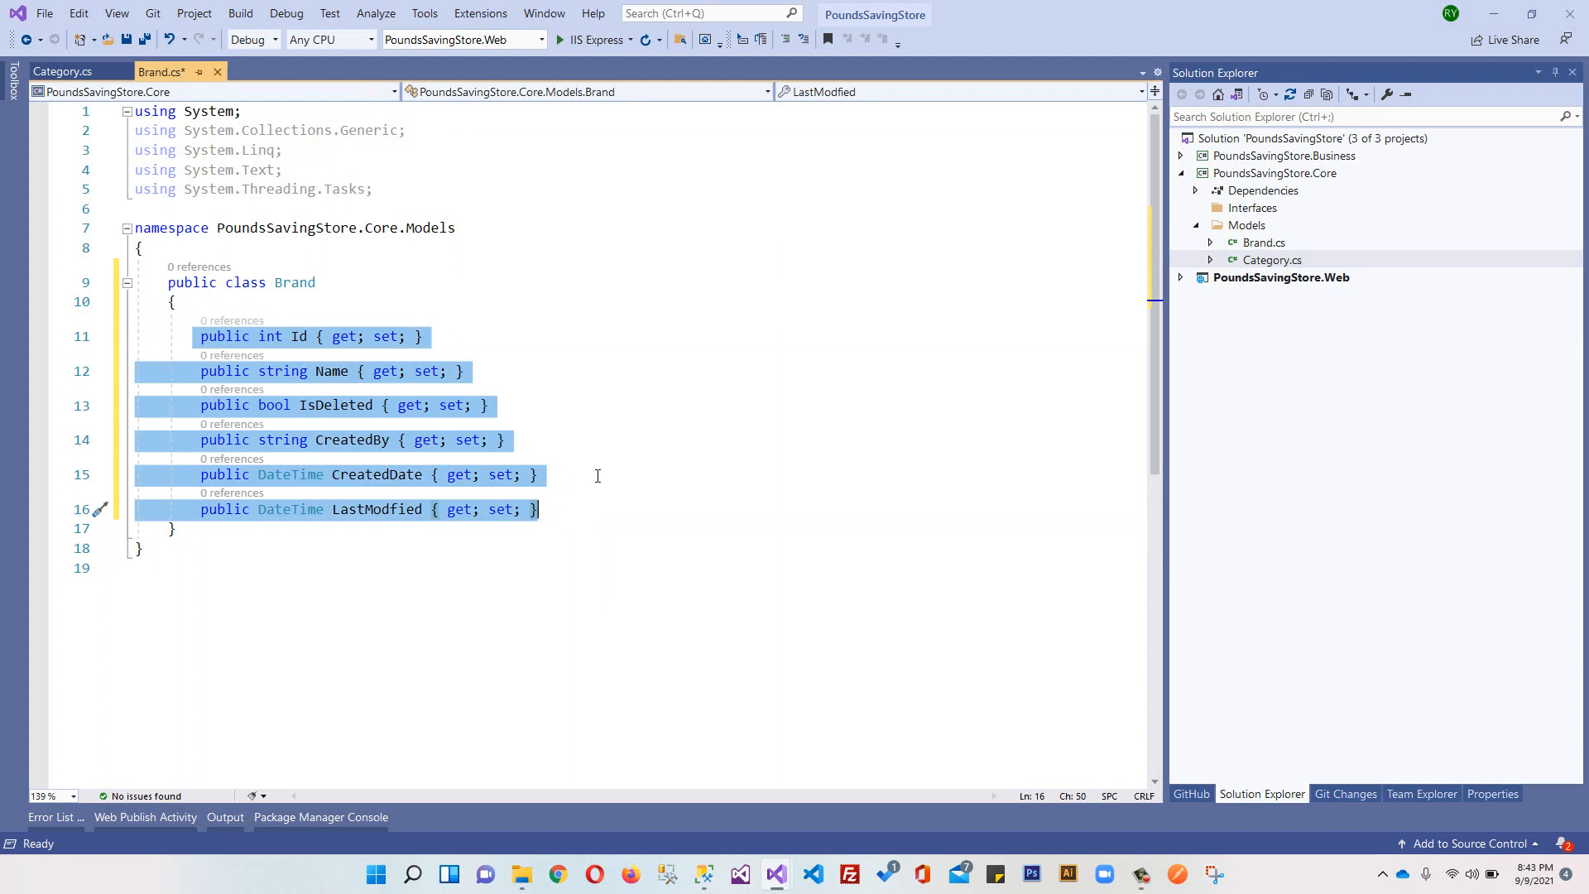
{"action": "left_click", "coordinate": [505, 370]}
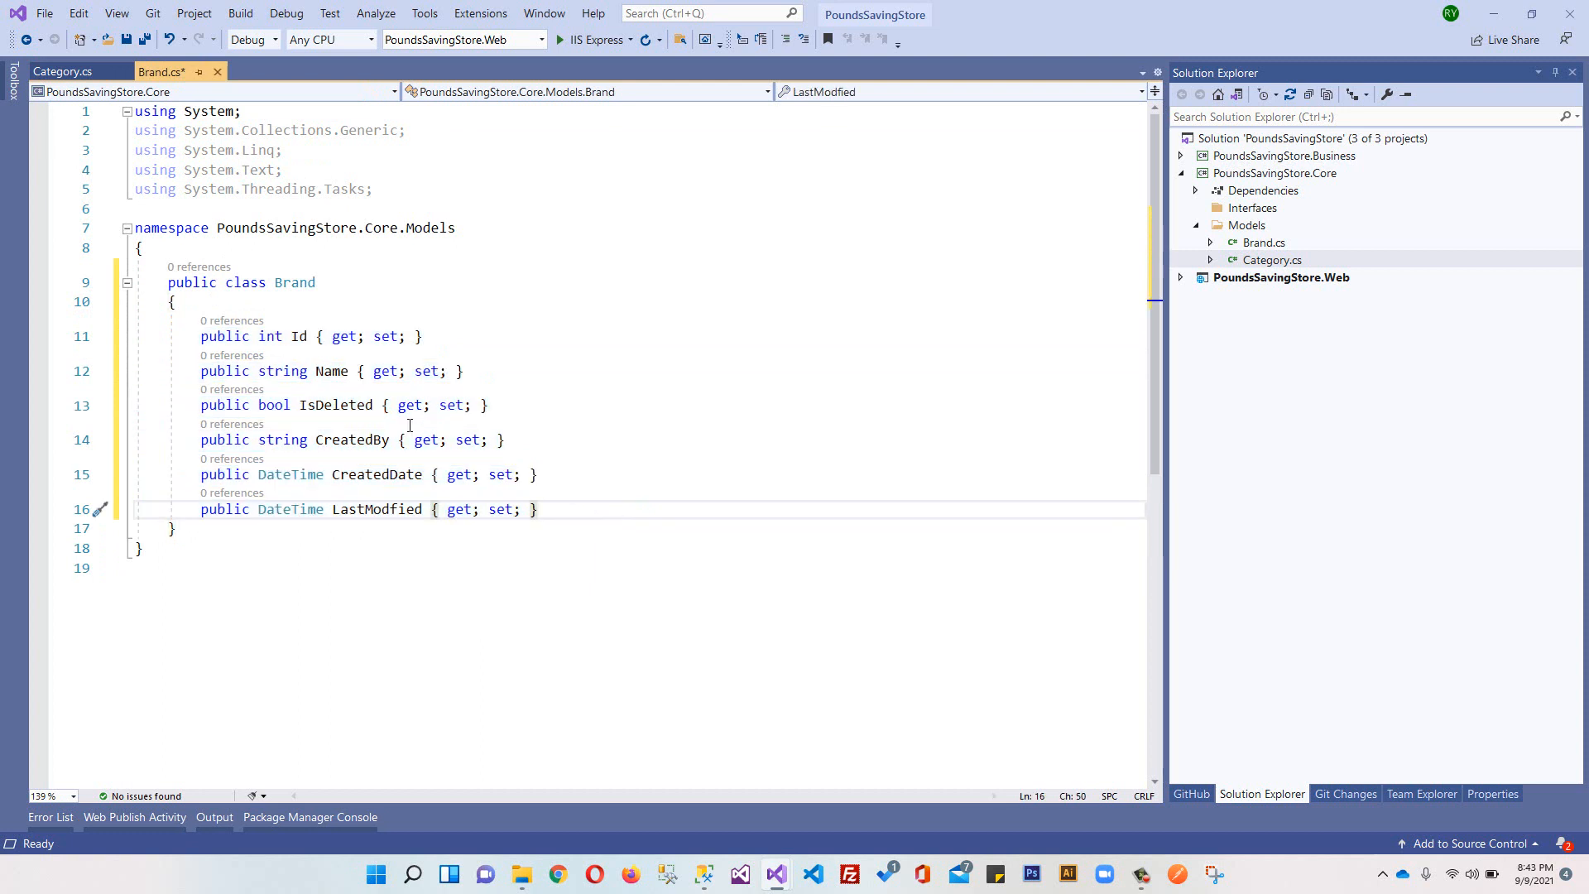
{"action": "double_click", "coordinate": [331, 371]}
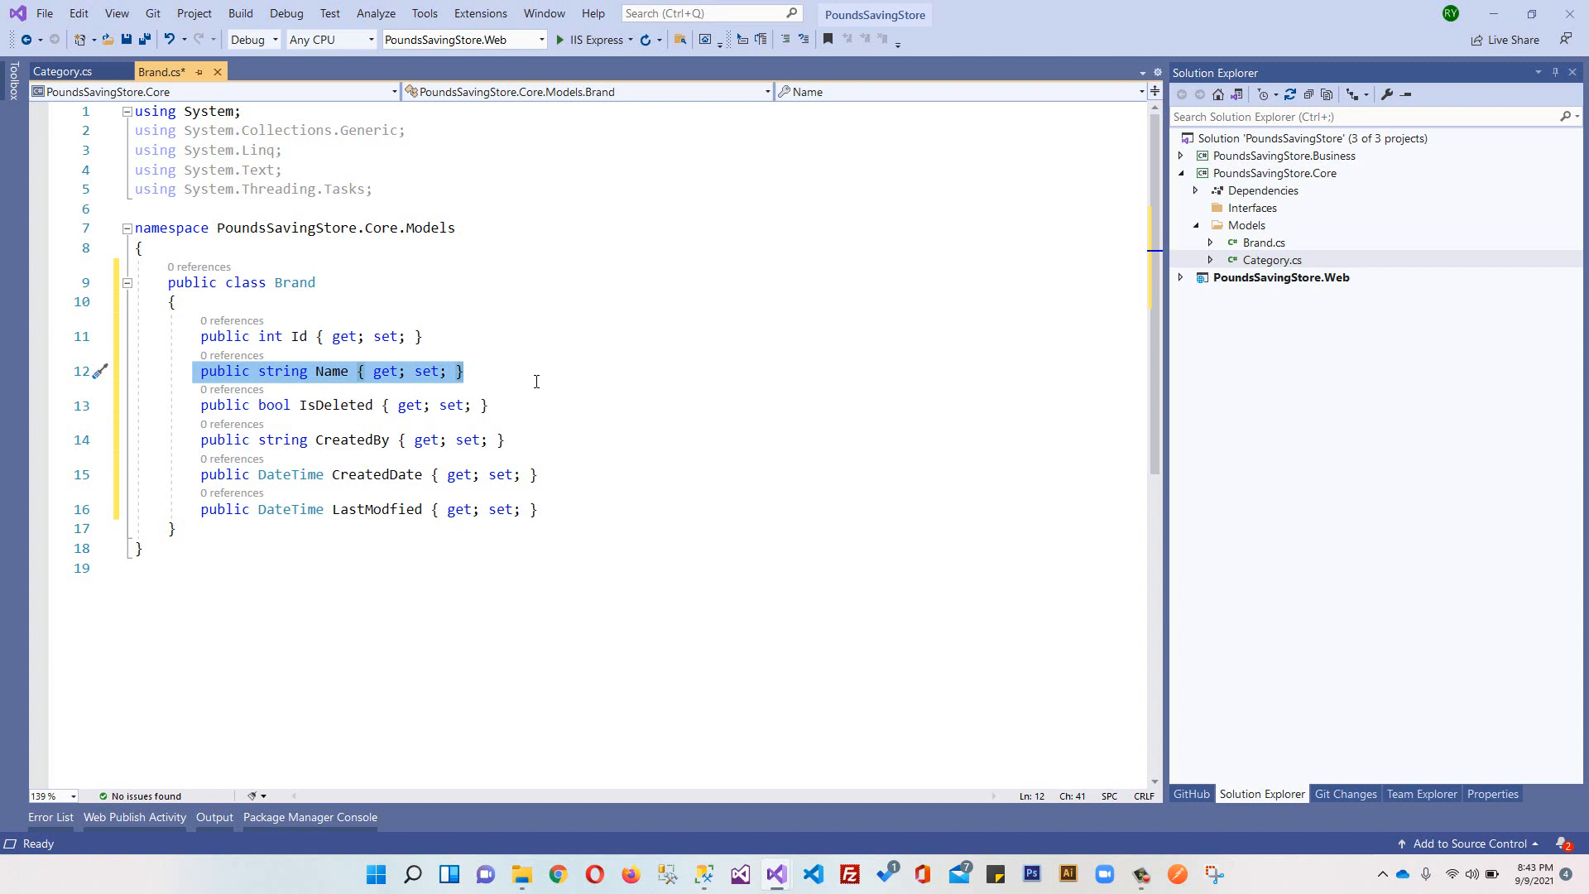
{"action": "mouse_move", "coordinate": [320, 392]}
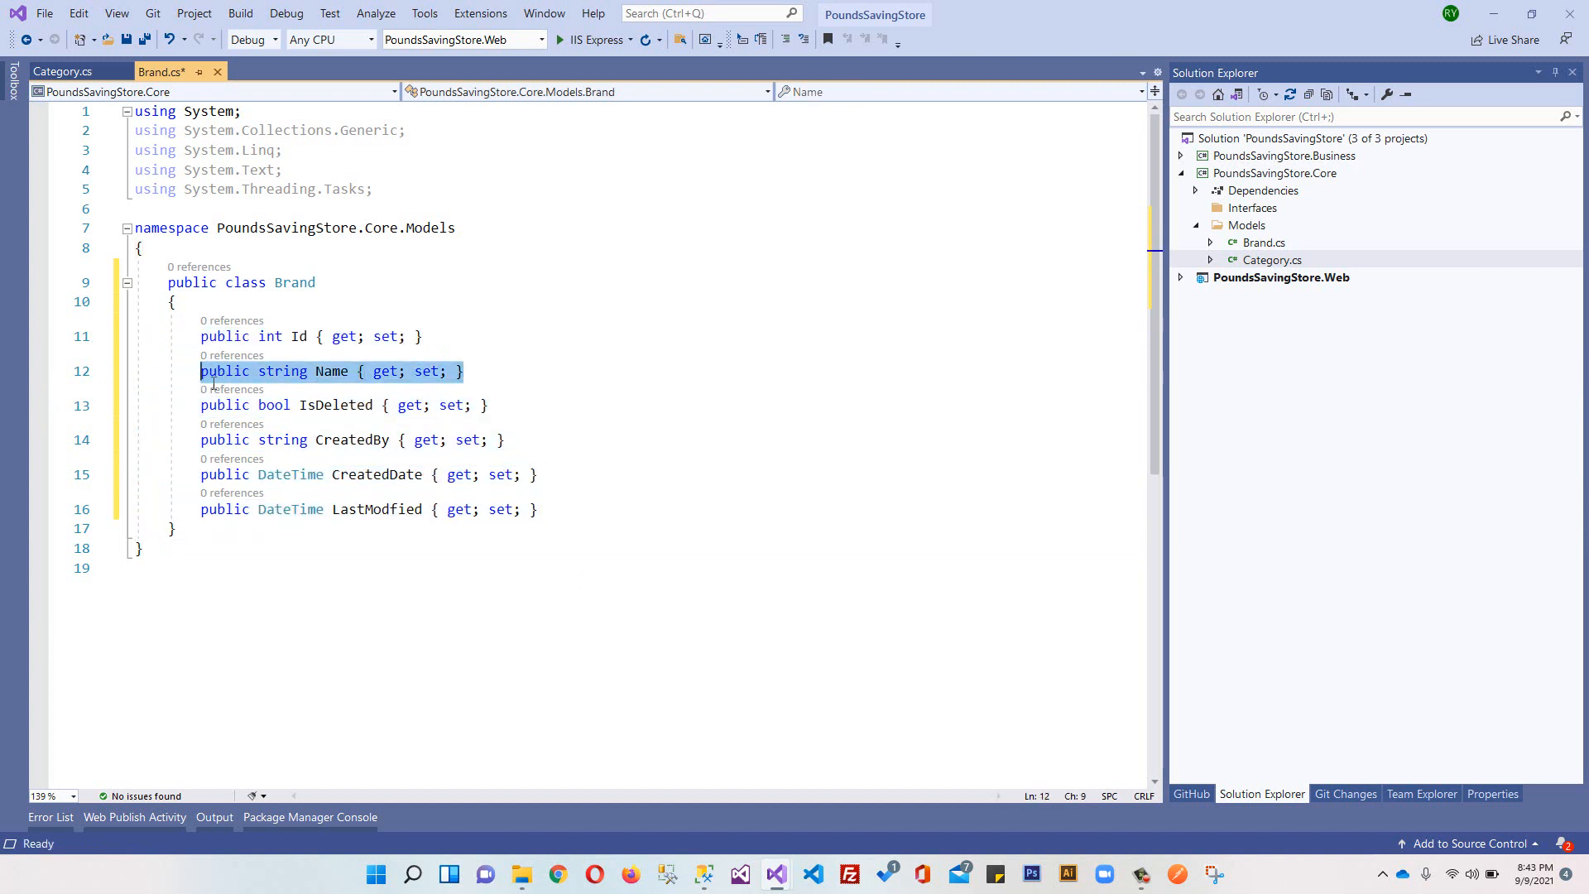
{"action": "mouse_move", "coordinate": [331, 371]}
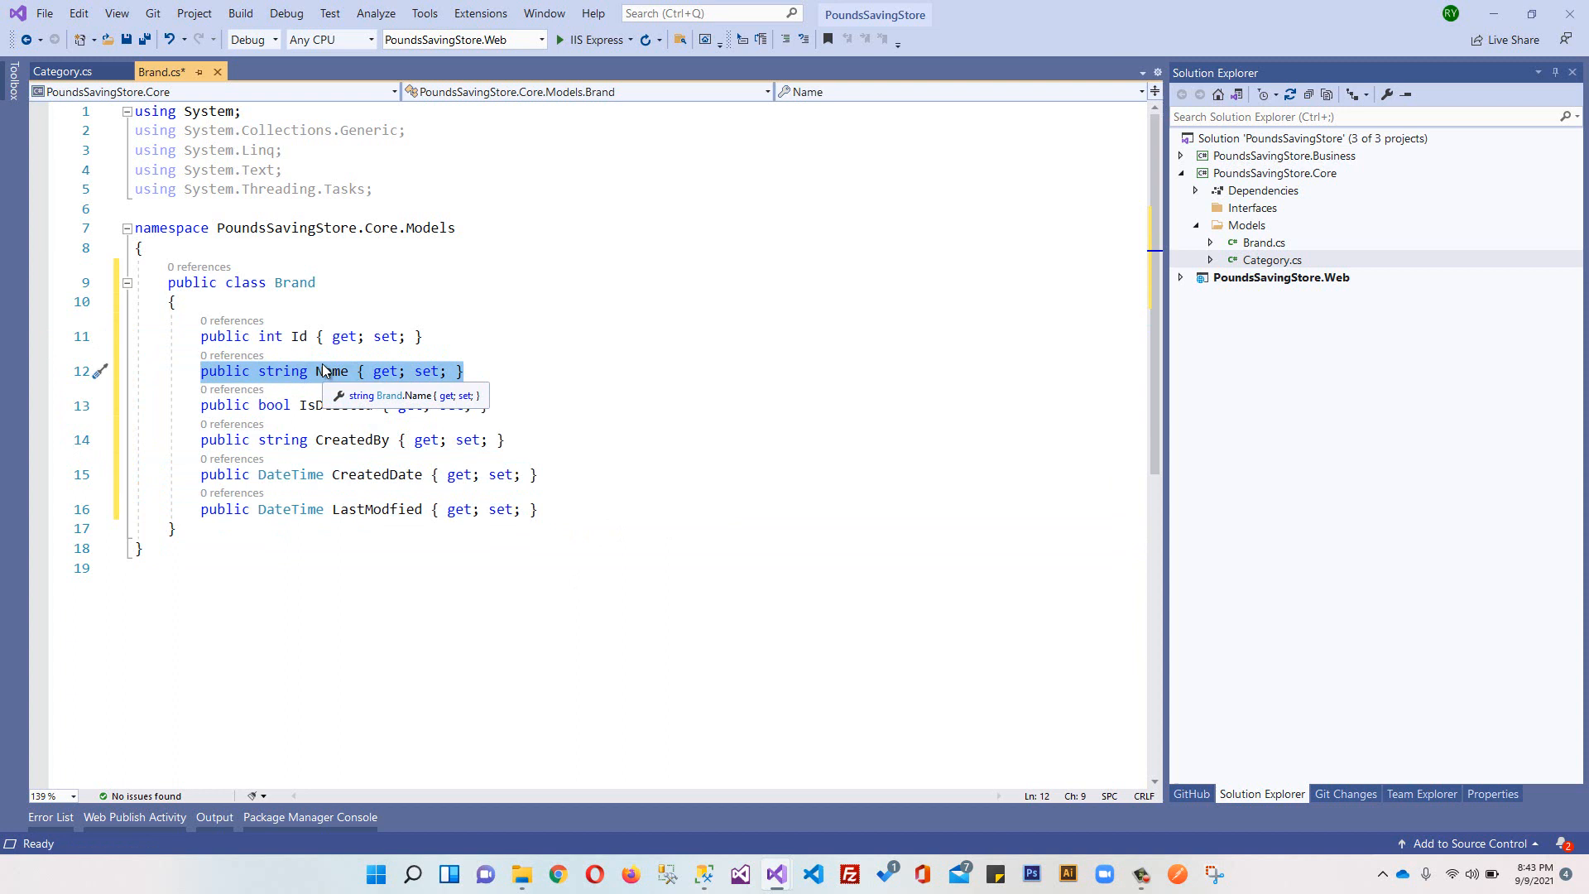
{"action": "left_click", "coordinate": [60, 72]}
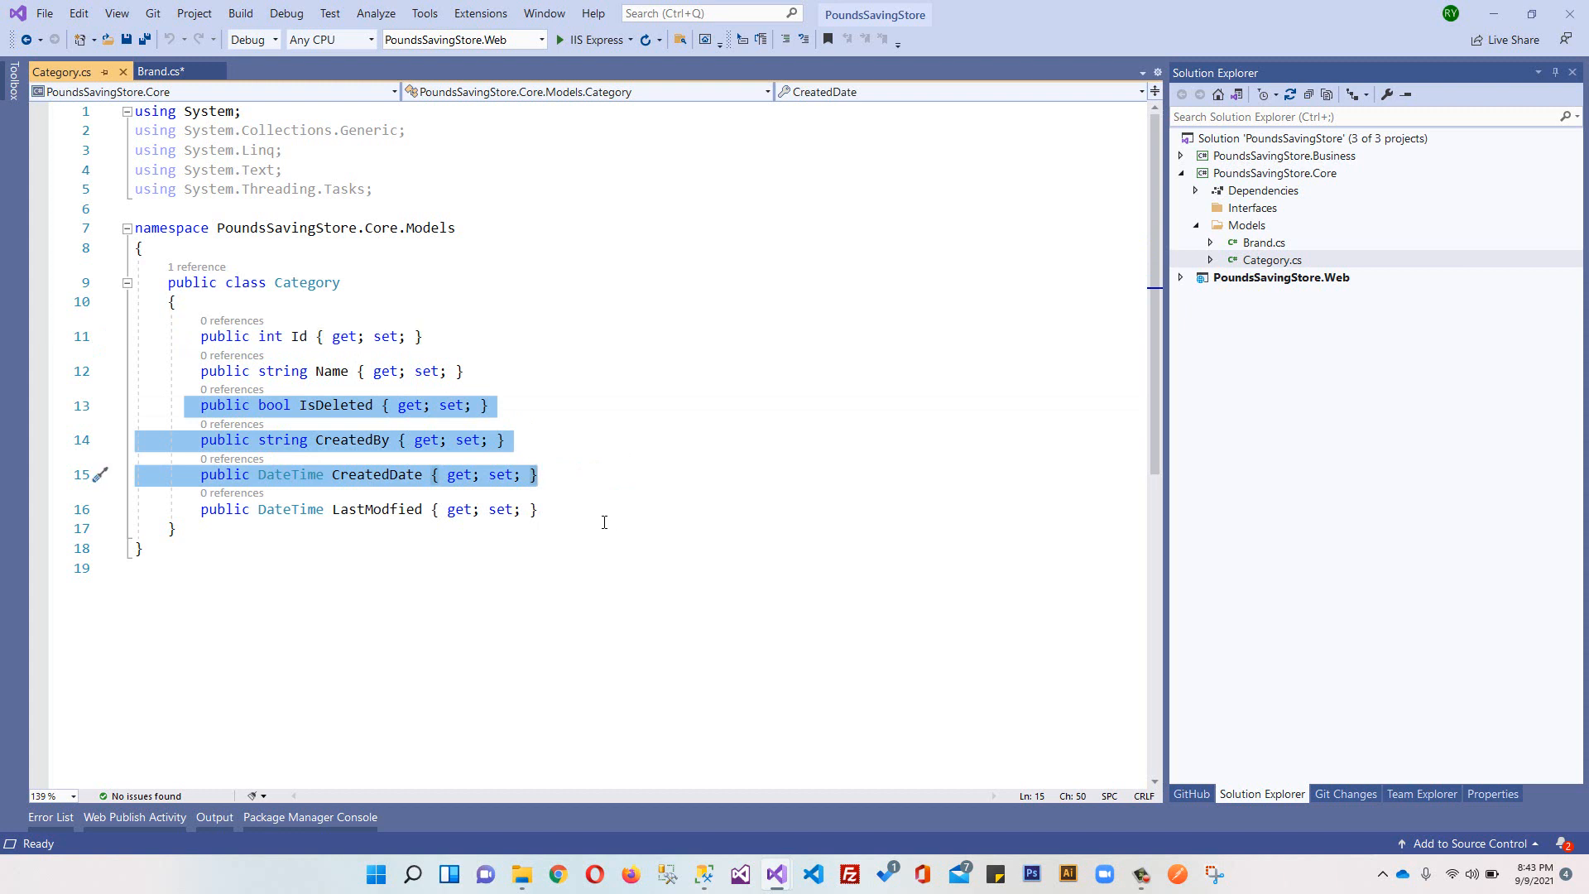
{"action": "left_click", "coordinate": [547, 509]}
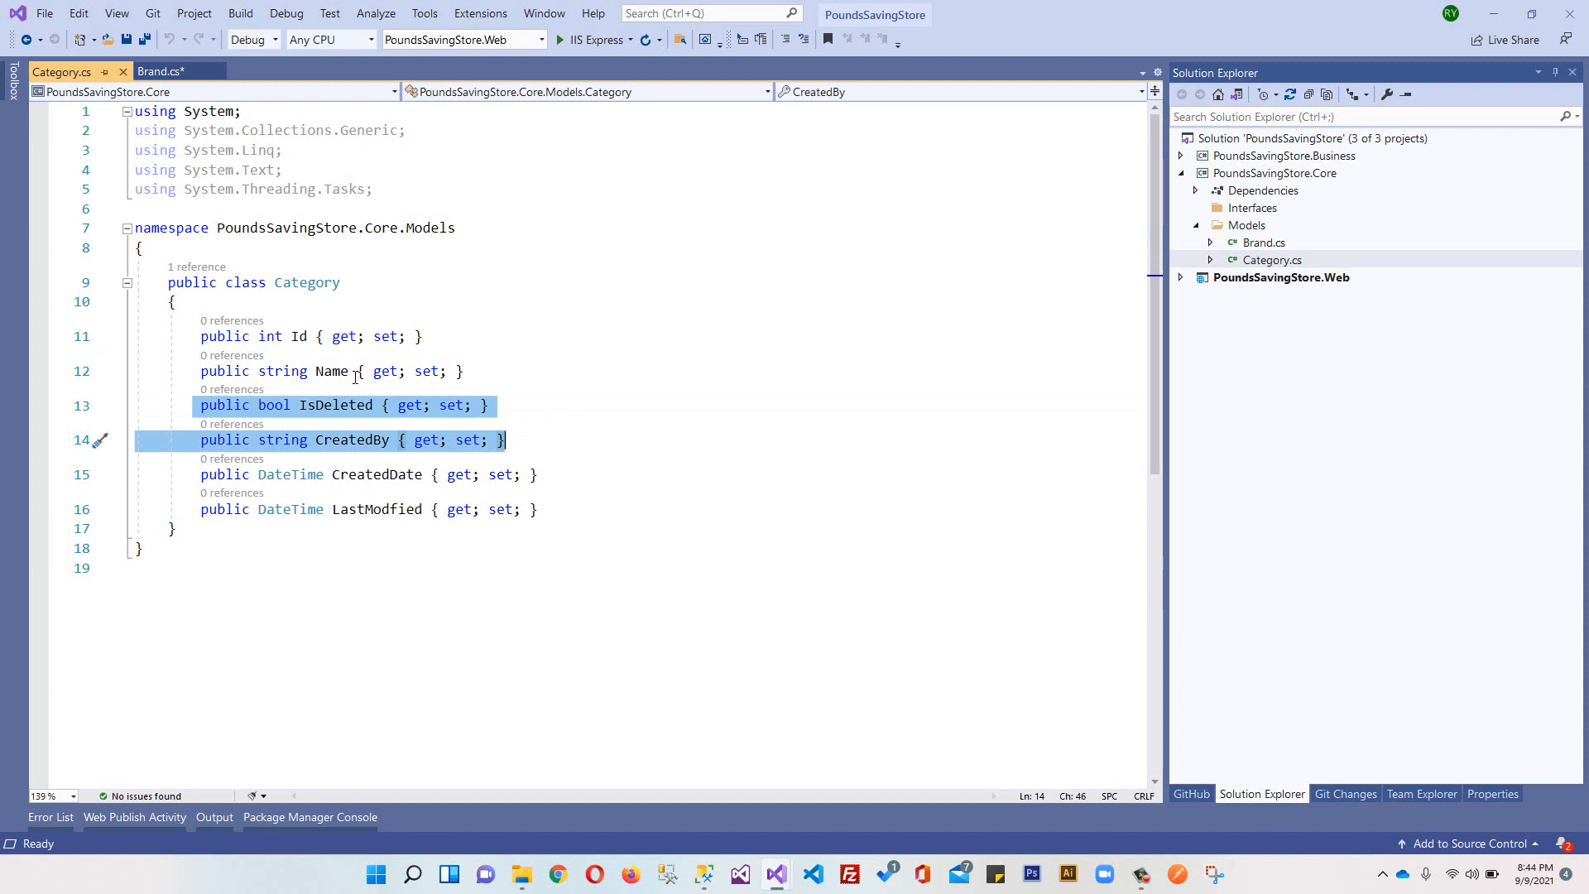
{"action": "left_click", "coordinate": [298, 335]}
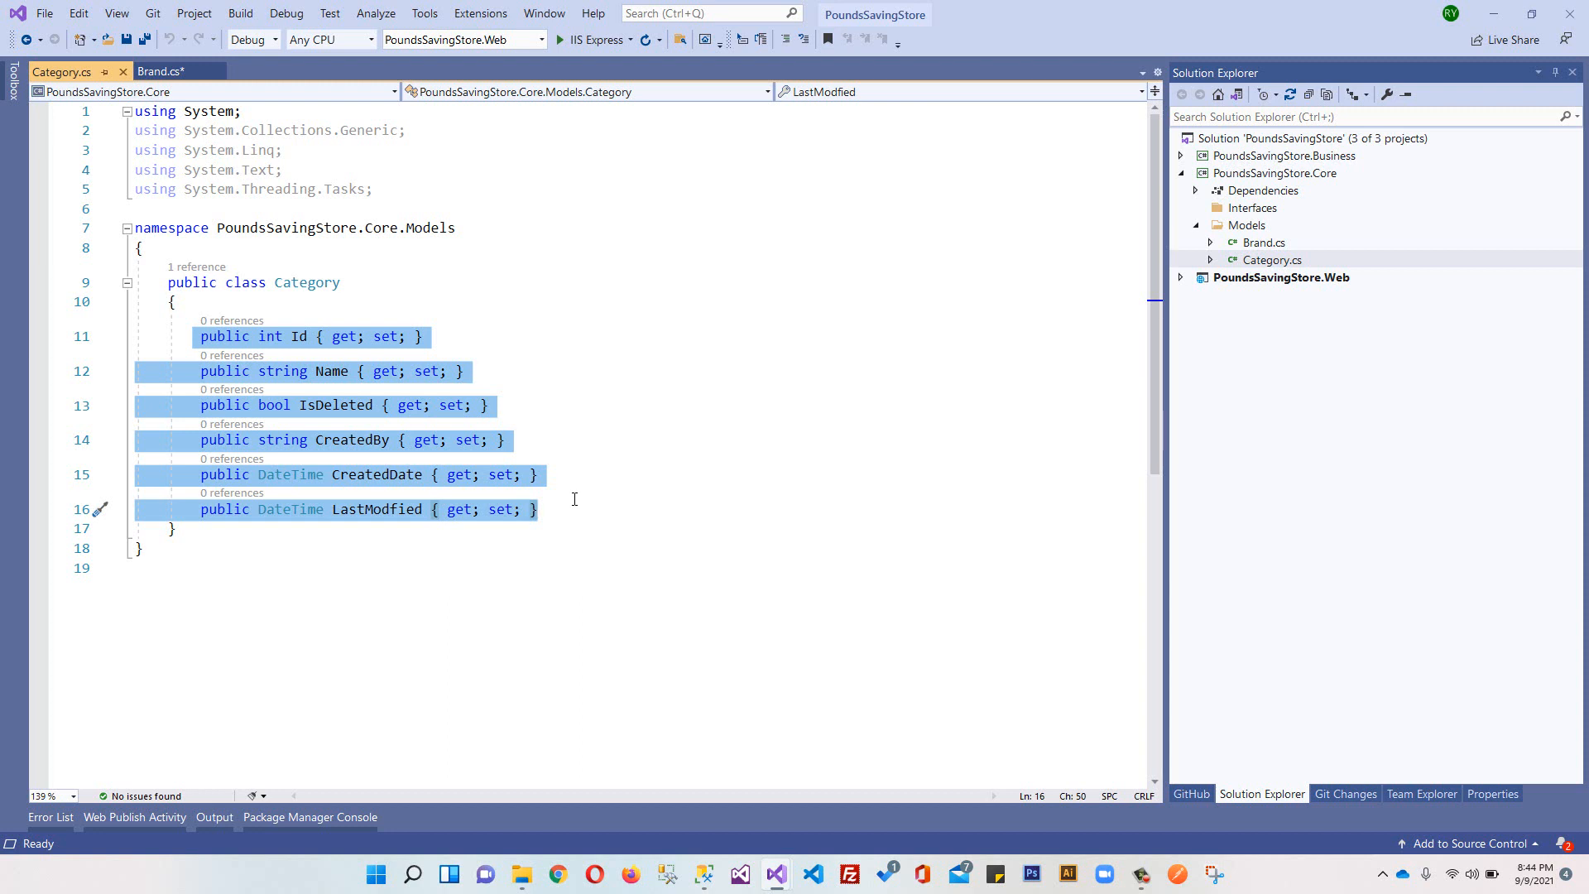
{"action": "mouse_move", "coordinate": [579, 506]}
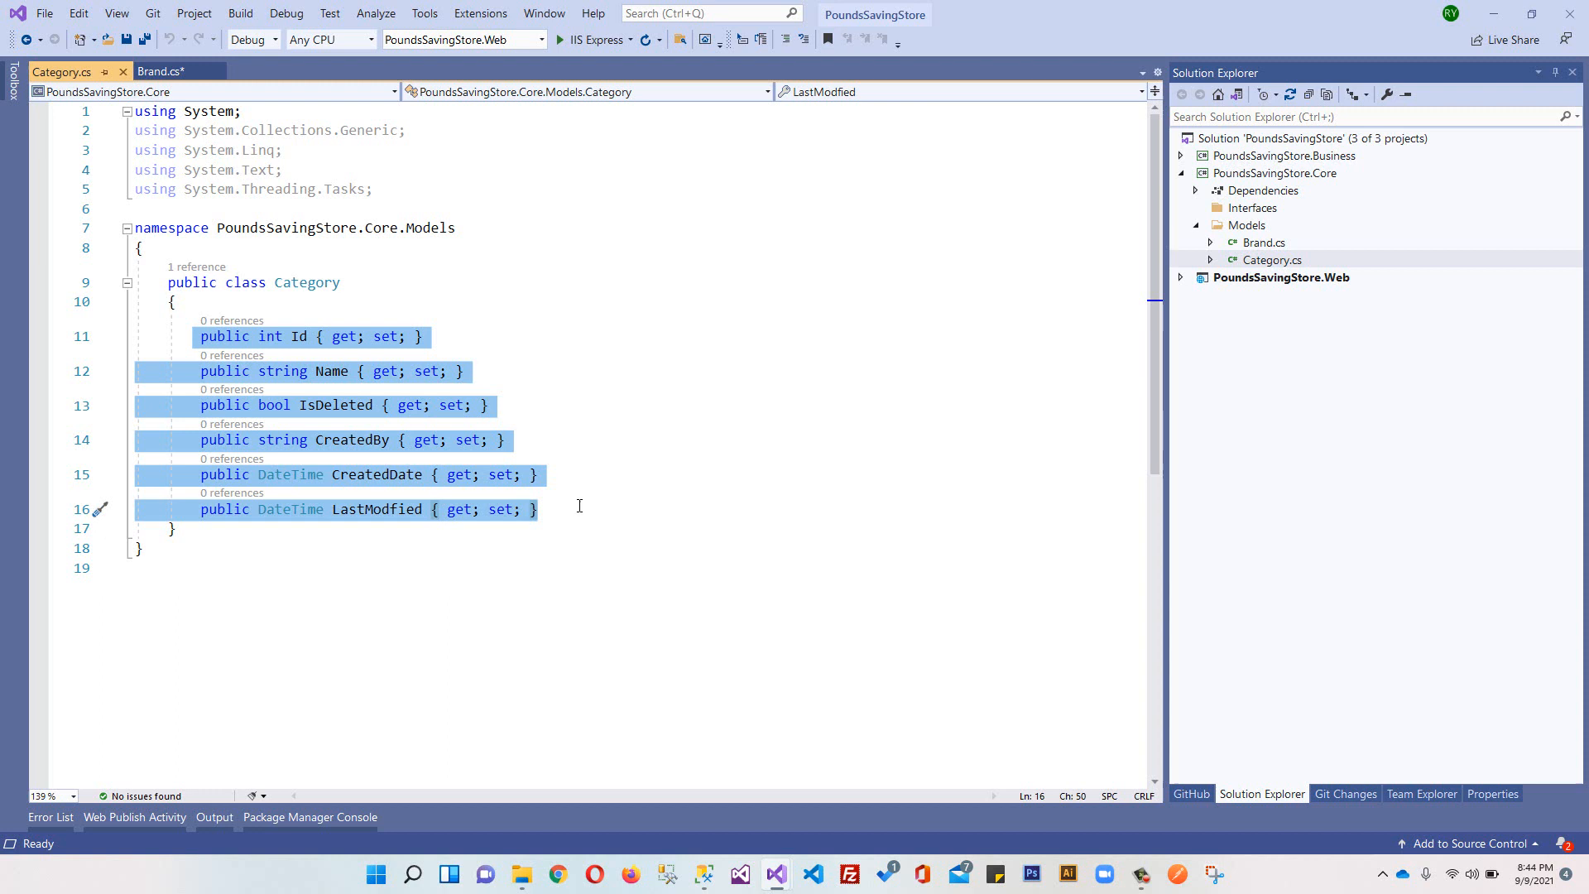
Step: Open Add New Item on the Core Models folder and enter BaseEntity as the class name
{"action": "left_click", "coordinate": [719, 566]}
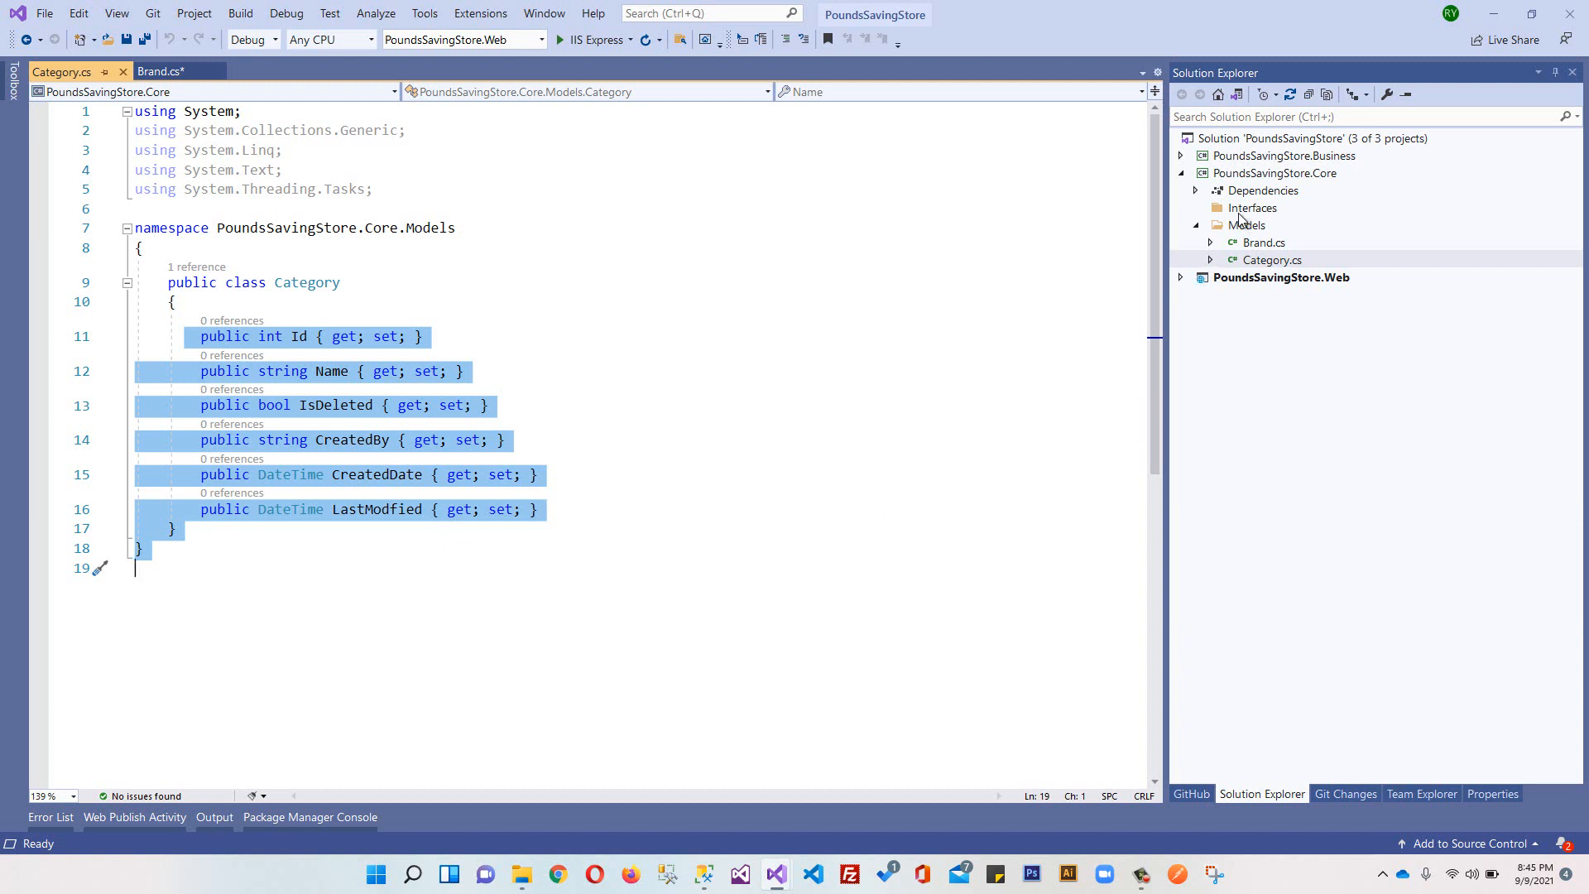
{"action": "right_click", "coordinate": [1252, 225]}
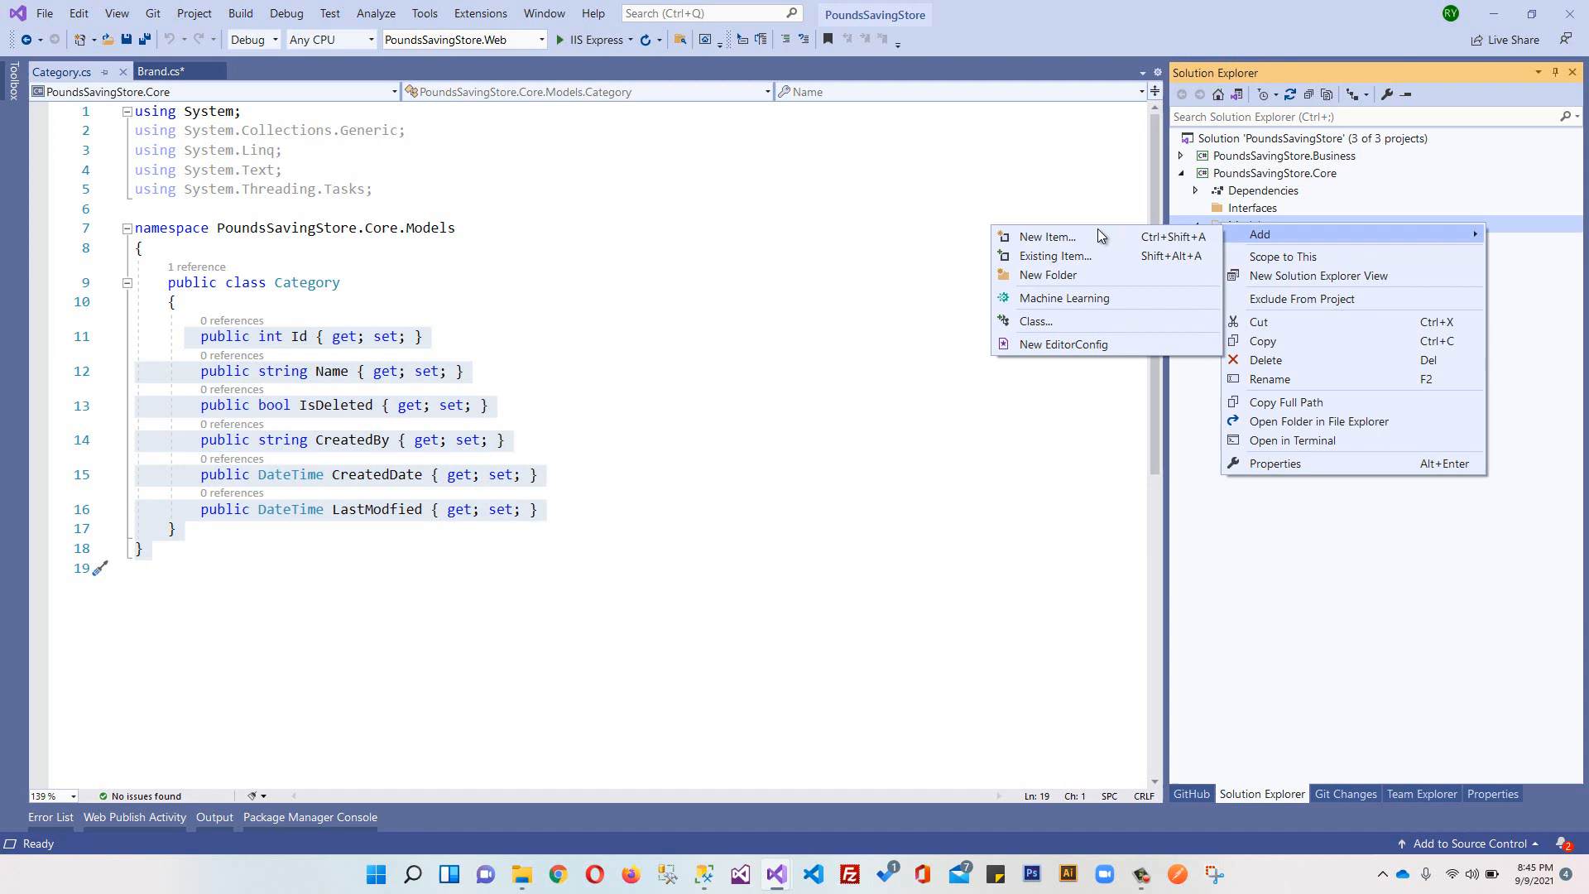
{"action": "left_click", "coordinate": [1047, 236]}
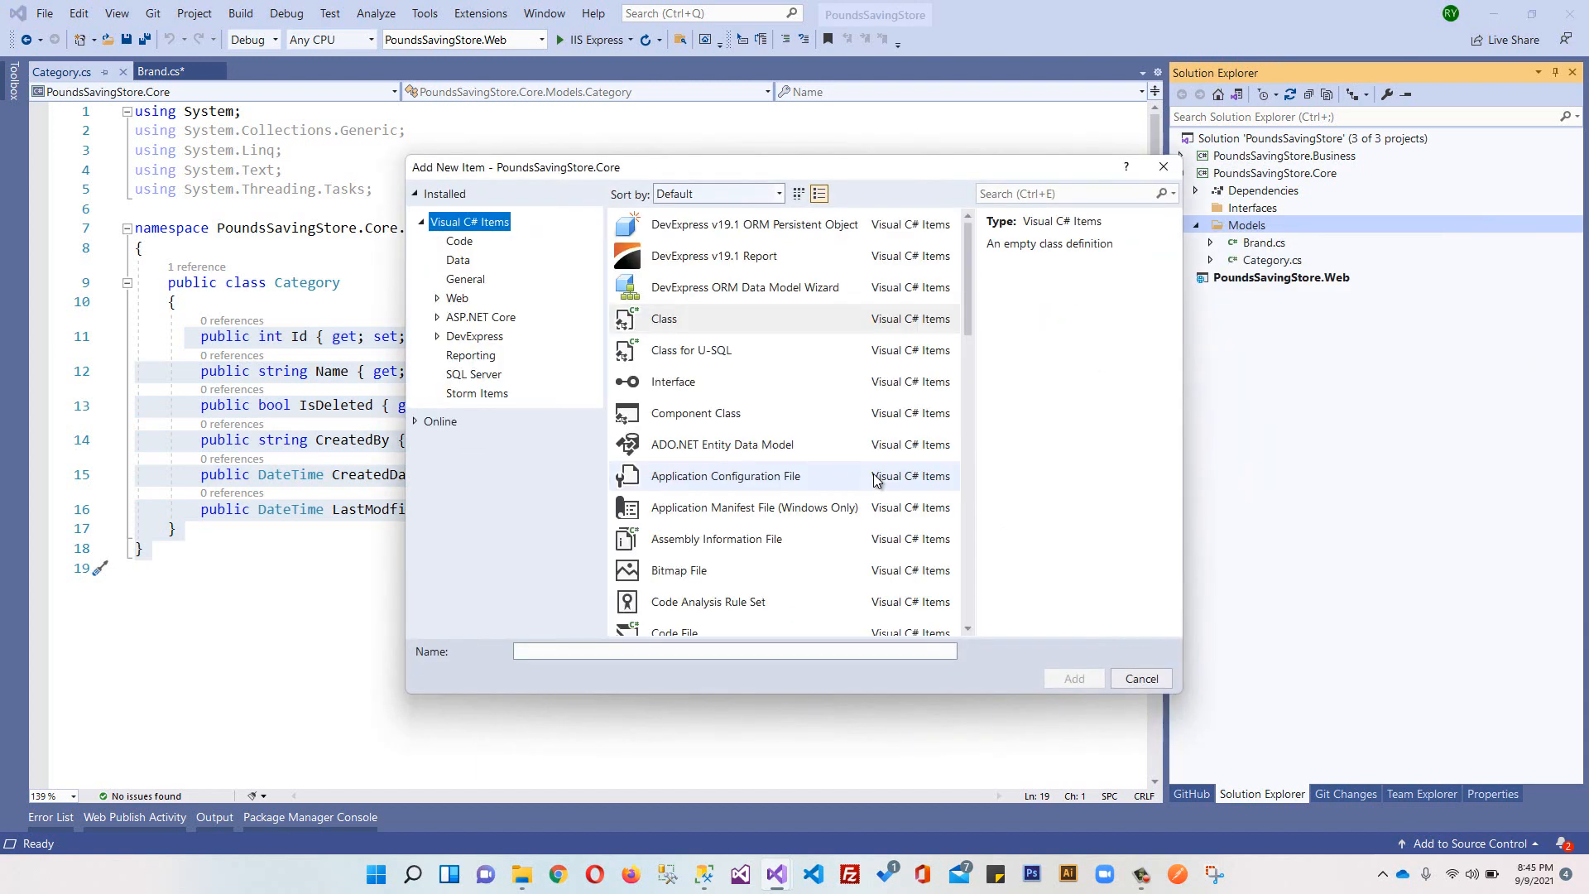
{"action": "type", "text": "BaseEntity"}
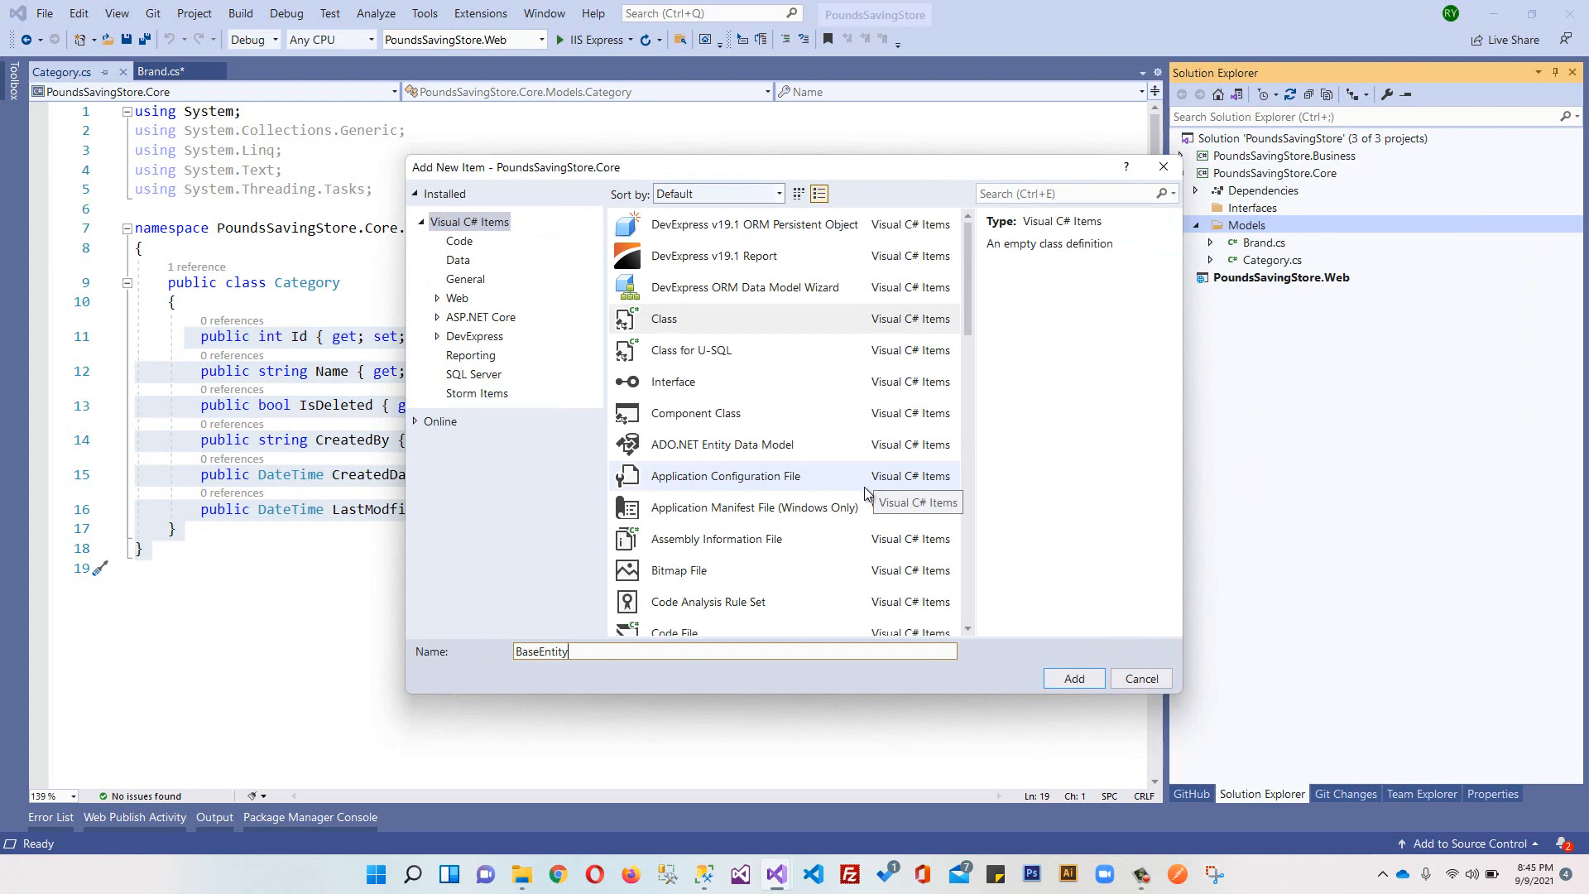
{"action": "mouse_move", "coordinate": [551, 689]}
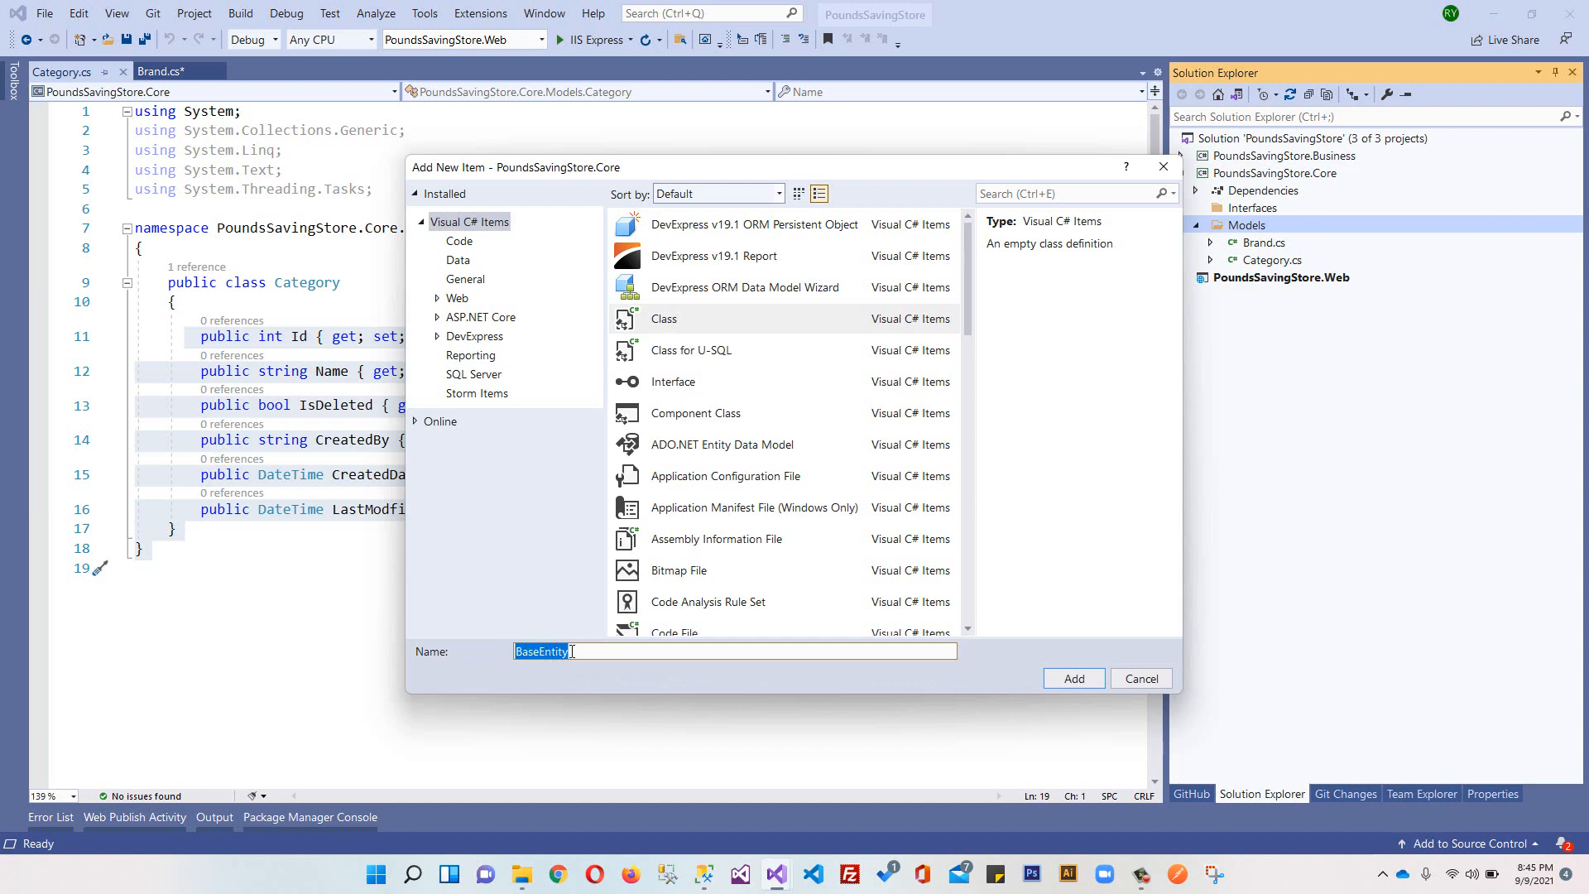
{"action": "mouse_move", "coordinate": [566, 679]}
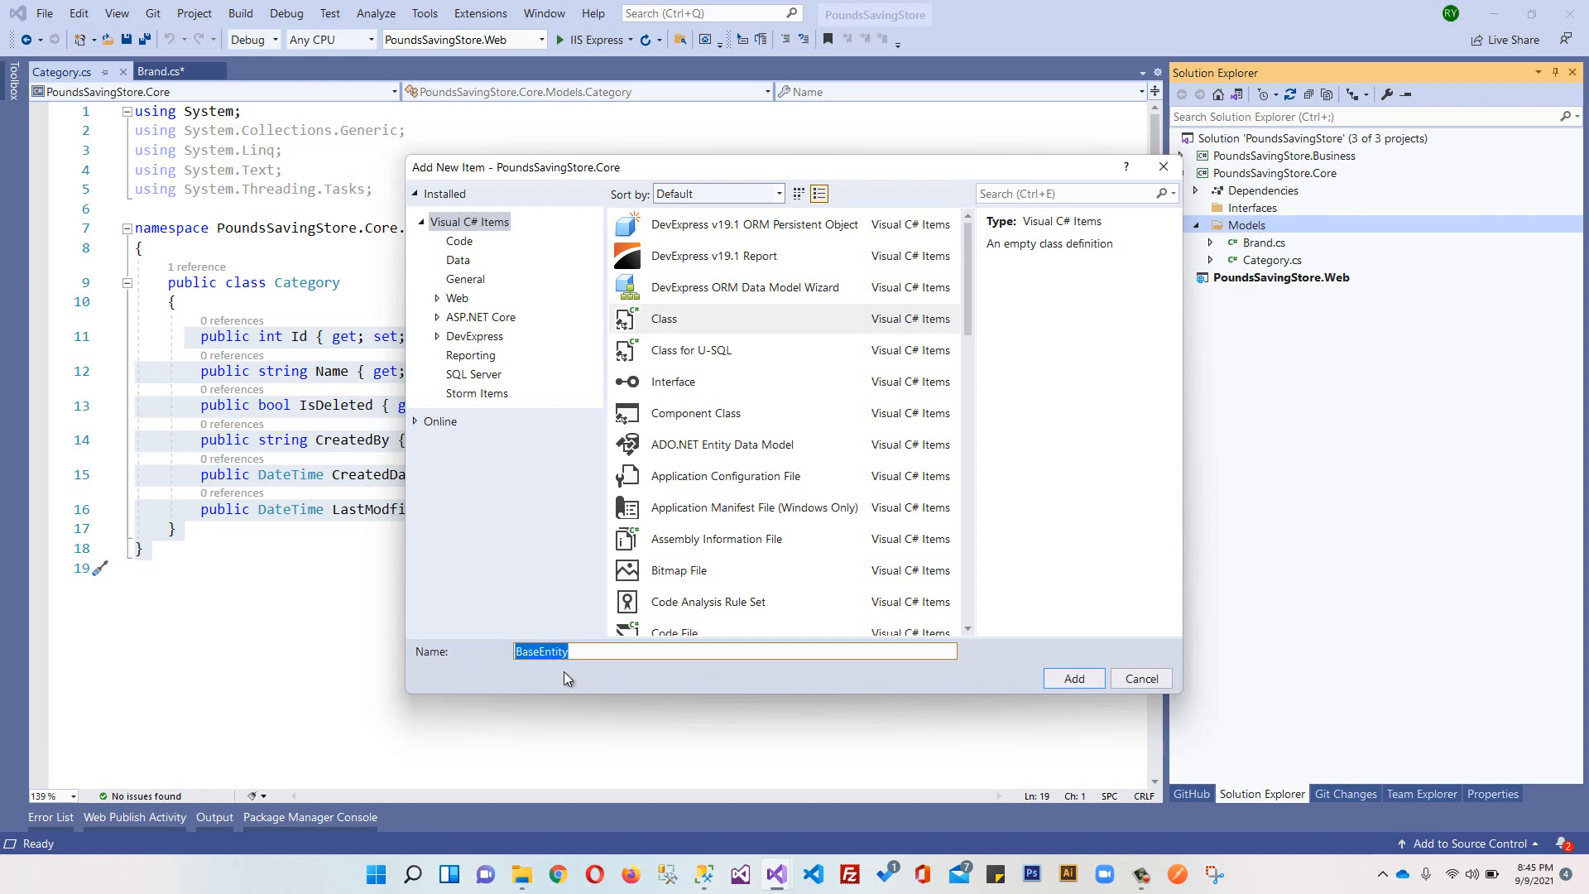
{"action": "mouse_move", "coordinate": [1073, 678]}
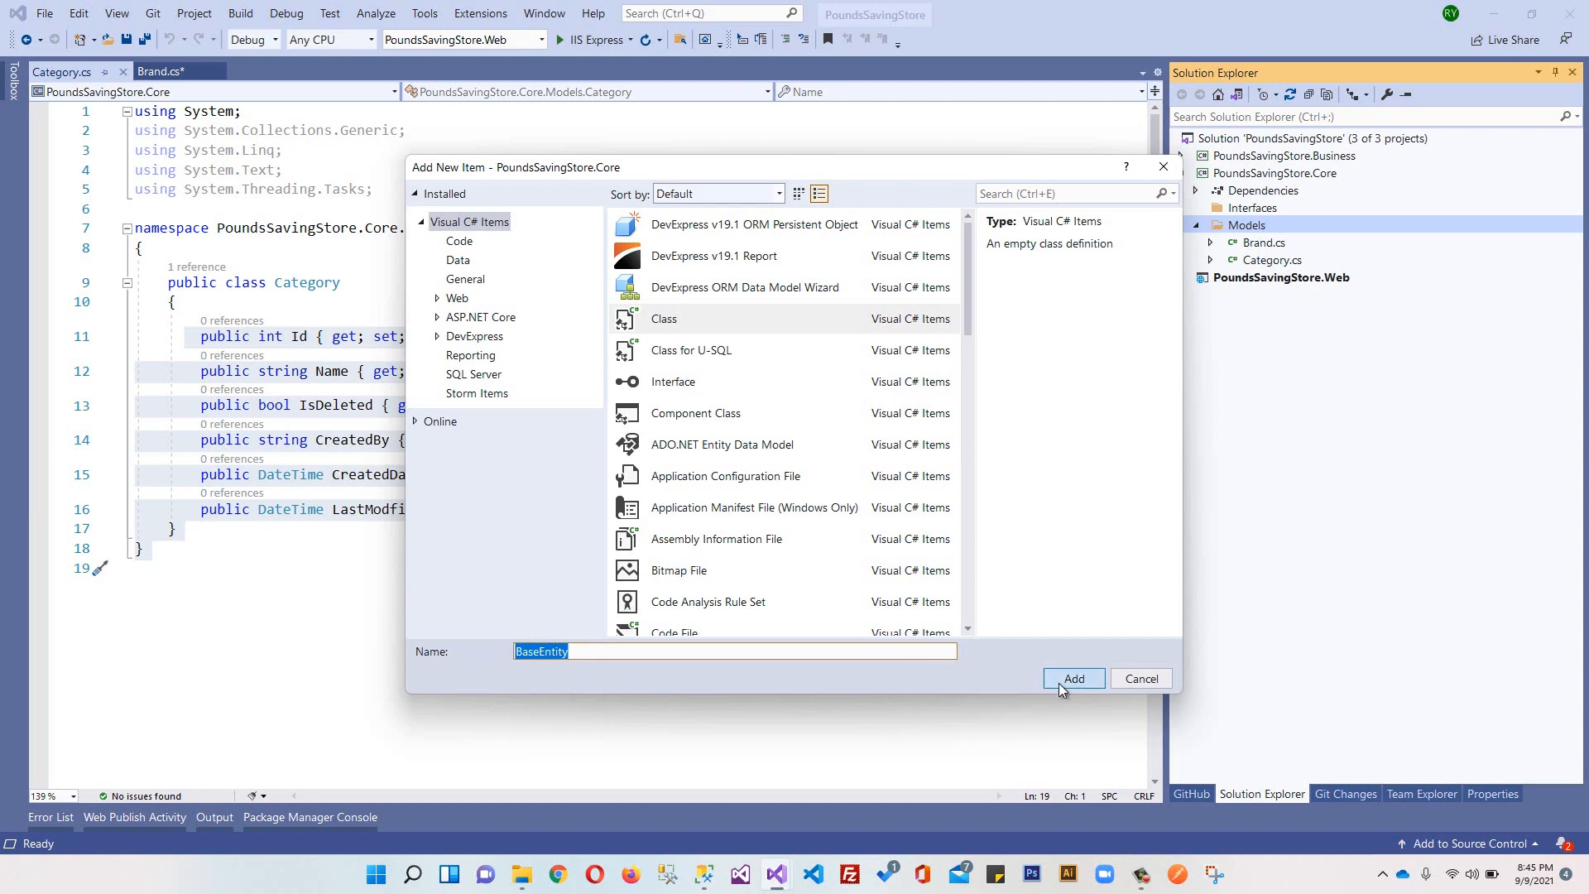
Step: Create a public BaseEntity class containing 'public int Id { get; set; }'
{"action": "left_click", "coordinate": [1072, 678]}
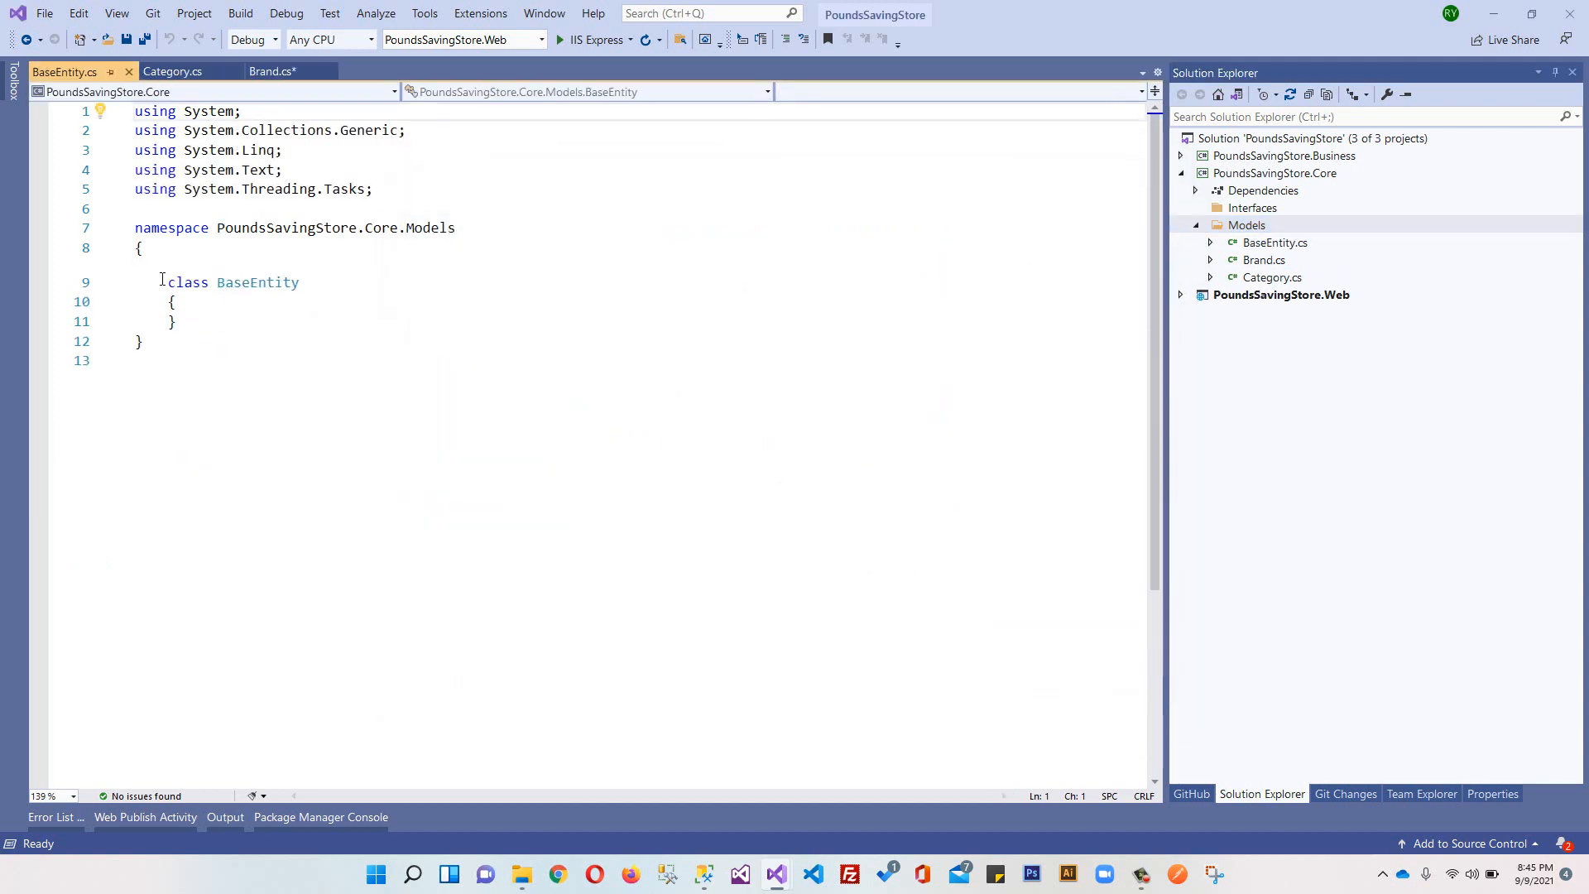
{"action": "type", "text": "public"}
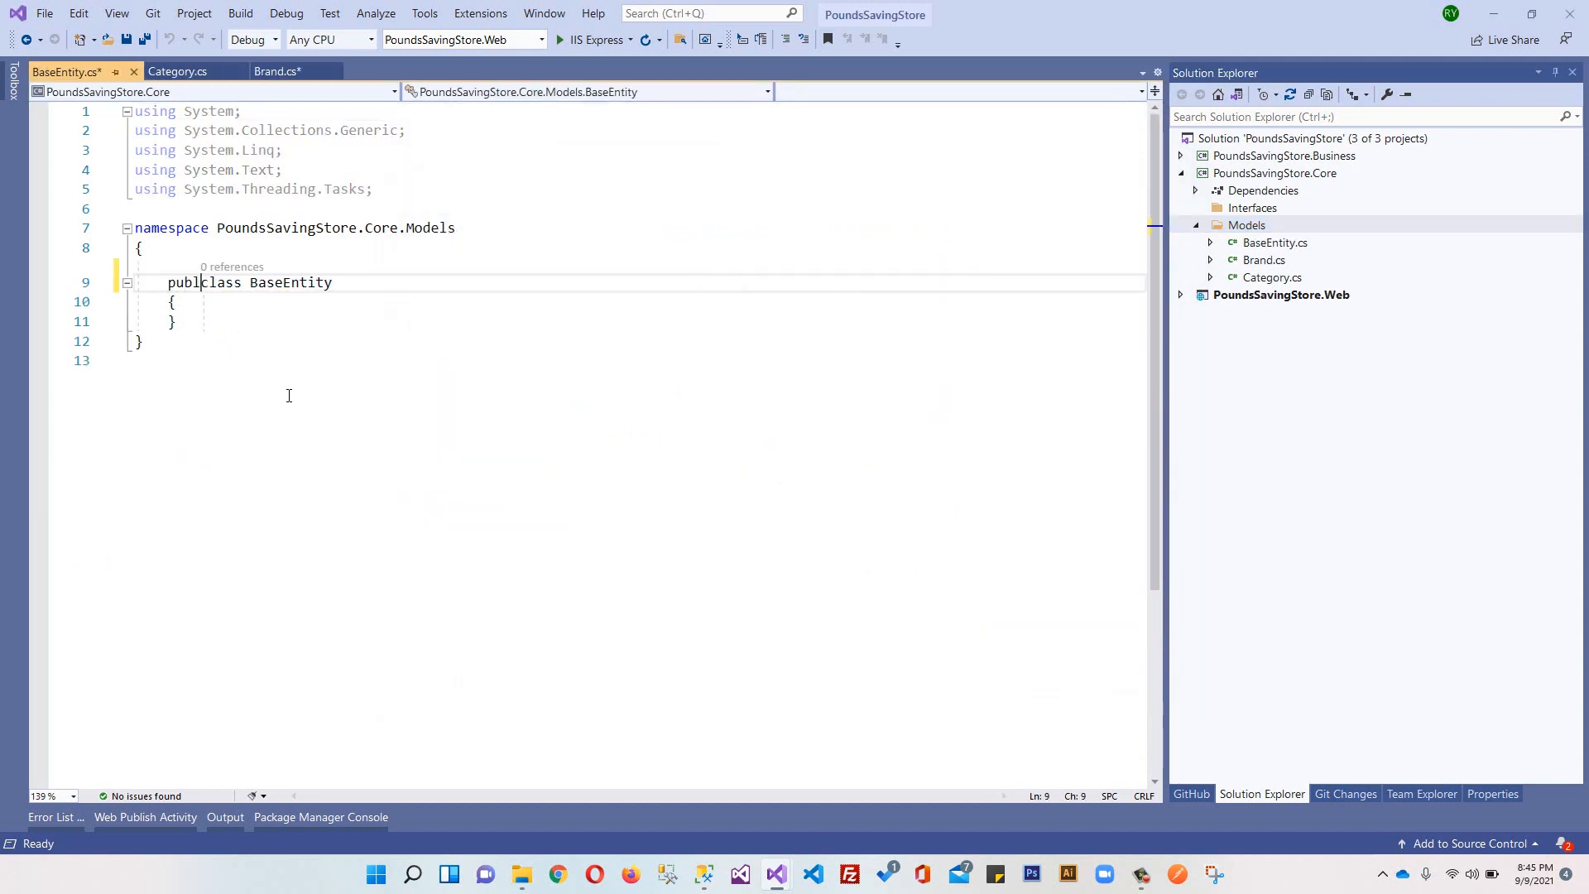
{"action": "left_click", "coordinate": [276, 71]}
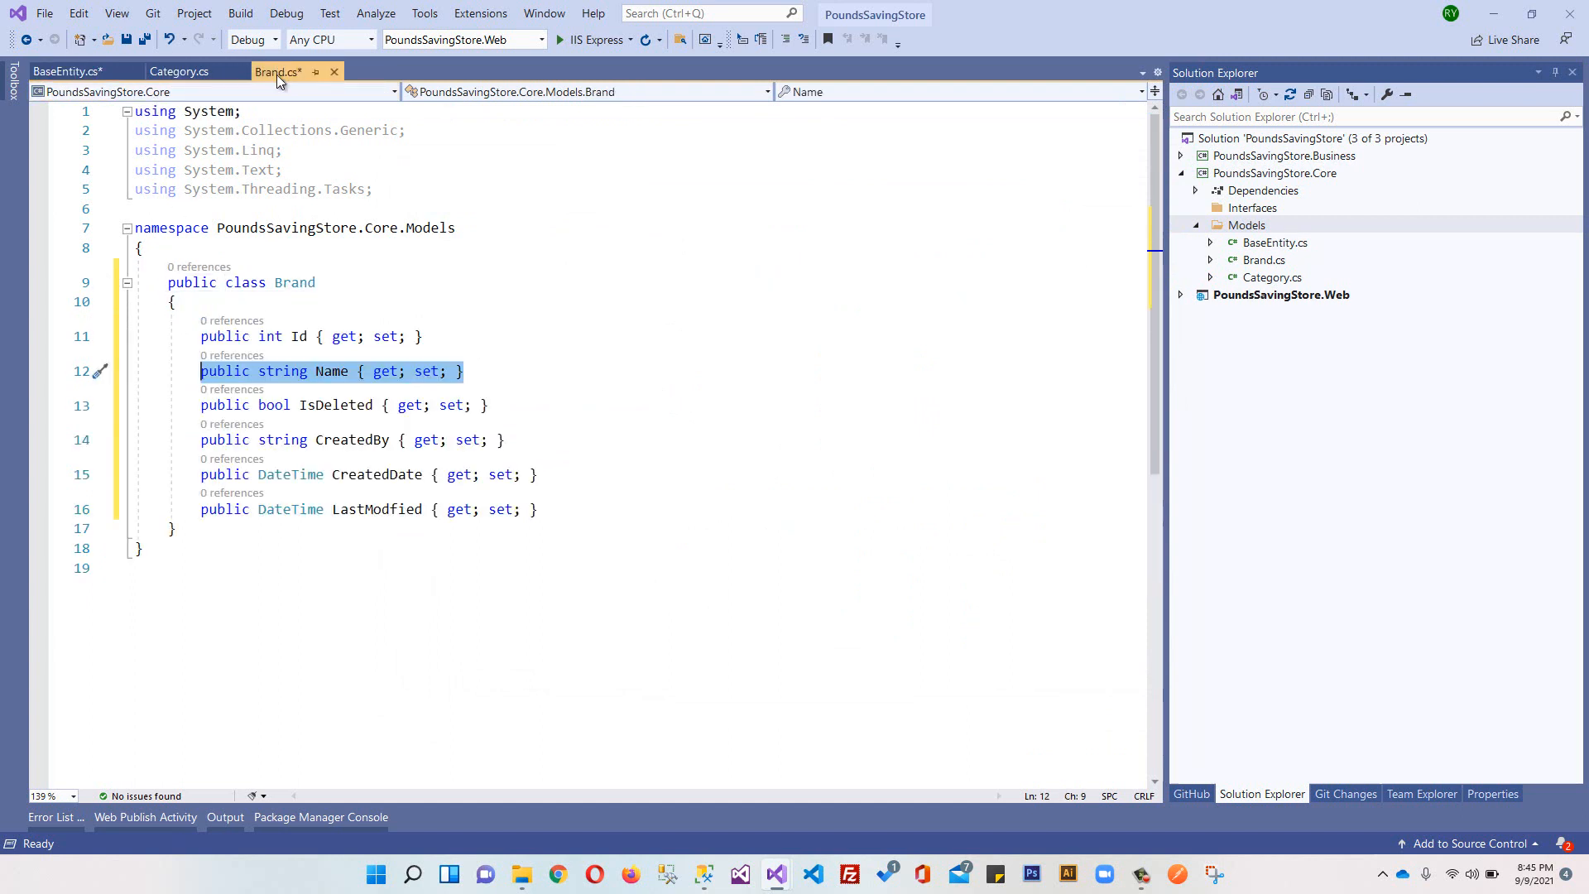
{"action": "left_click", "coordinate": [500, 337]}
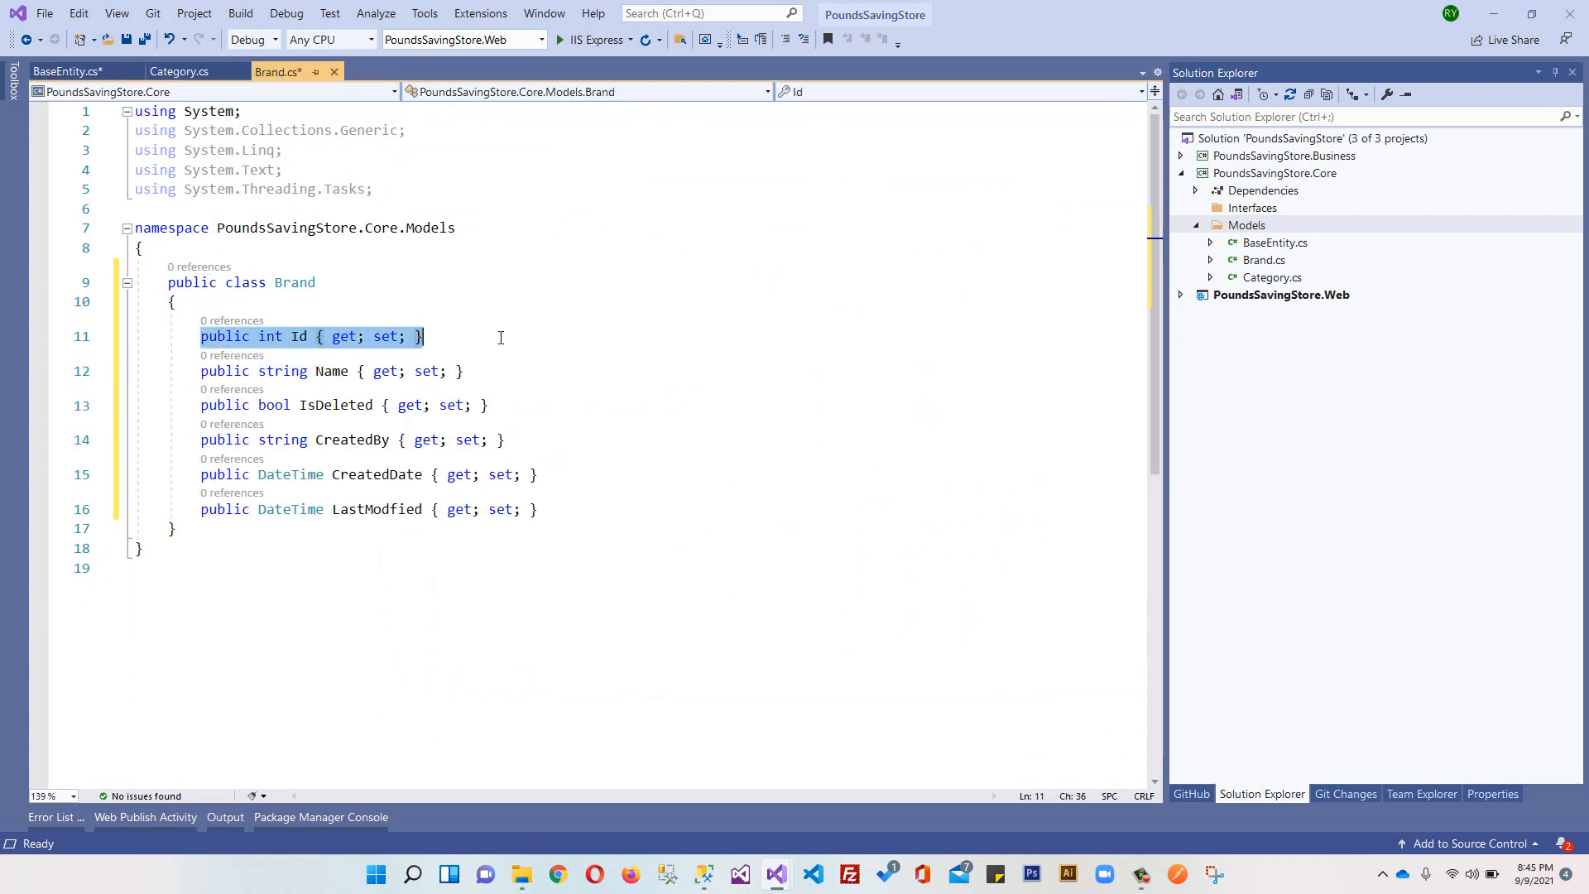
{"action": "left_click", "coordinate": [66, 71]}
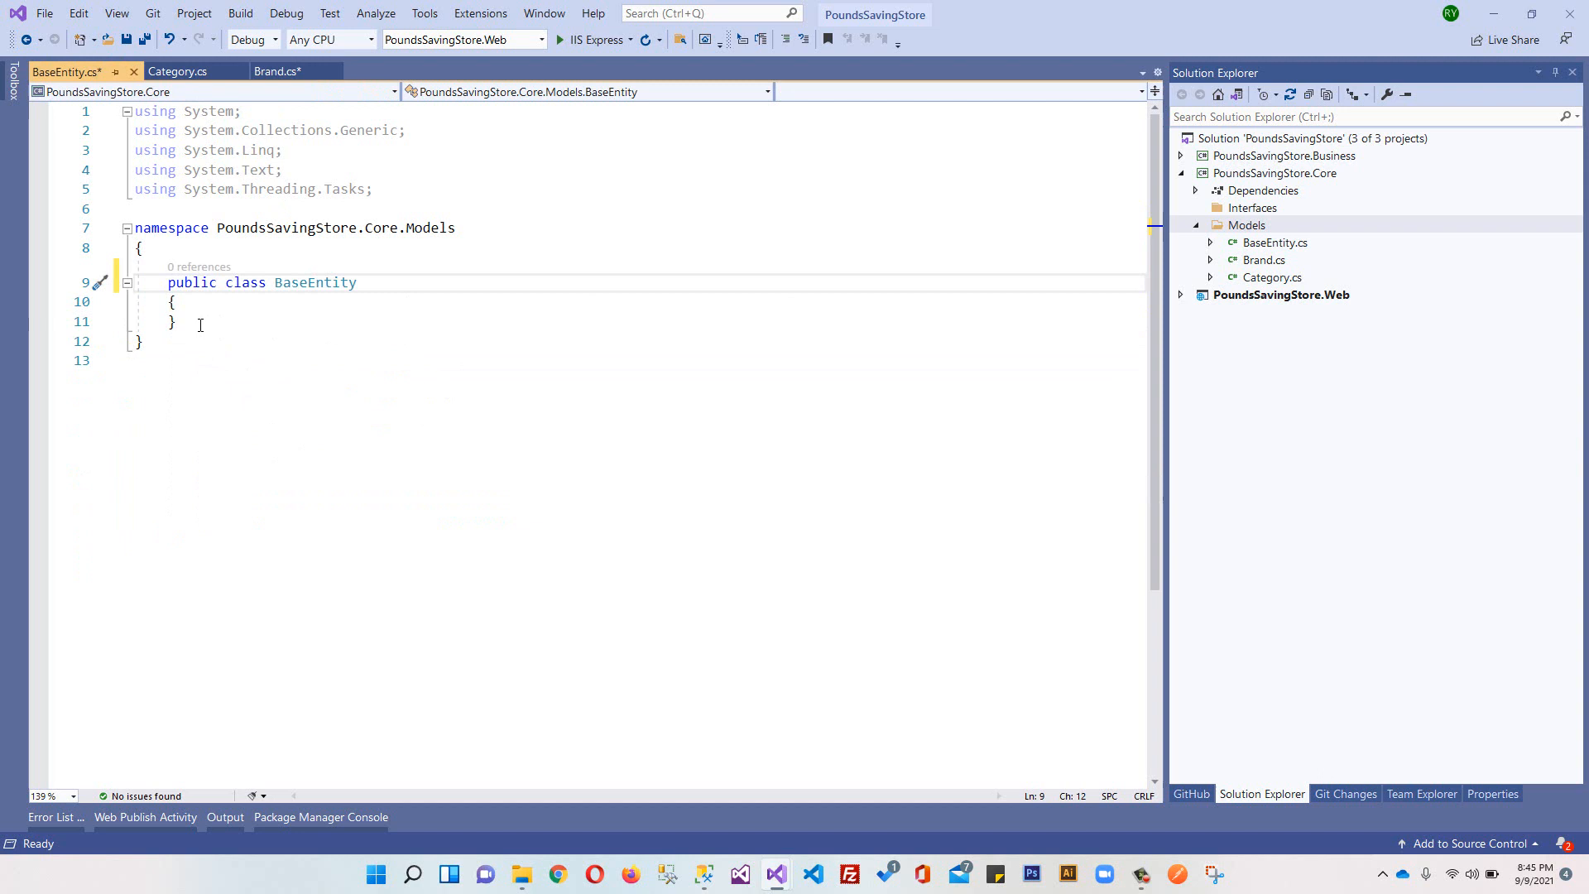
{"action": "type", "text": "public int Id { get; set; }"}
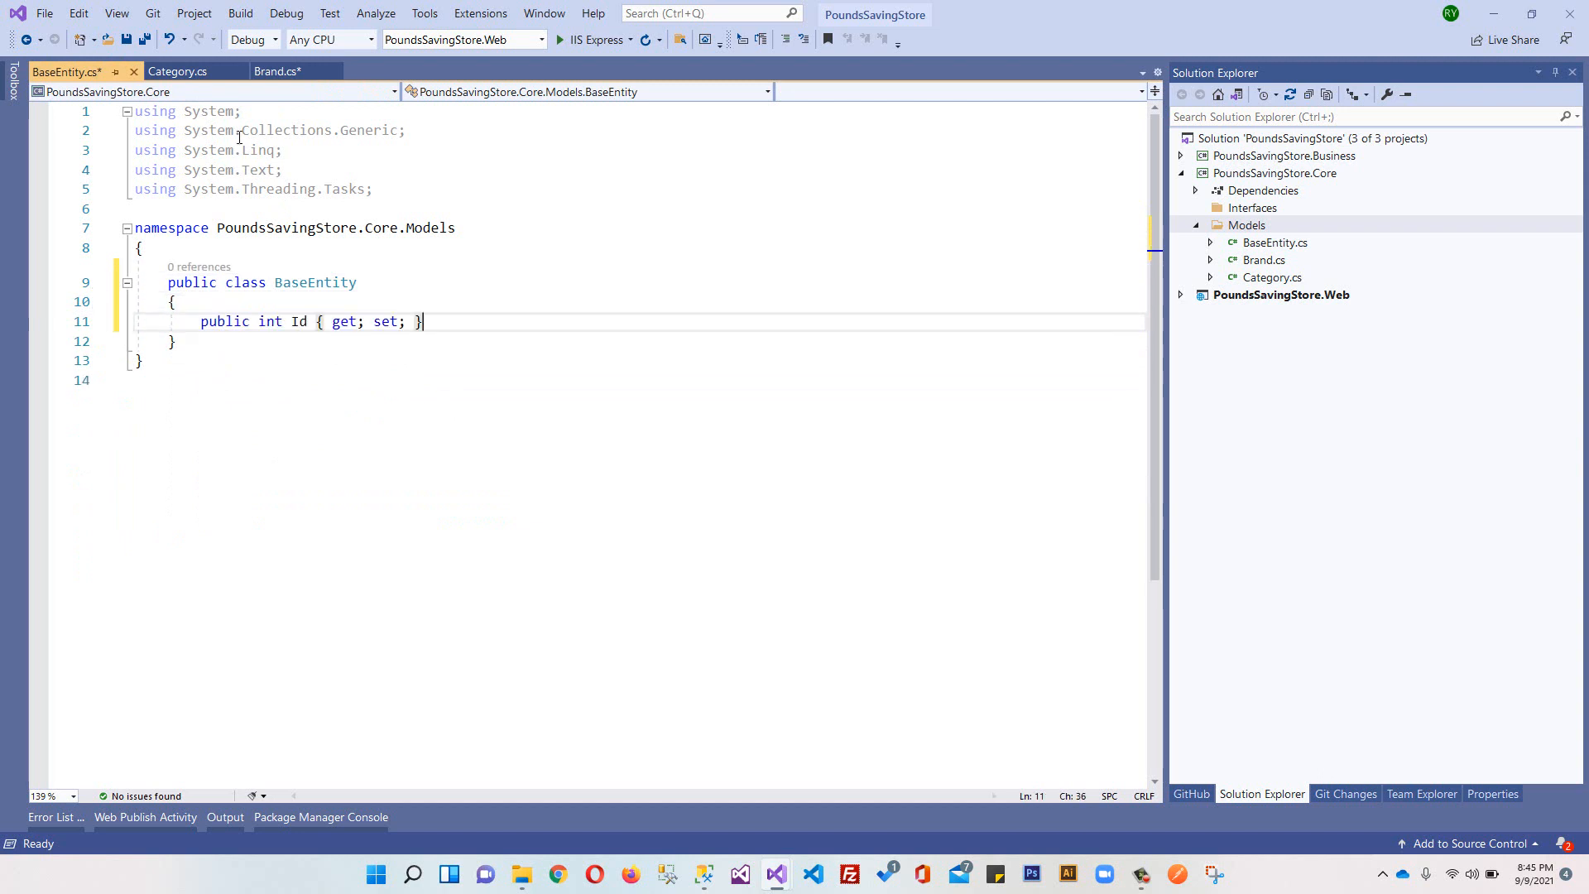
Step: Move the audit properties into BaseEntity, deleting the duplicates from Category and Brand
{"action": "left_click", "coordinate": [276, 71]}
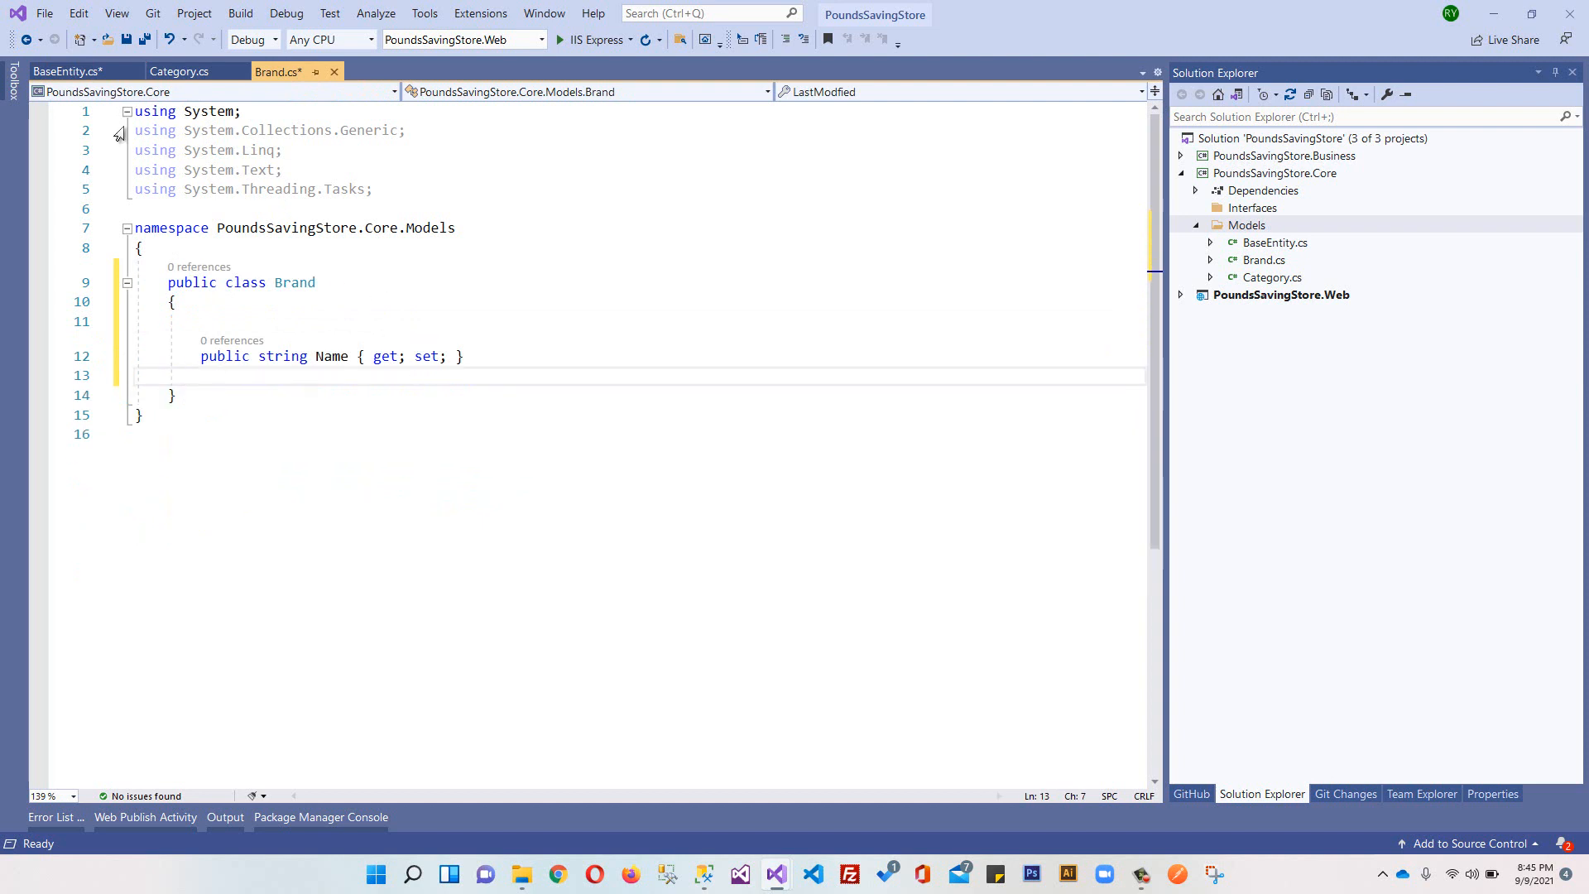
{"action": "left_click", "coordinate": [66, 71]}
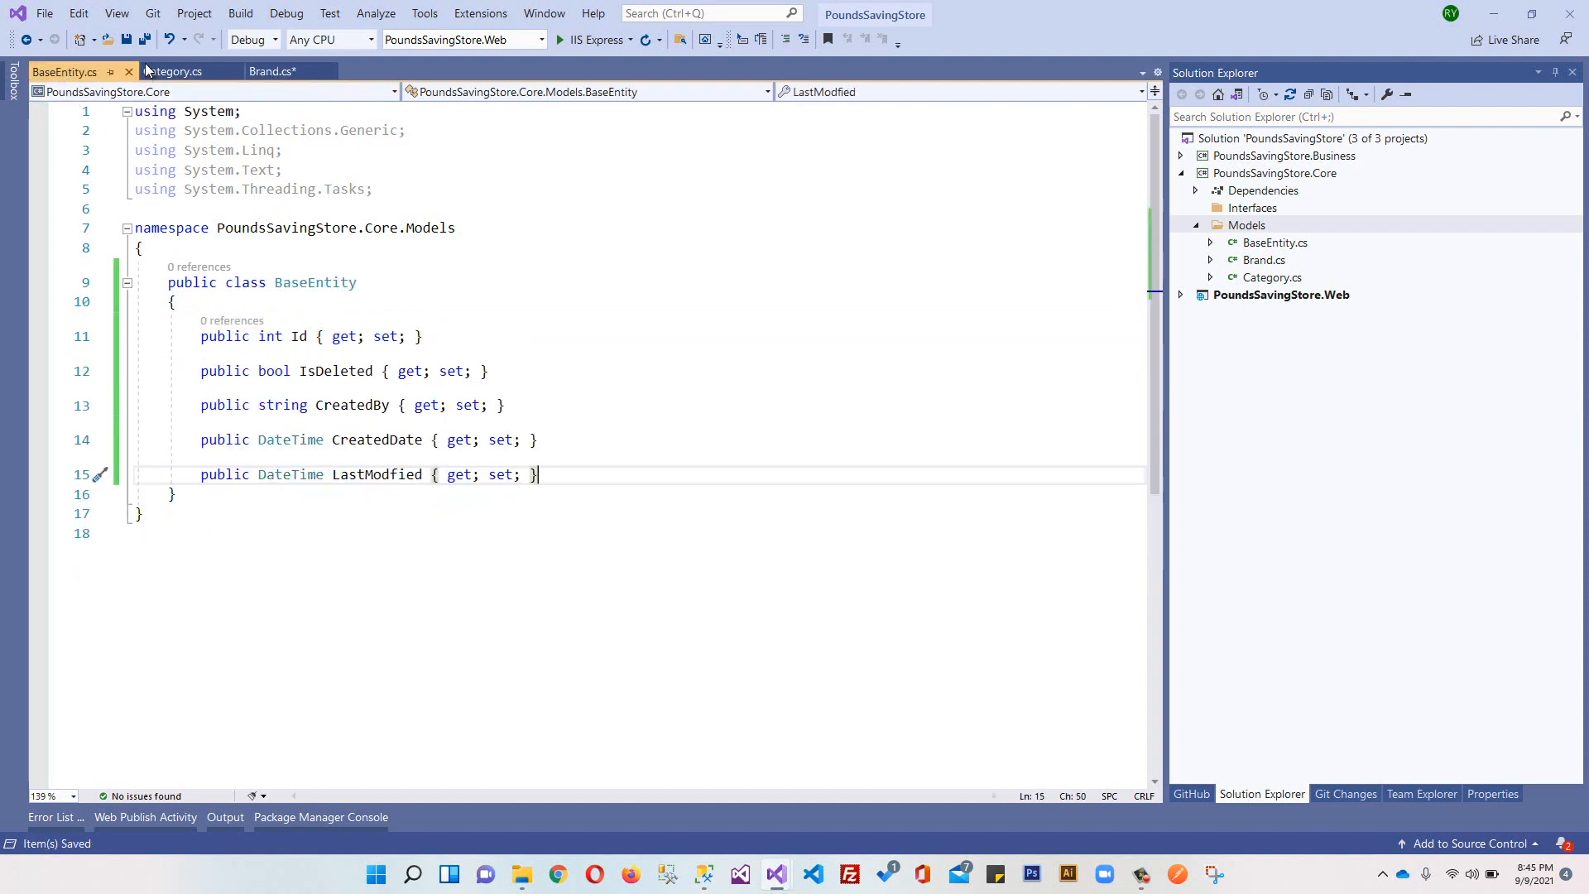
{"action": "left_click", "coordinate": [172, 71]}
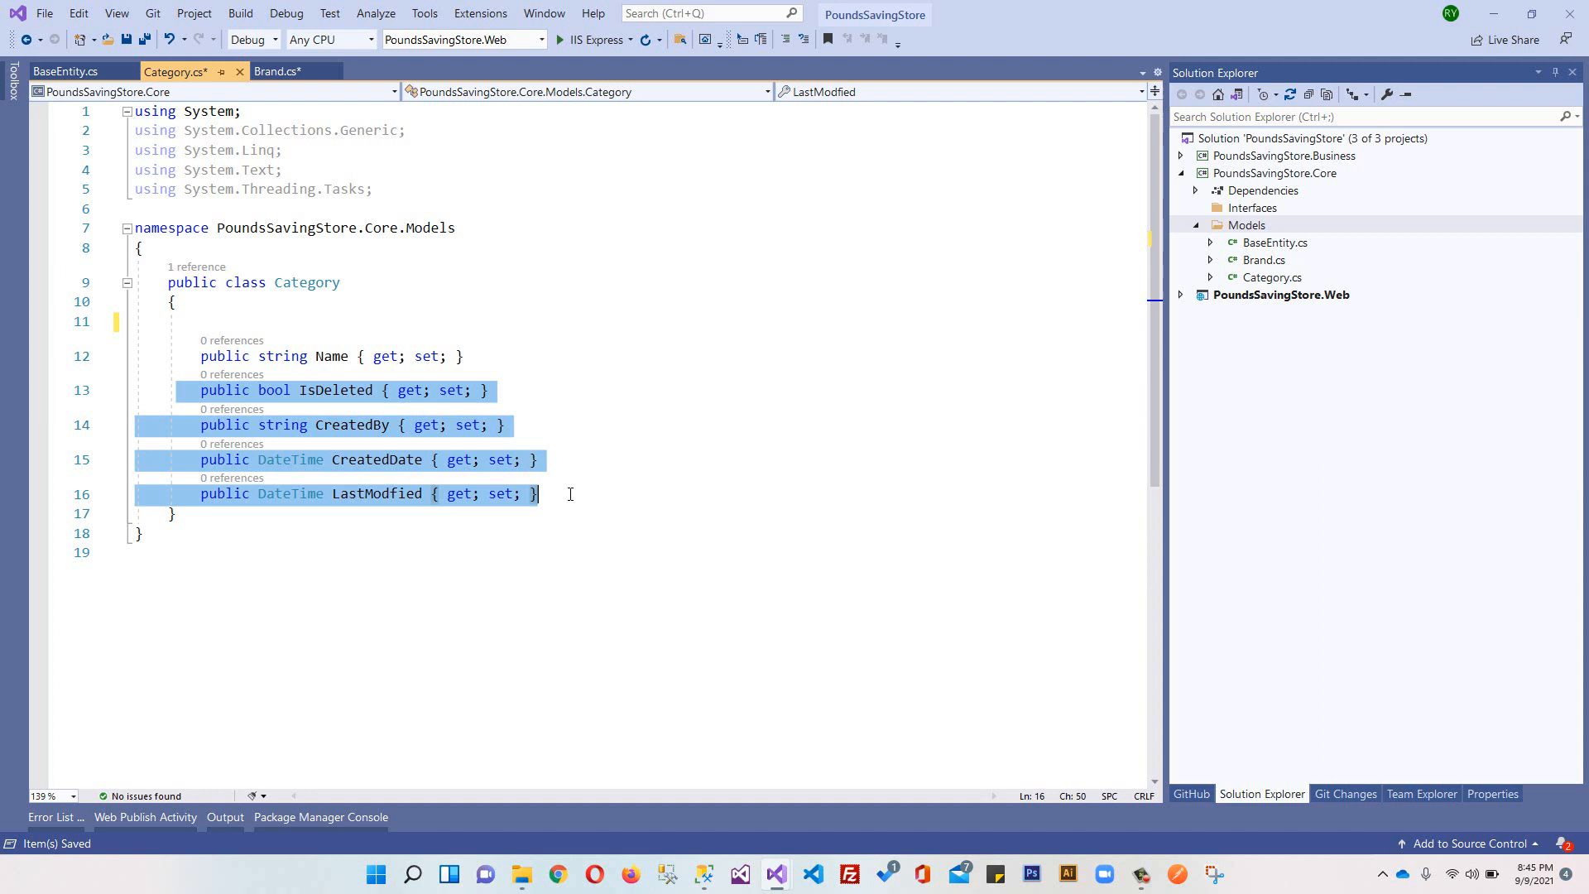
{"action": "key", "text": "Delete"}
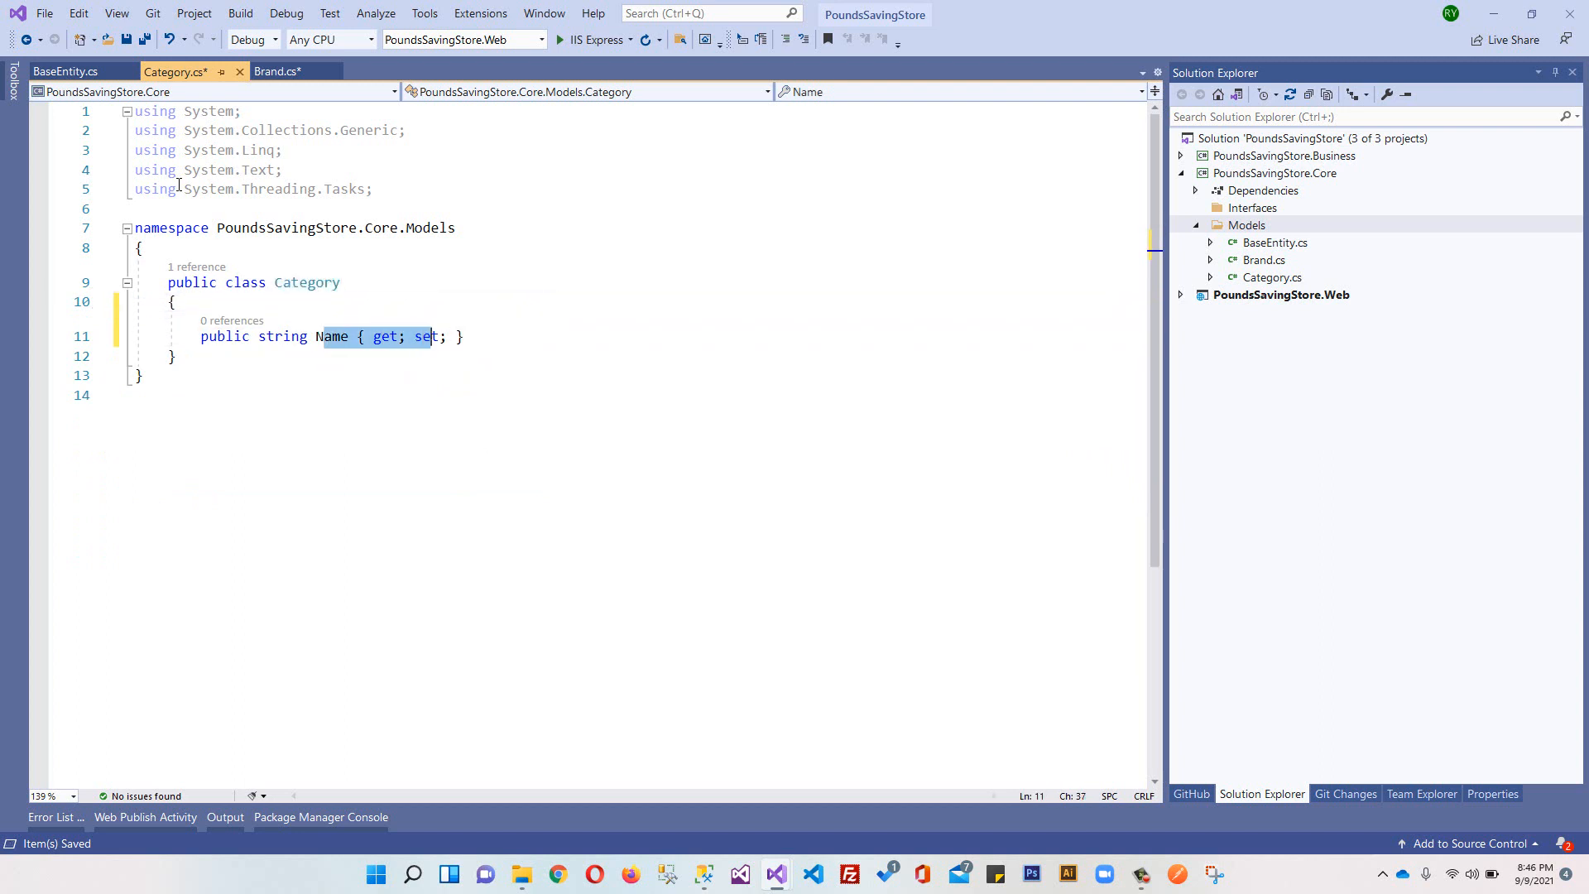
{"action": "left_click", "coordinate": [277, 71]}
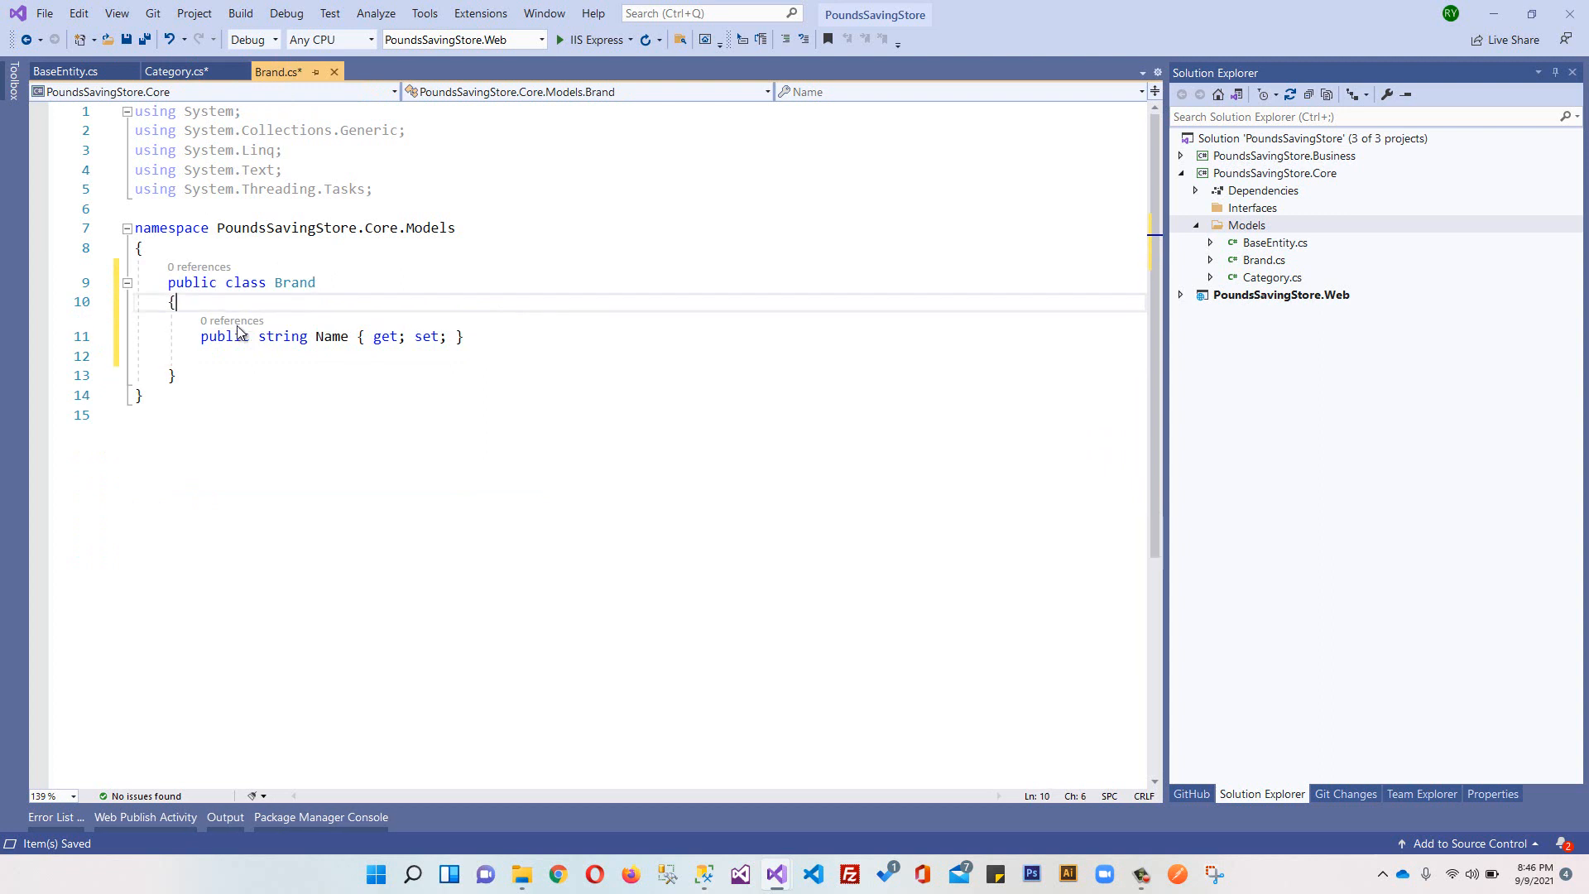
{"action": "left_click", "coordinate": [221, 356]}
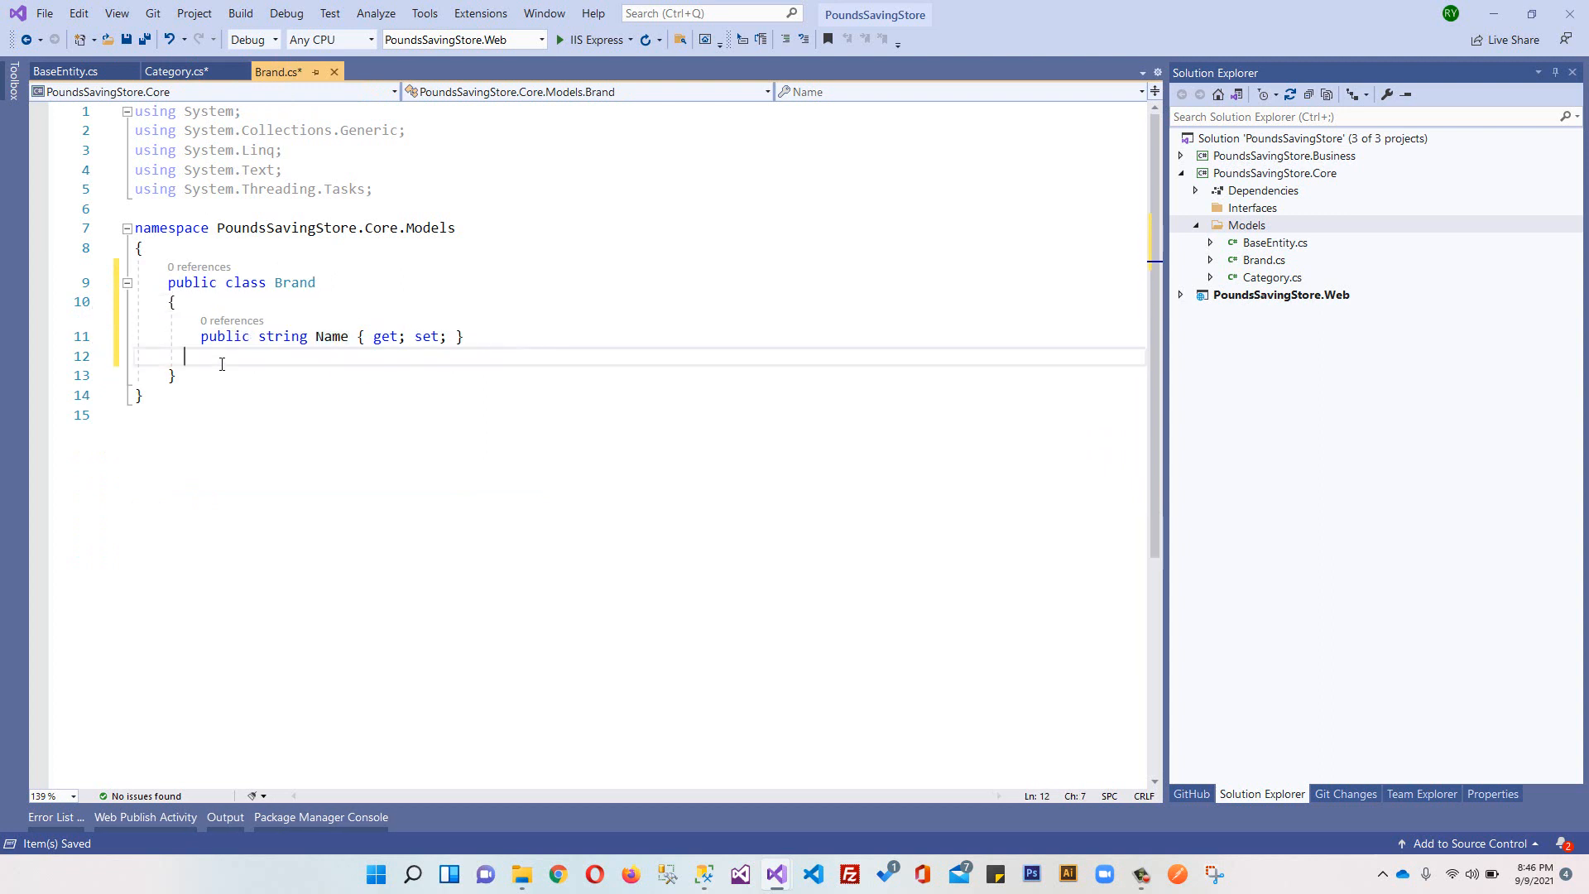
{"action": "key", "text": "Backspace"}
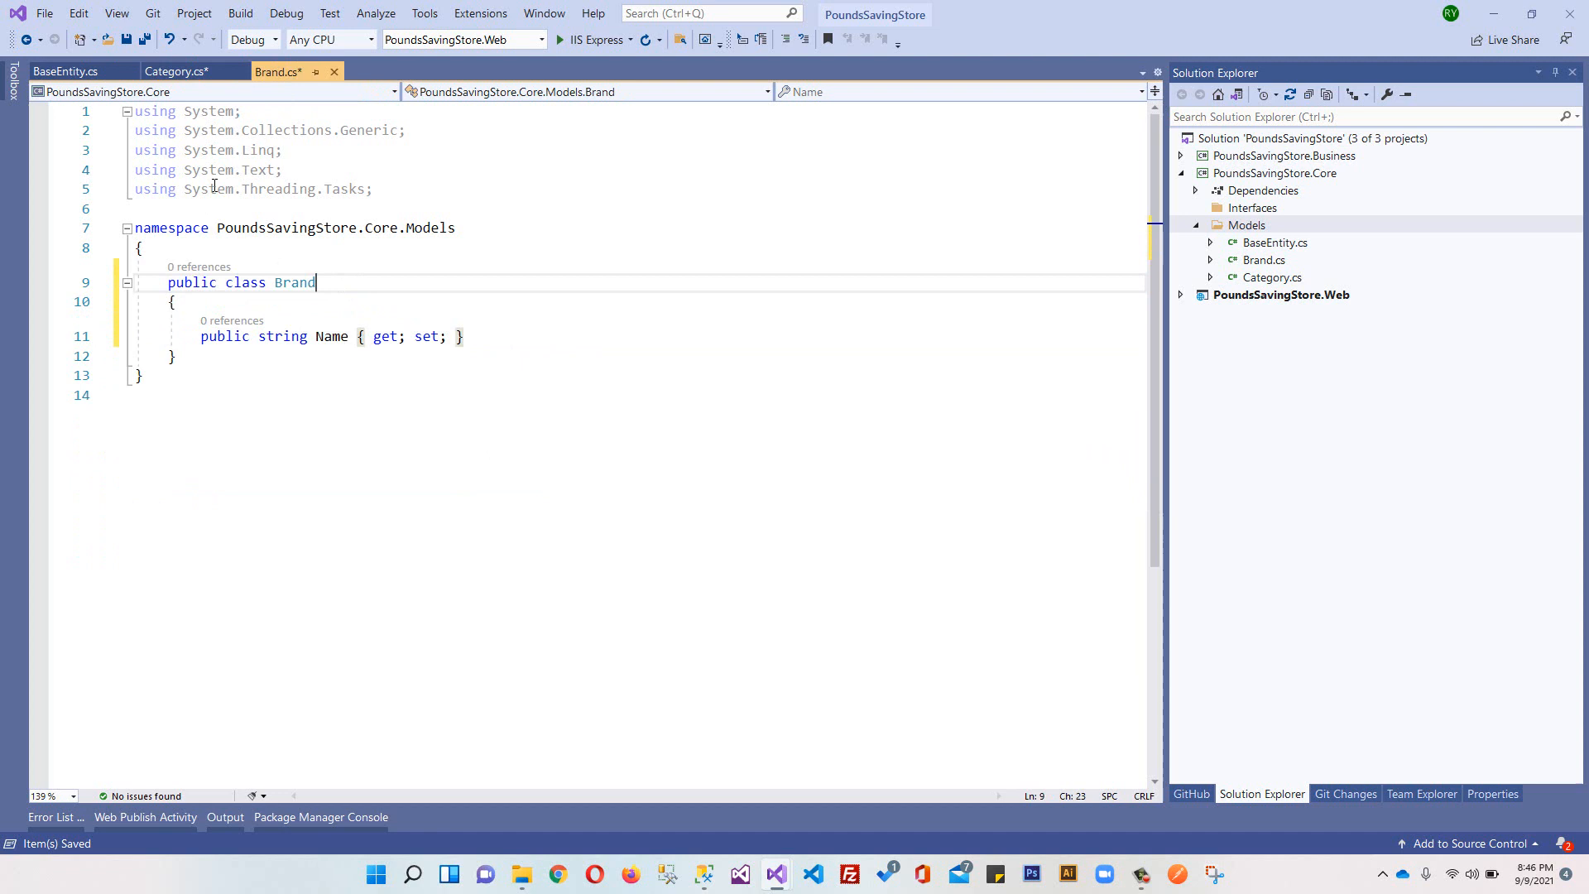
{"action": "left_click", "coordinate": [64, 71]}
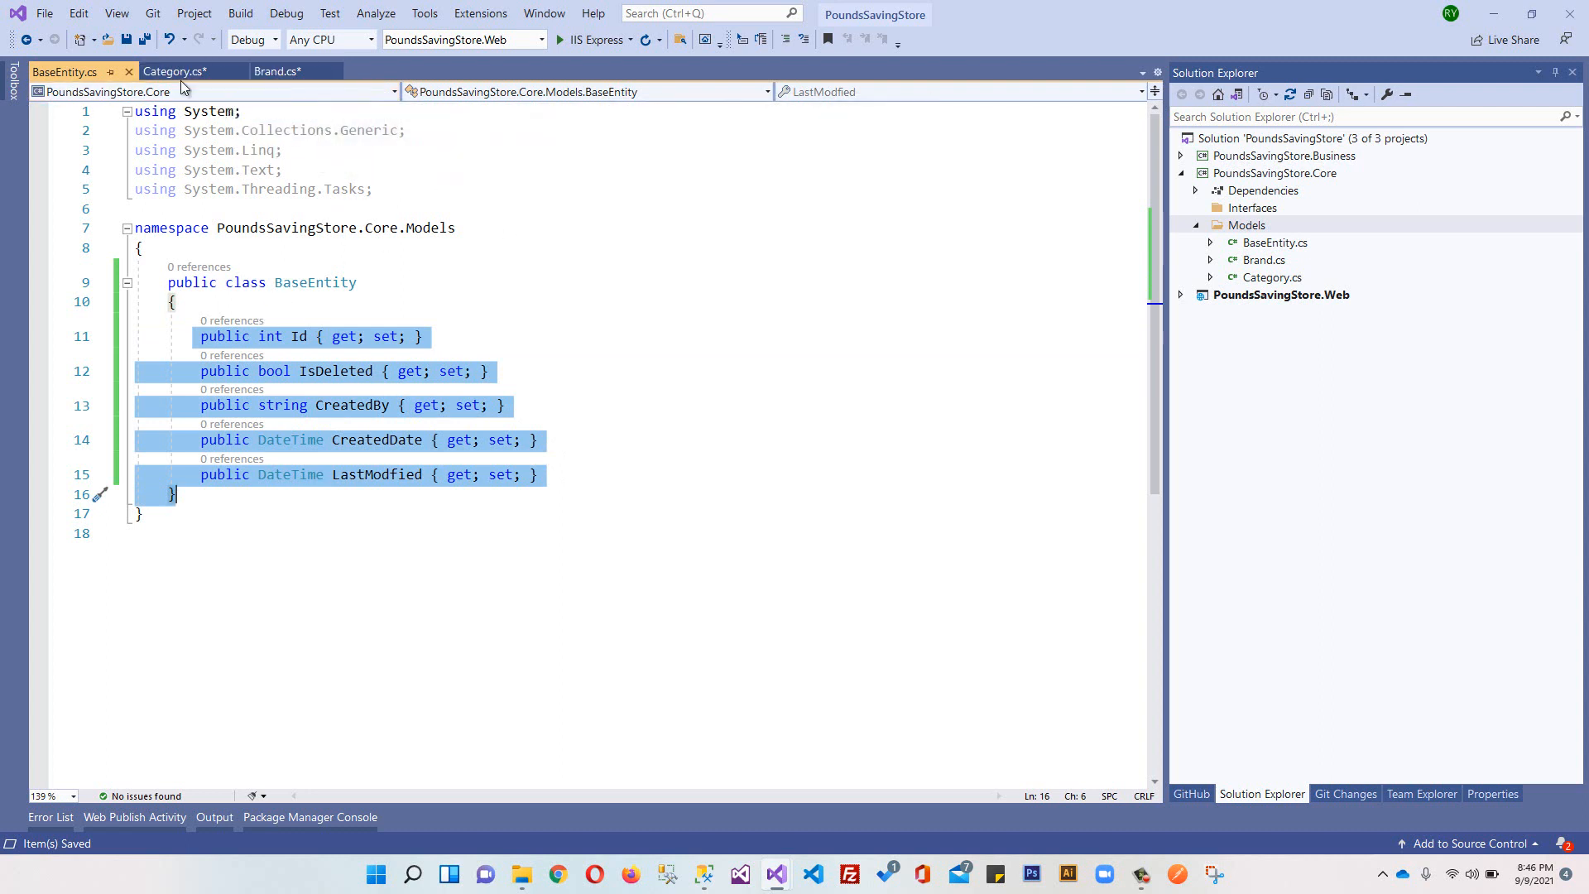
Step: Append ': BaseEntity' to the Category and Brand declarations, and open the Package Manager Console
{"action": "double_click", "coordinate": [315, 281]}
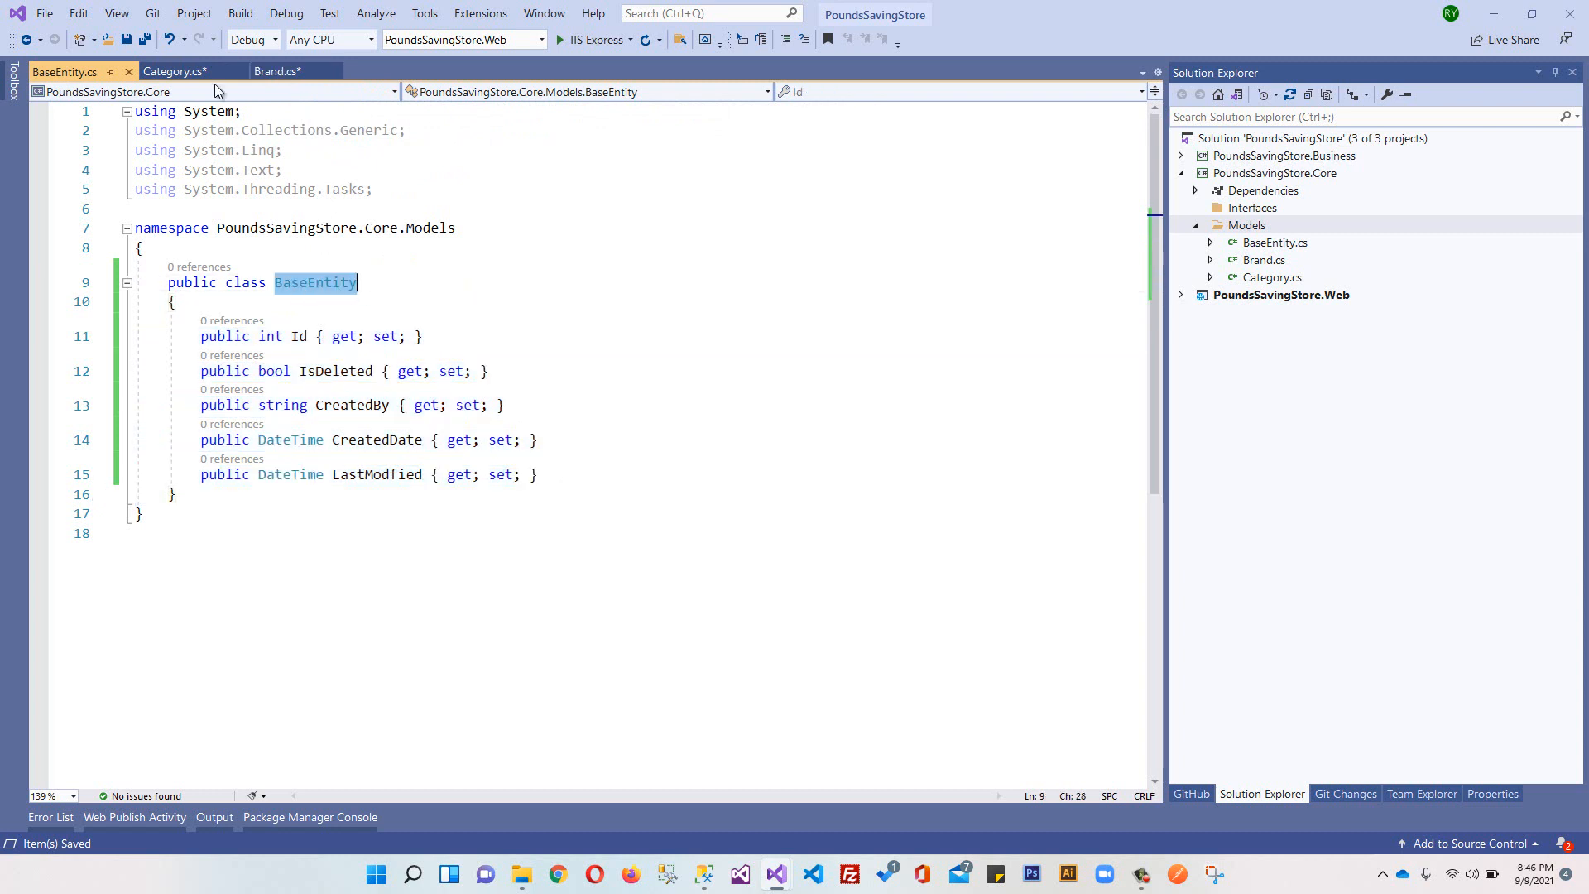
{"action": "left_click", "coordinate": [175, 72]}
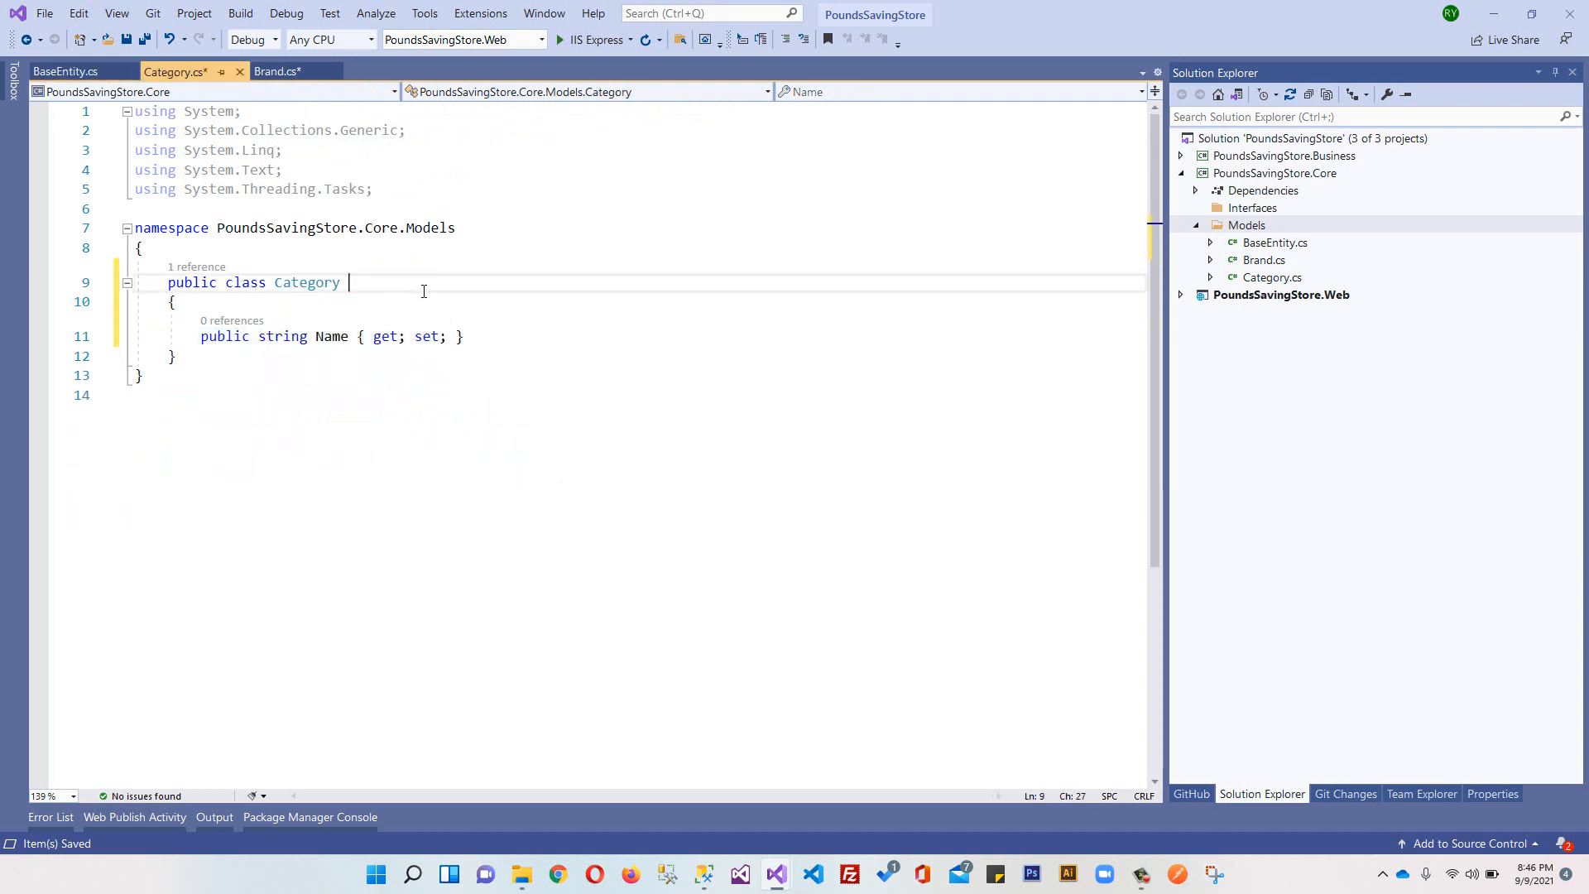
{"action": "type", "text": ": BaseEntity"}
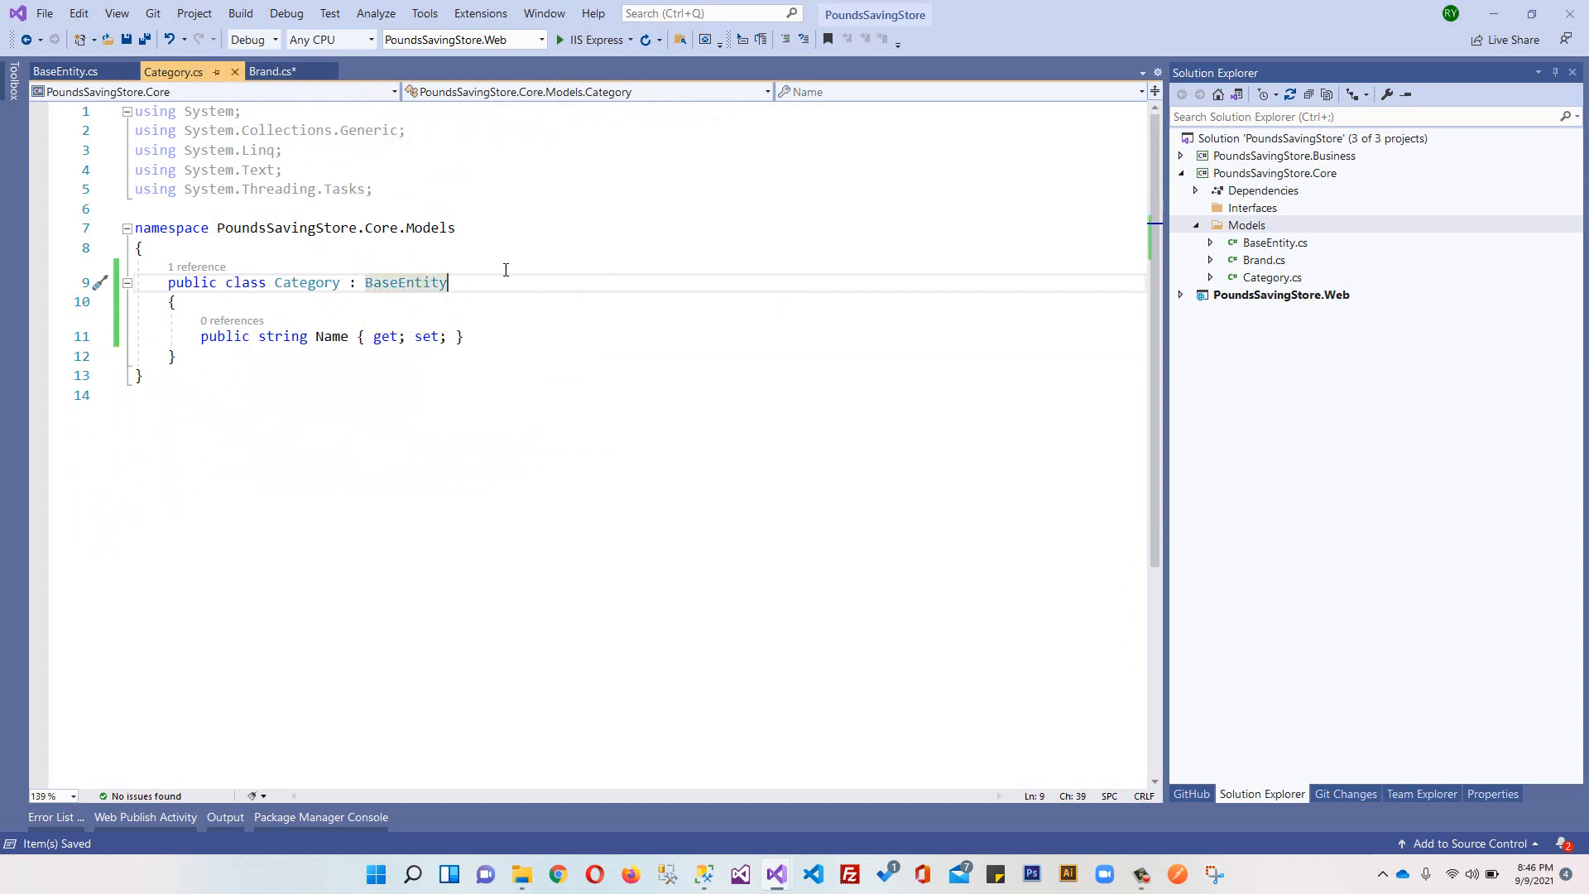
{"action": "left_click", "coordinate": [274, 71]}
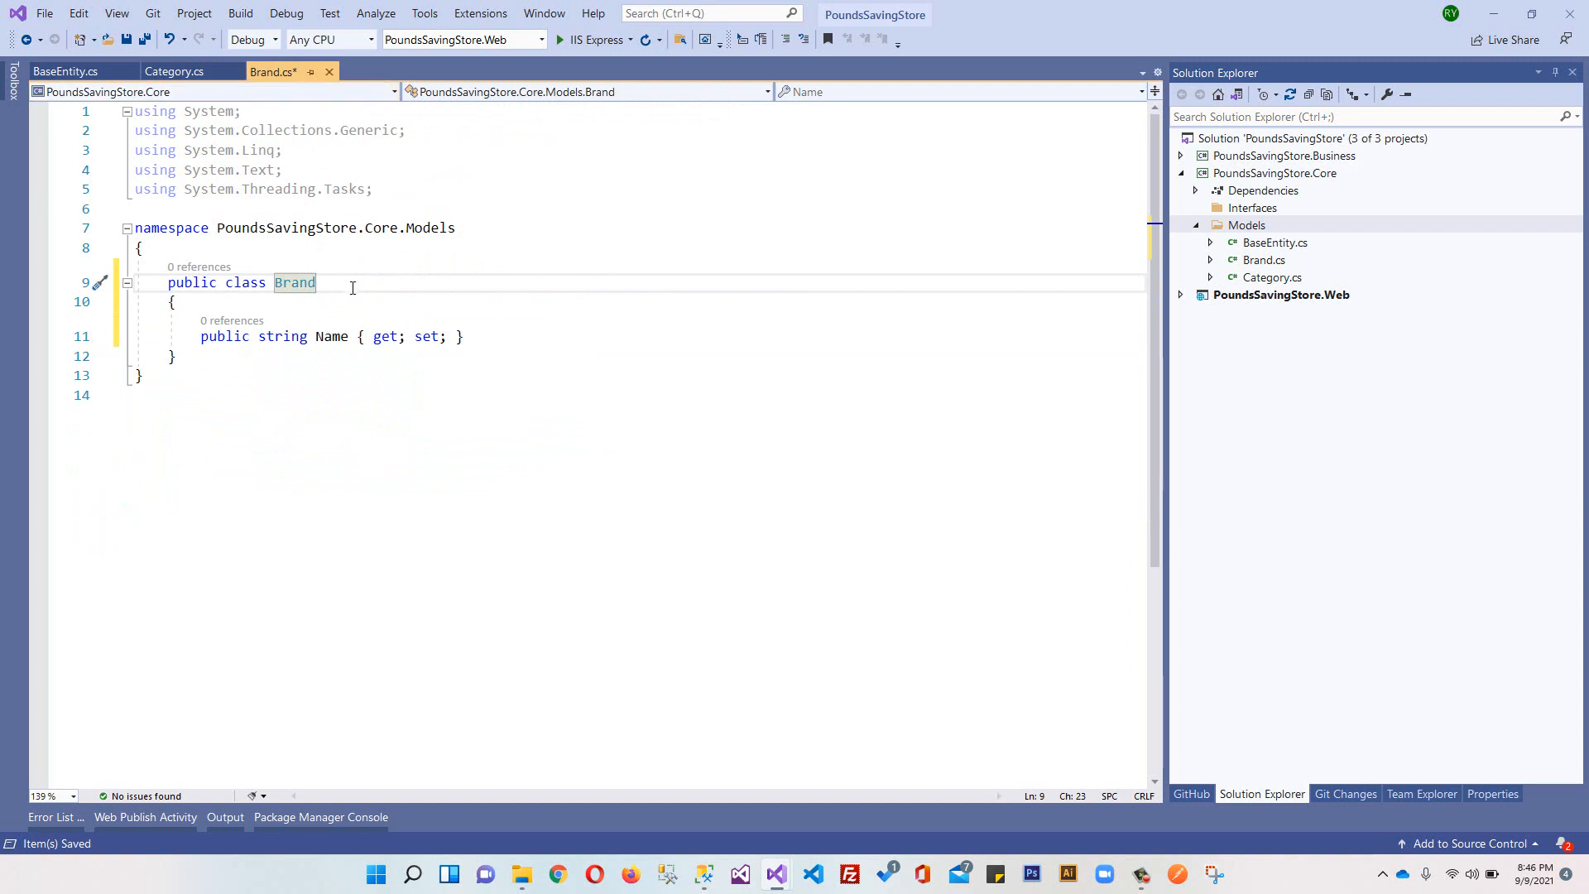
{"action": "type", "text": ": B"}
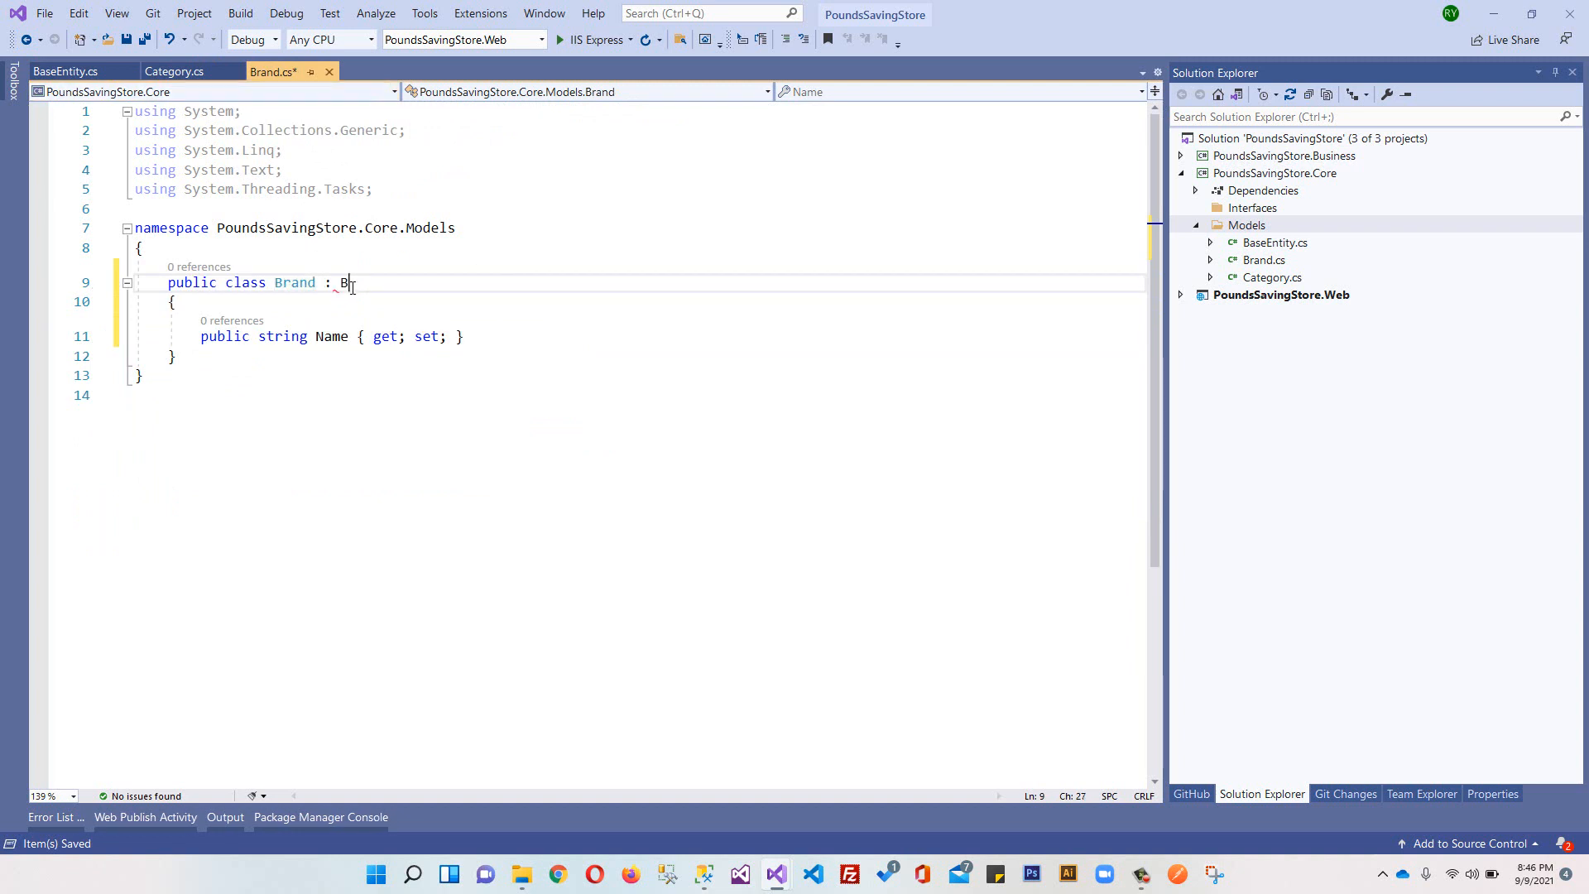
{"action": "type", "text": "aseEntity"}
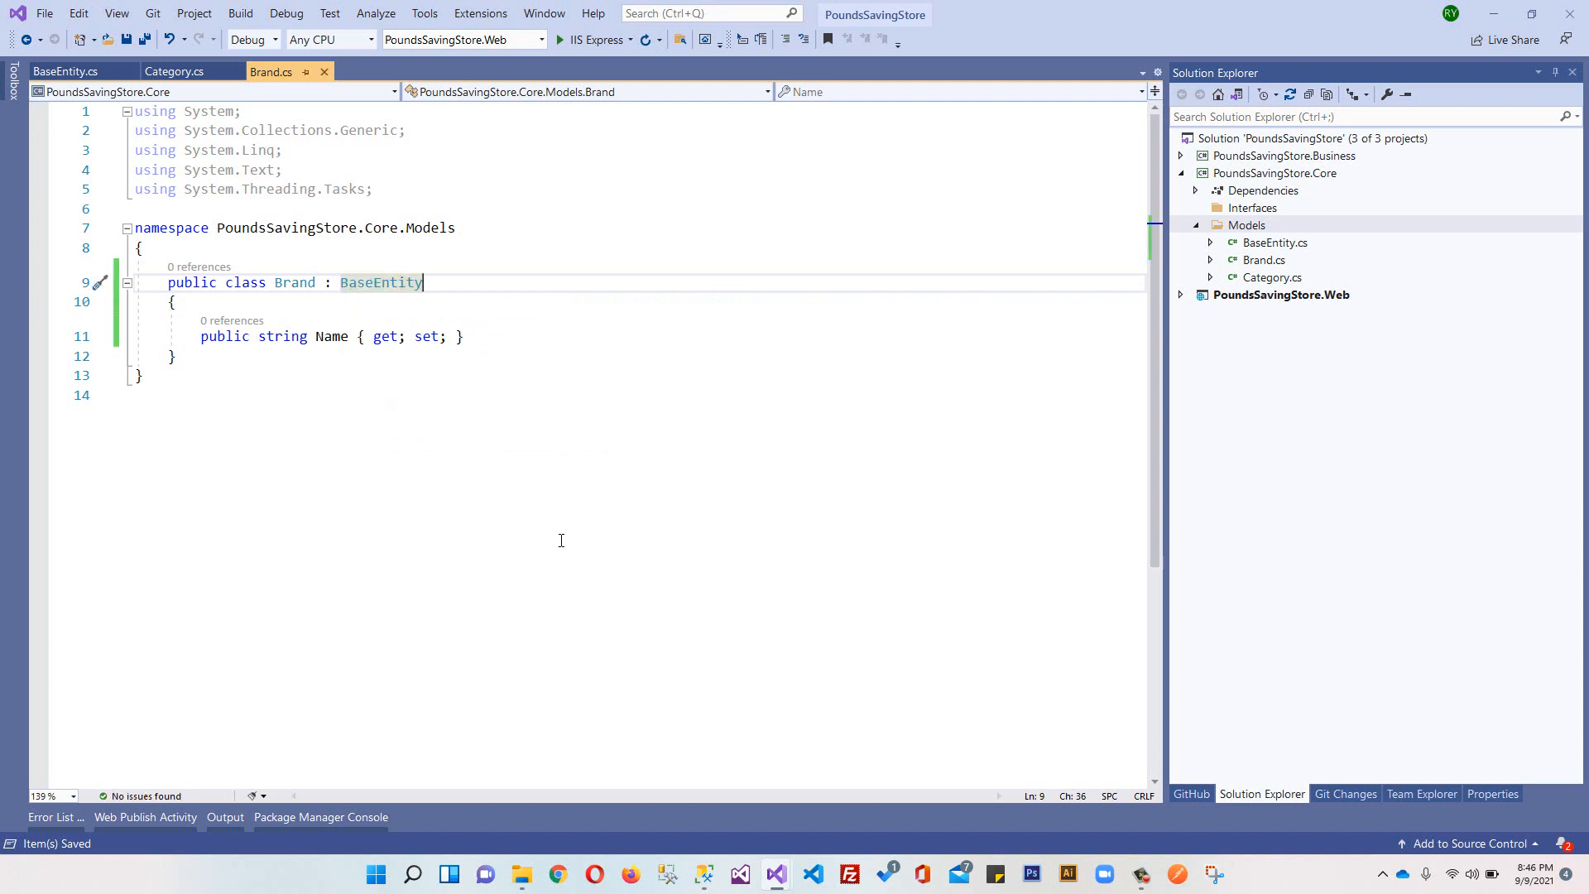
{"action": "left_click", "coordinate": [321, 817]}
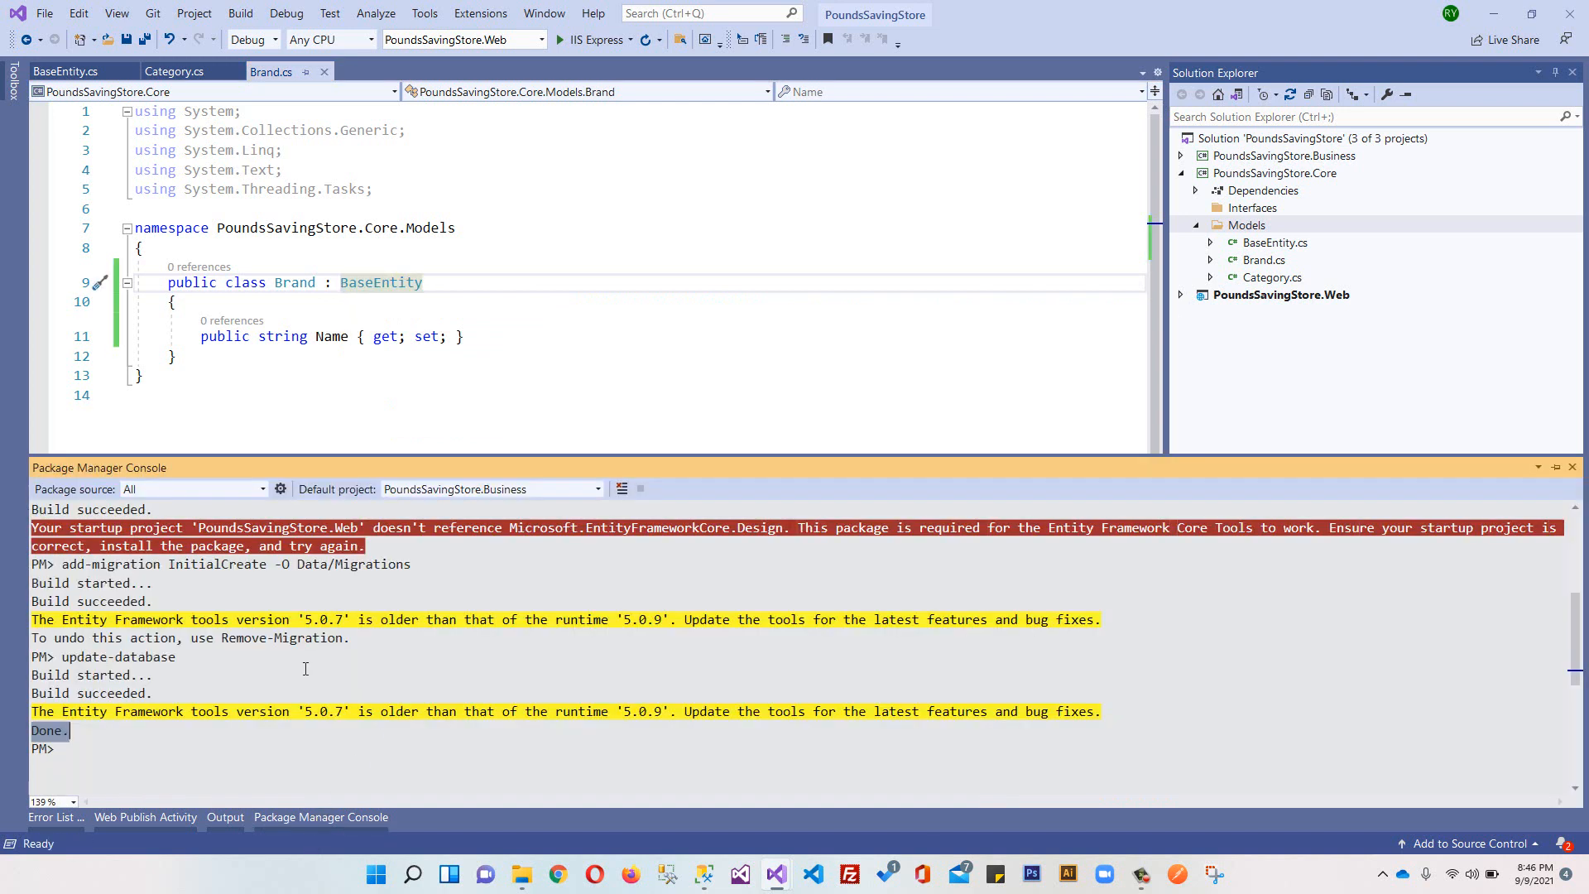
{"action": "mouse_move", "coordinate": [259, 703]}
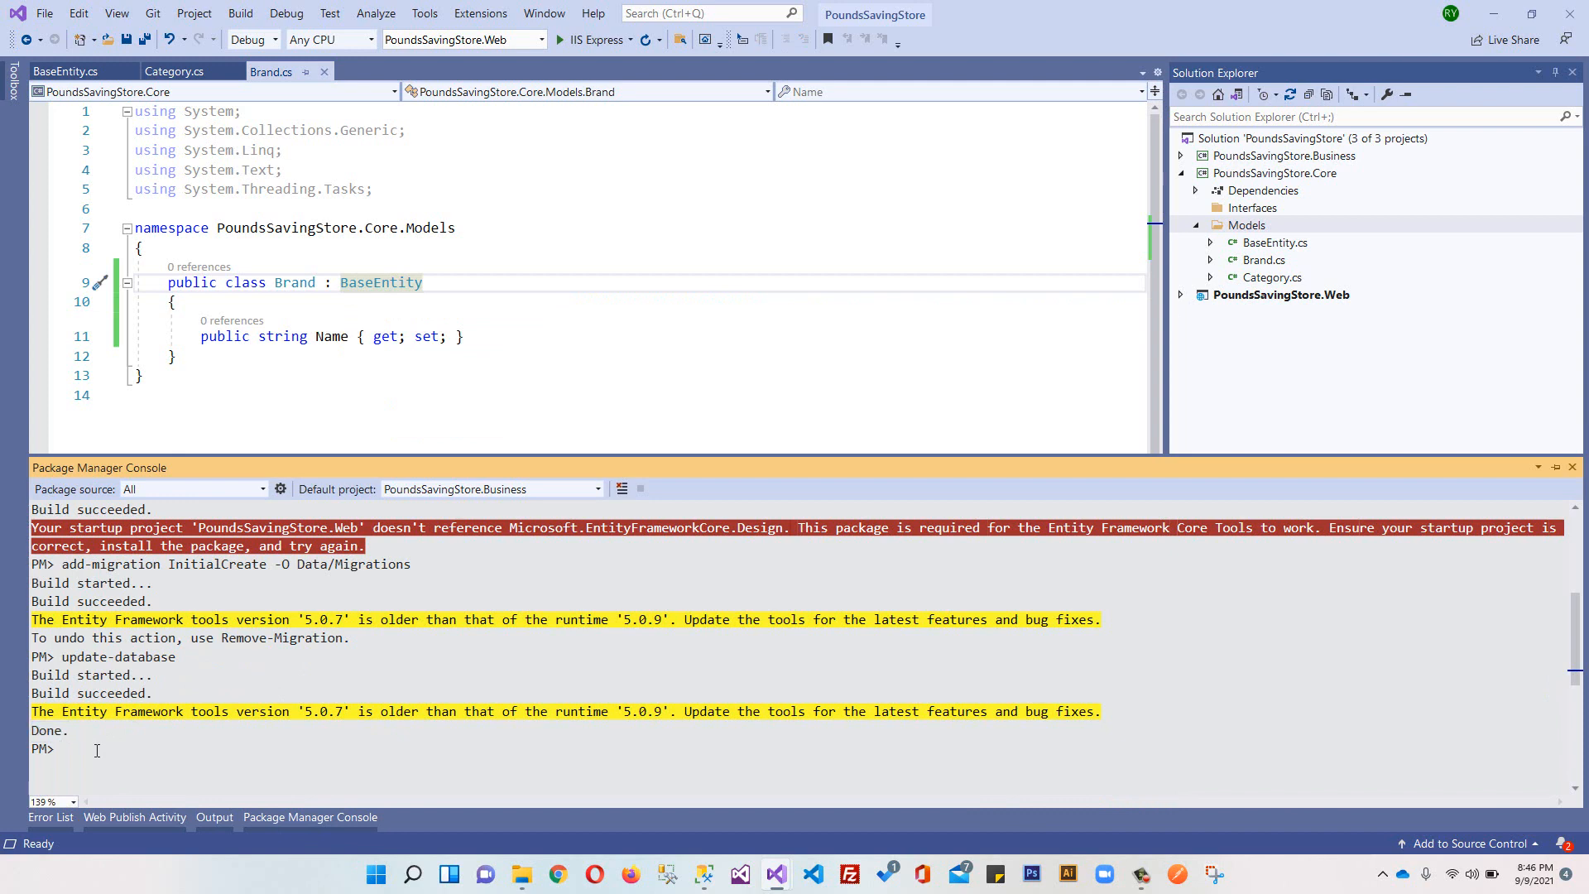
Step: Run 'add-migration AddedBaseEntity' with Business > Data expanded to watch the Migrations folder
{"action": "type", "text": "add-mi"}
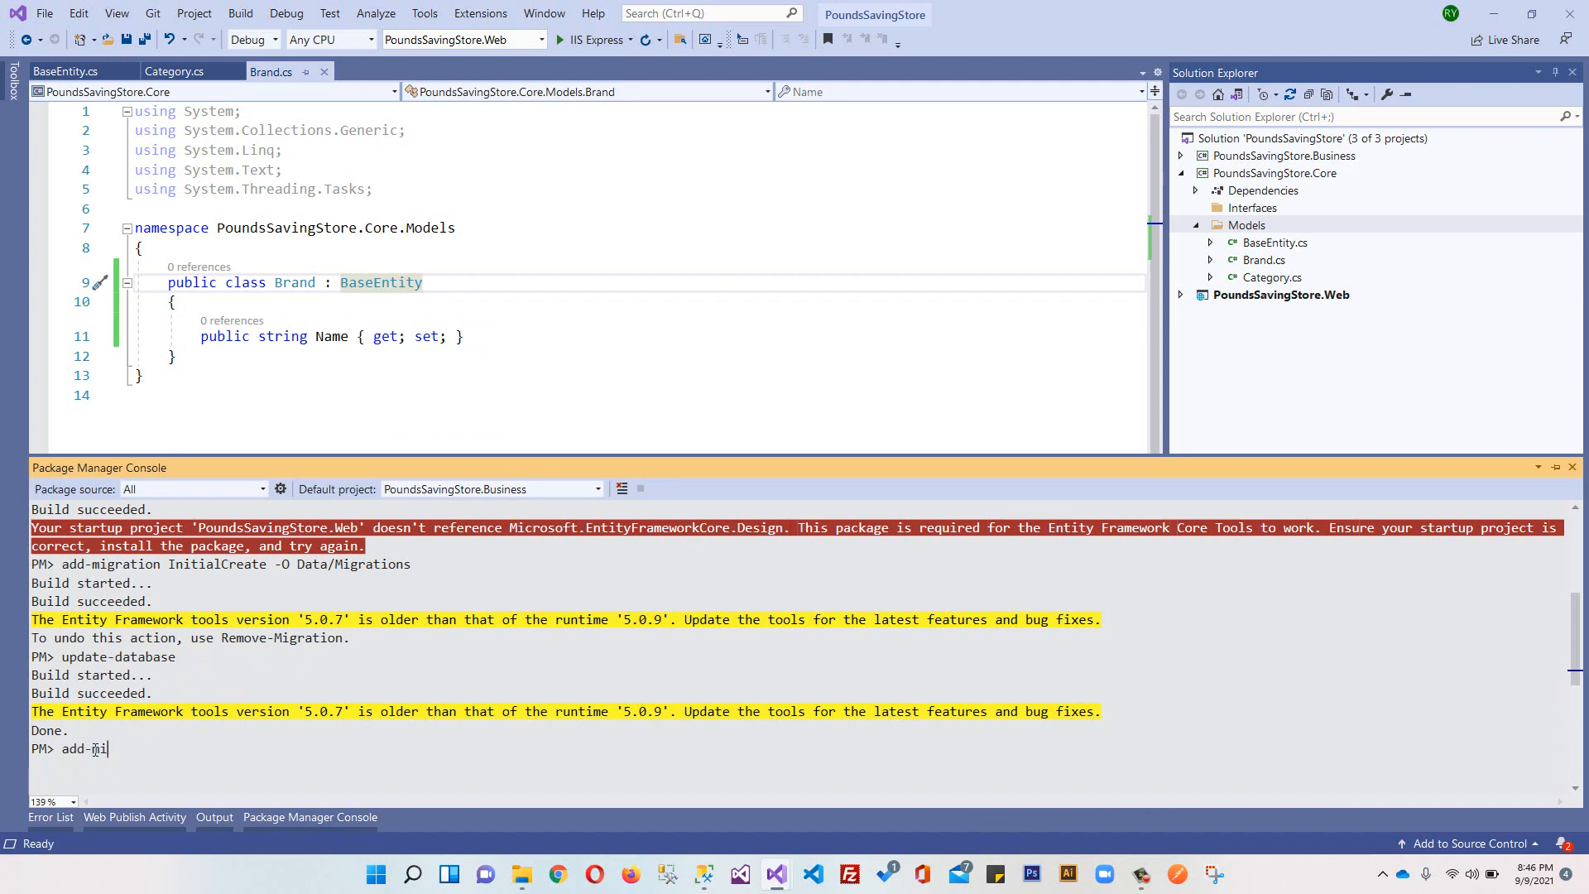
{"action": "type", "text": "gration"}
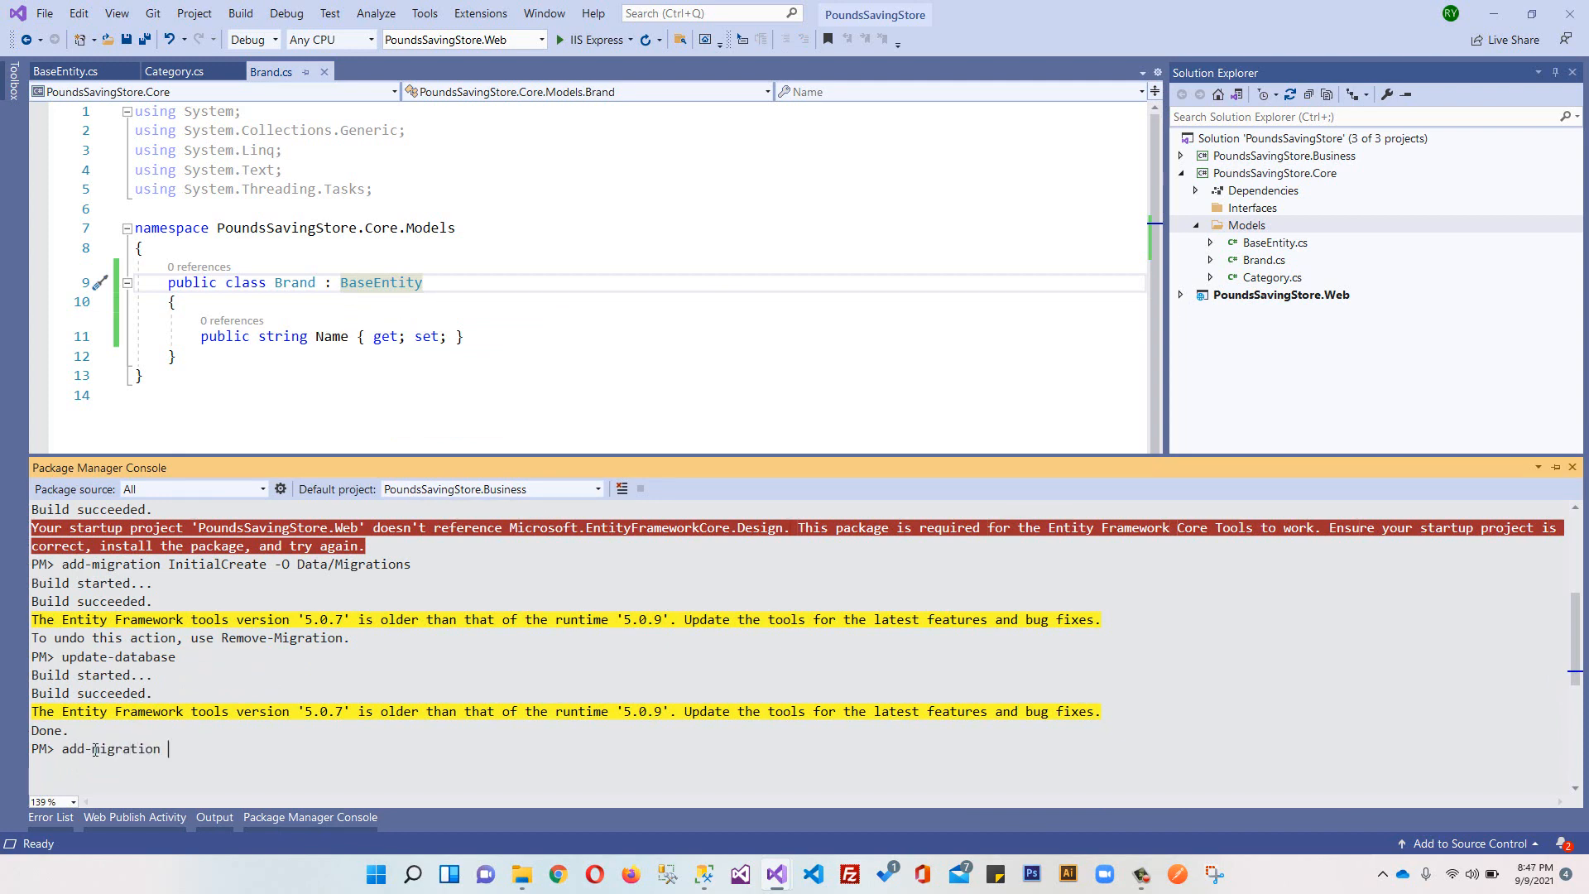
{"action": "type", "text": "Init"}
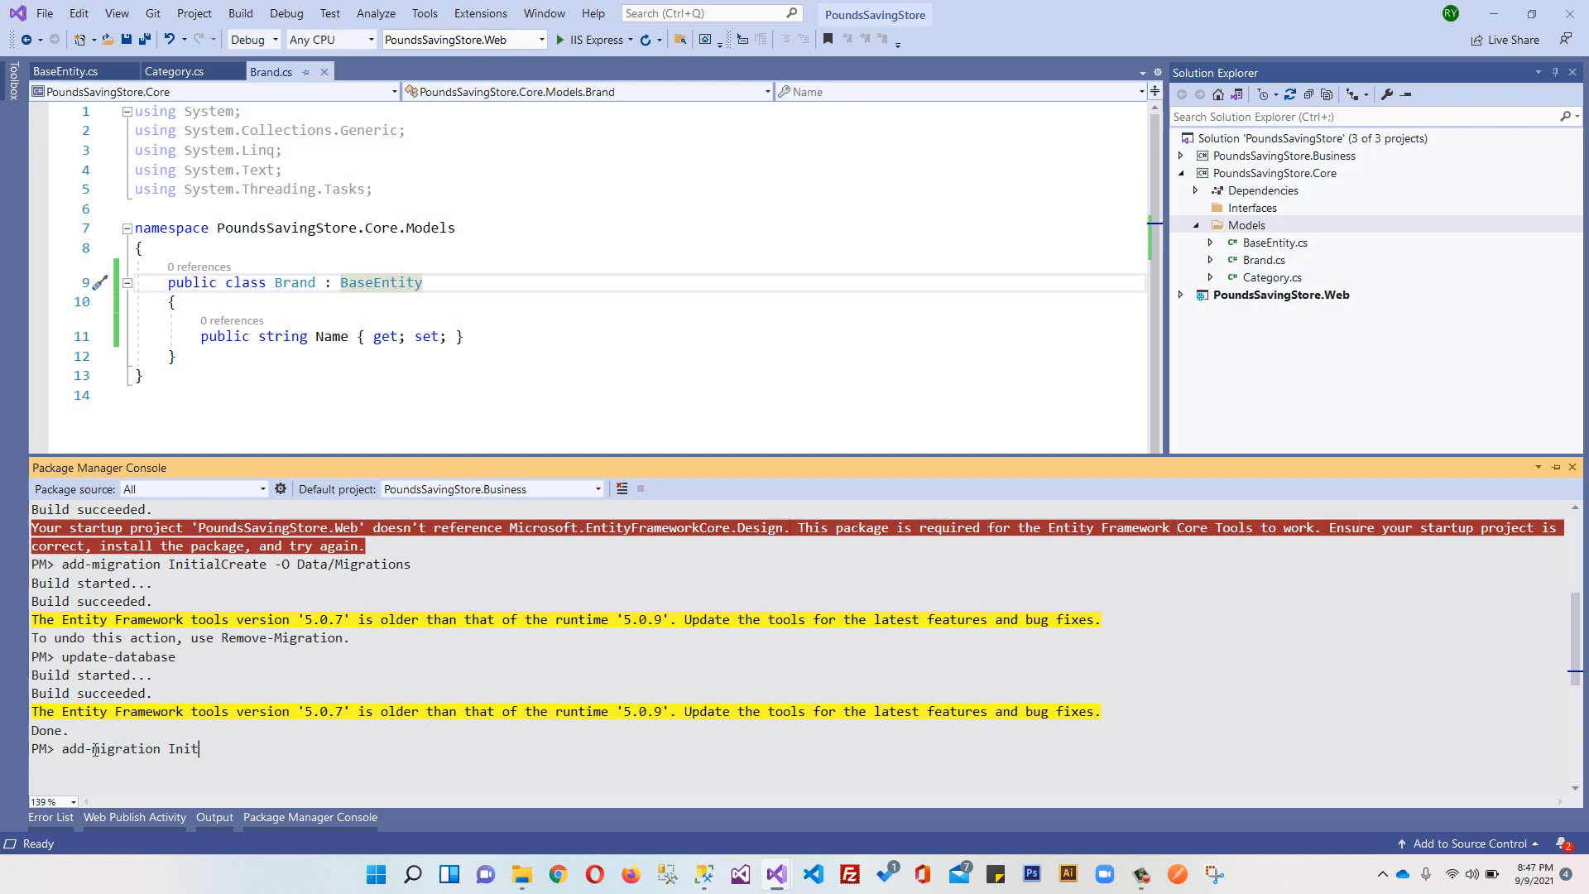
{"action": "type", "text": "Ad"}
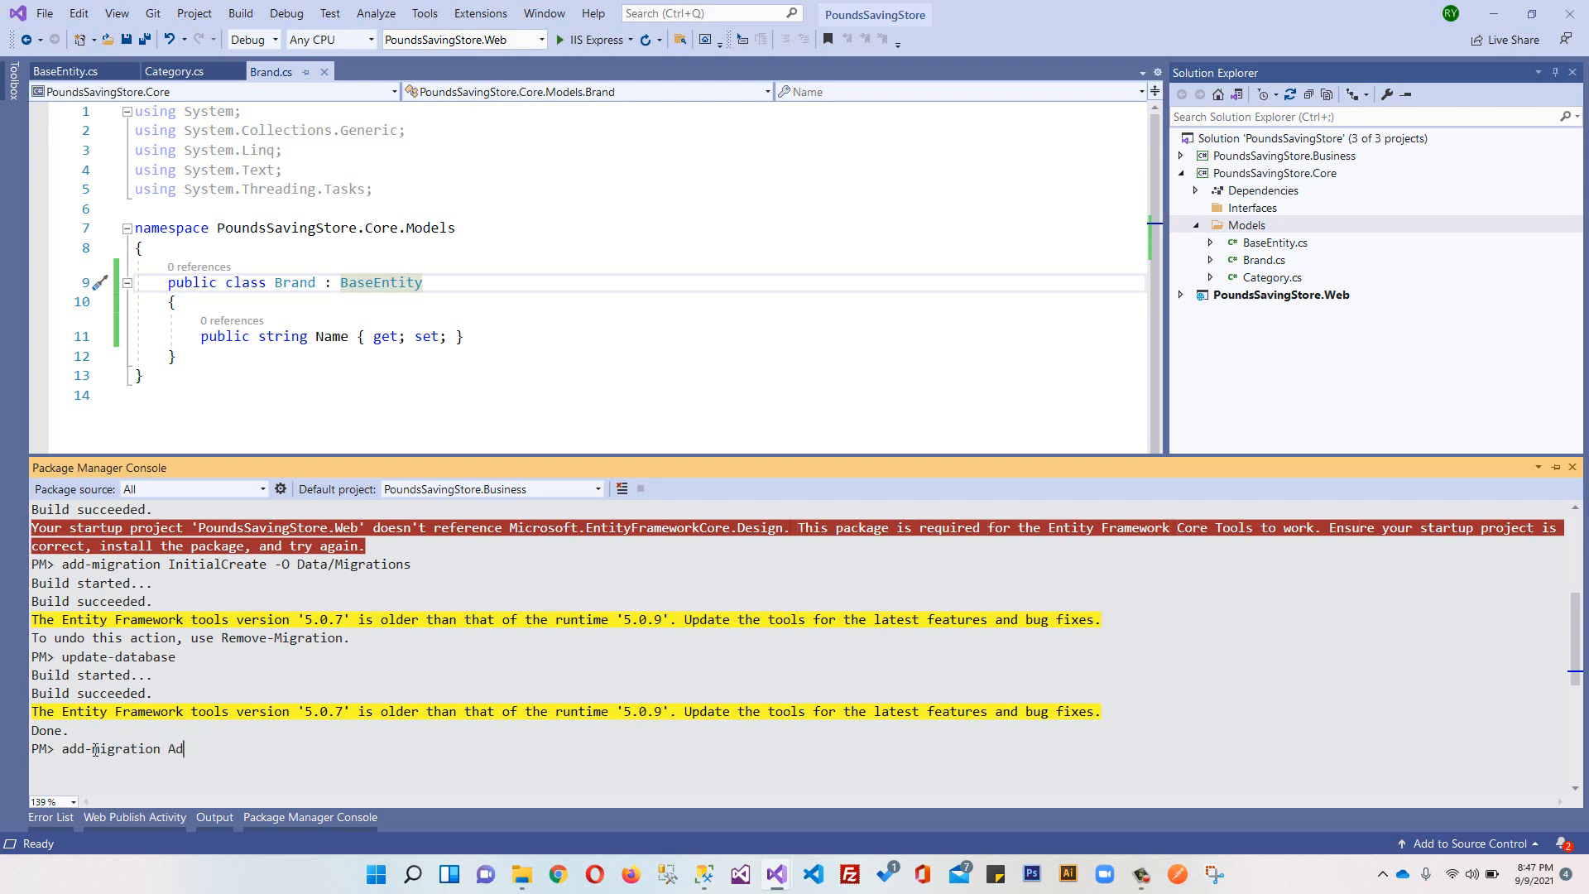
{"action": "type", "text": "ed"}
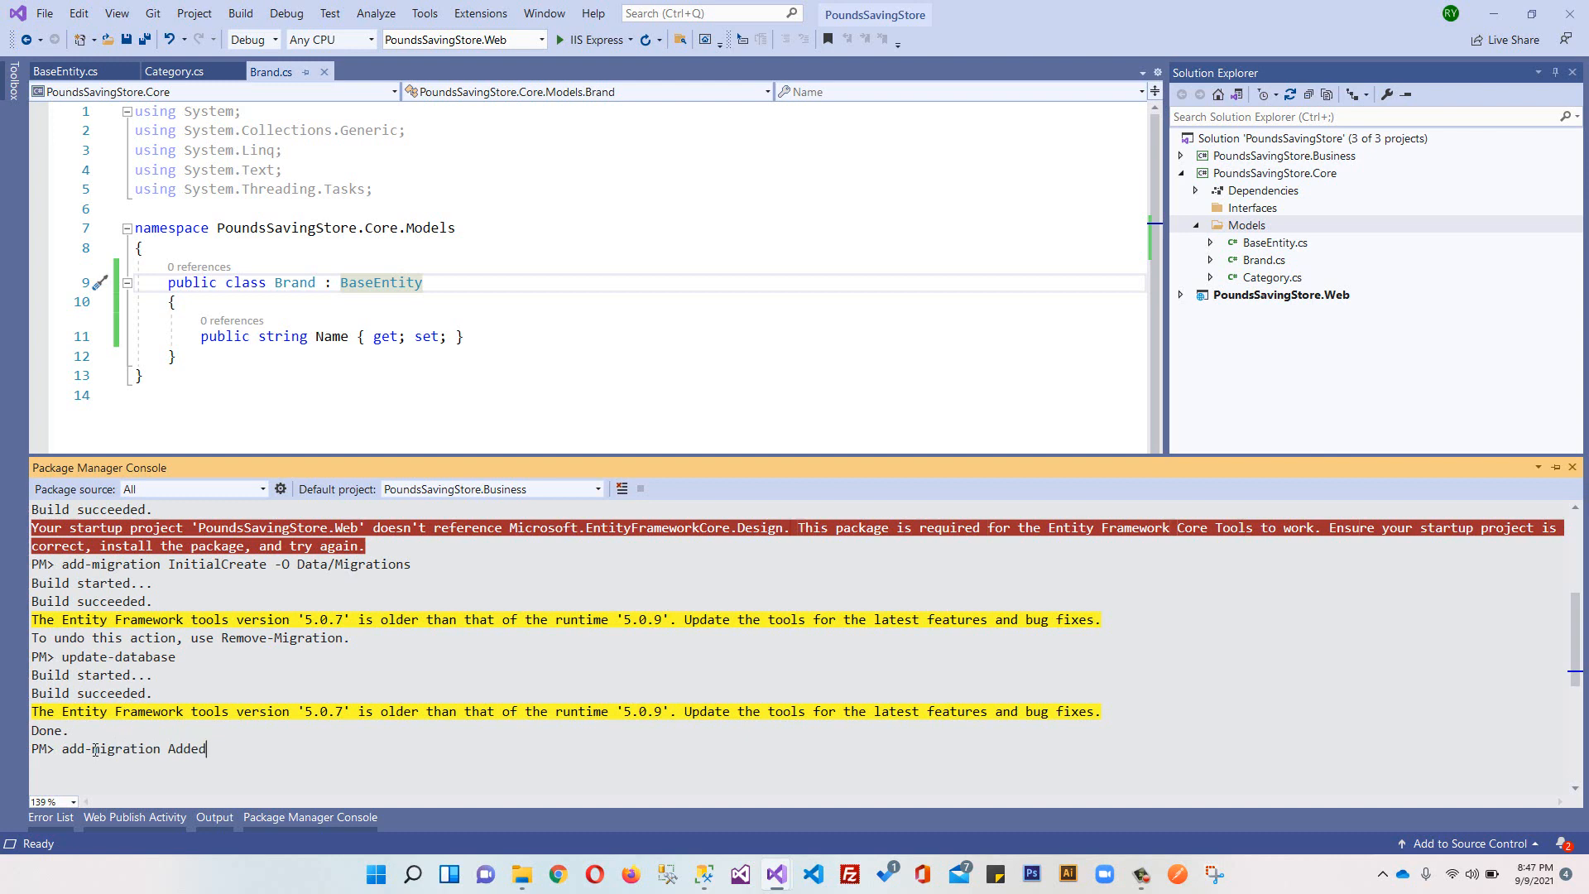
{"action": "type", "text": "BaseE"}
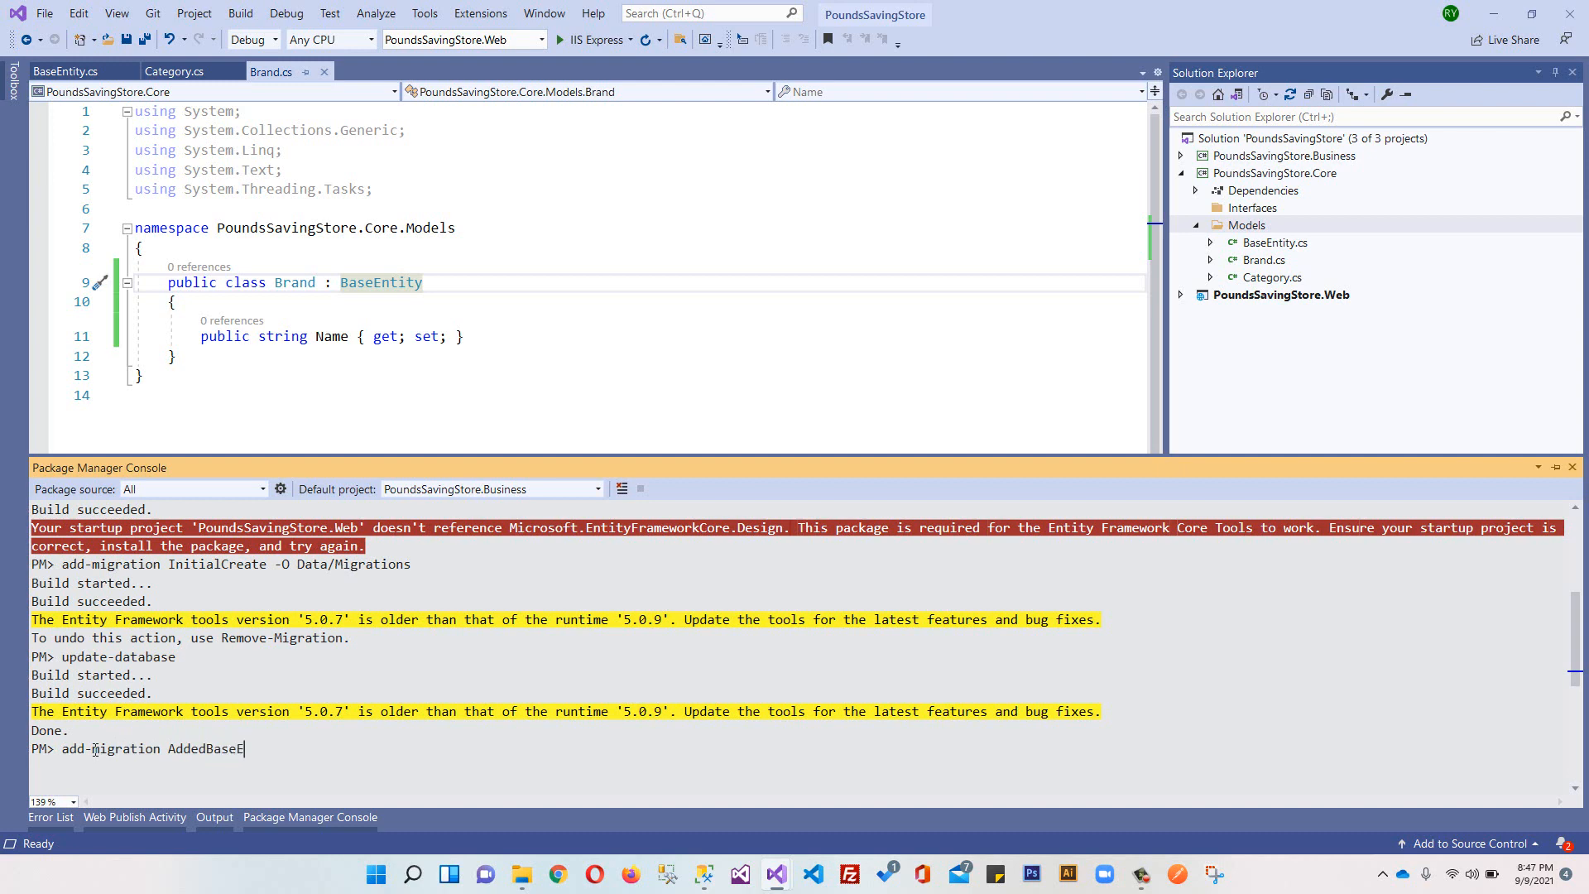
{"action": "type", "text": "ntity"}
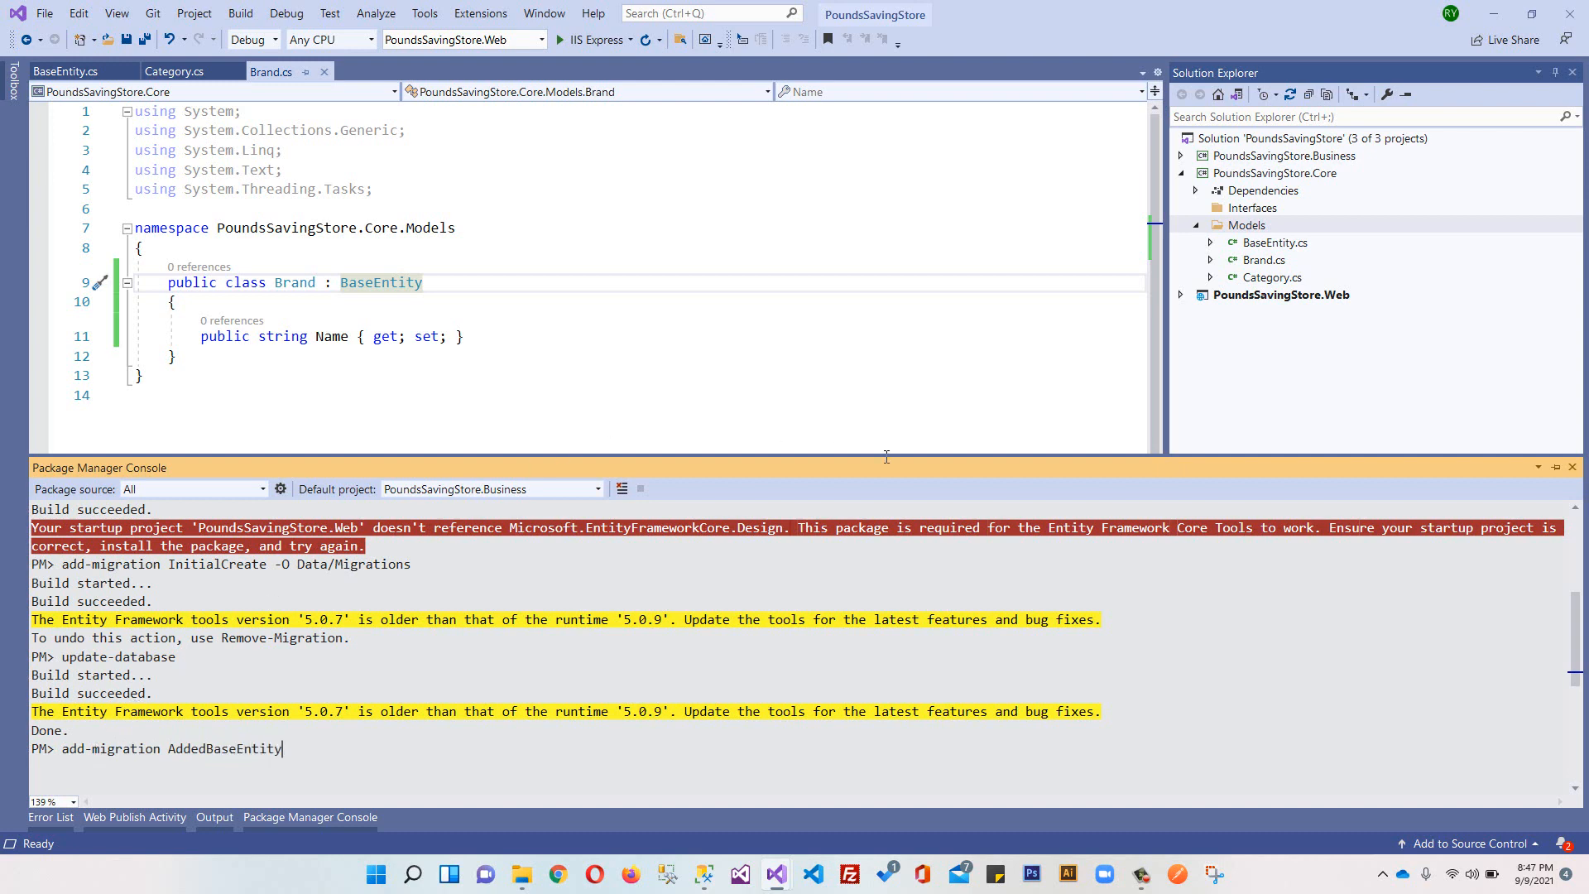
{"action": "left_click", "coordinate": [1181, 155]}
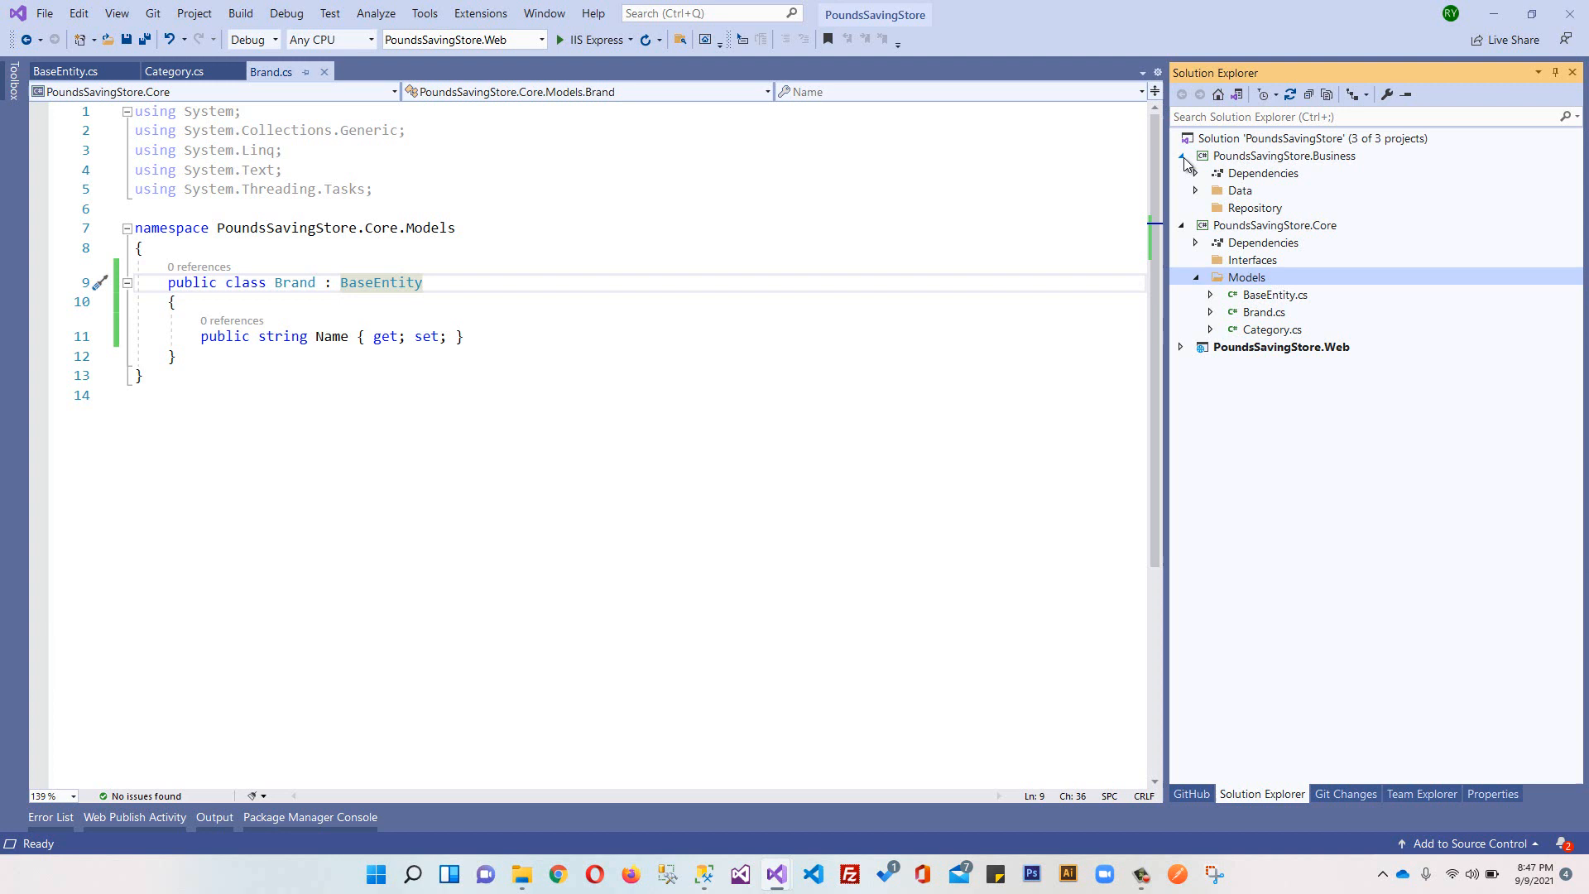
{"action": "left_click", "coordinate": [1197, 190]}
{"action": "type", "text": "add-migration AddedBaseEntity"}
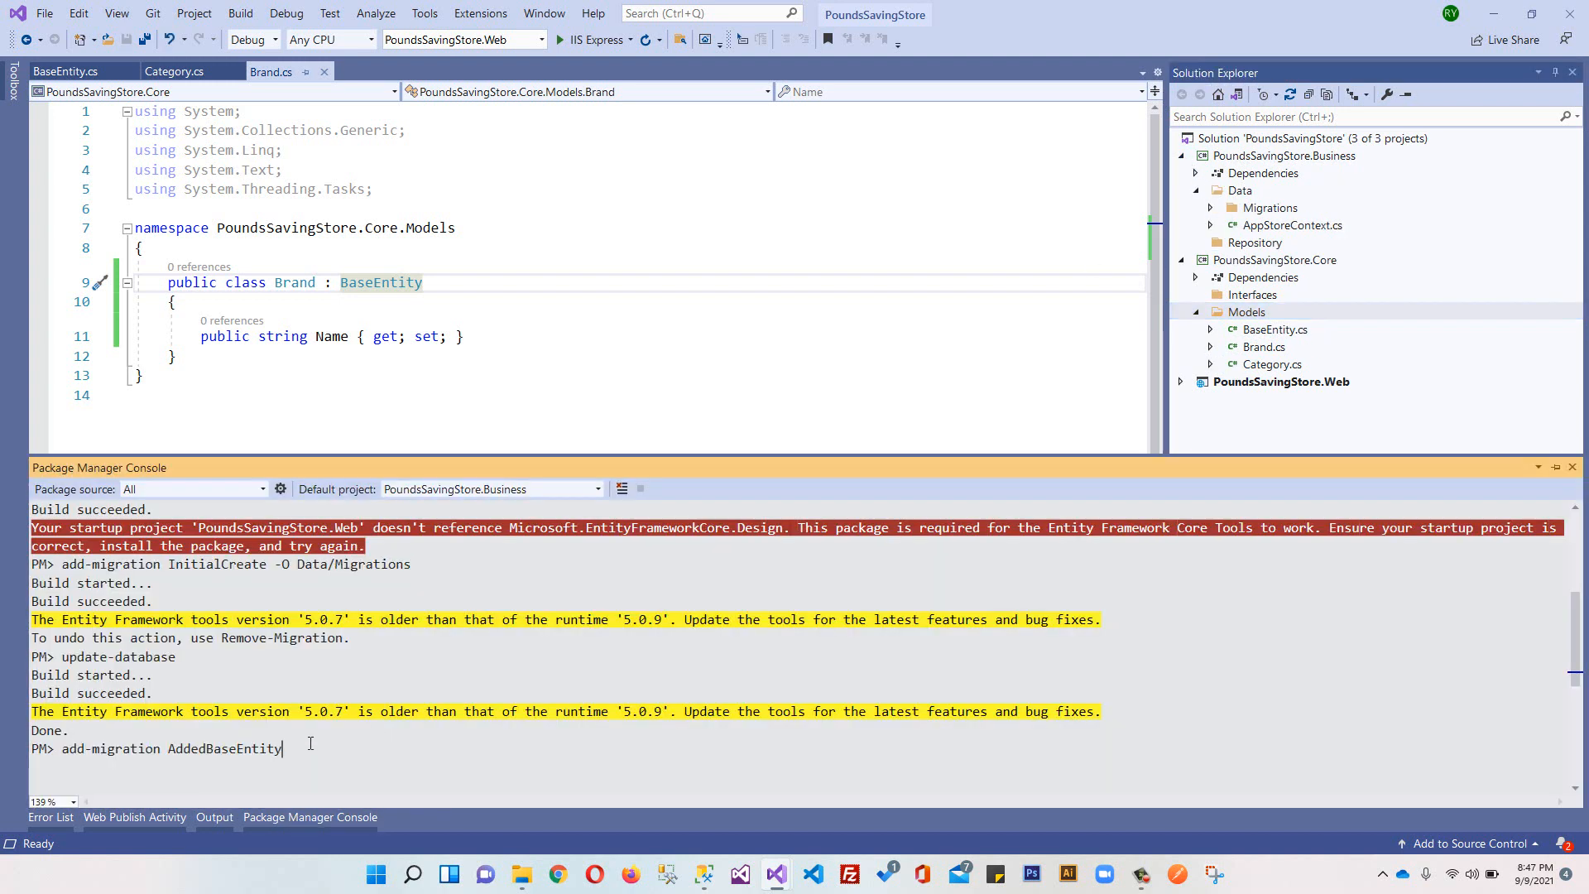
{"action": "key", "text": "Return"}
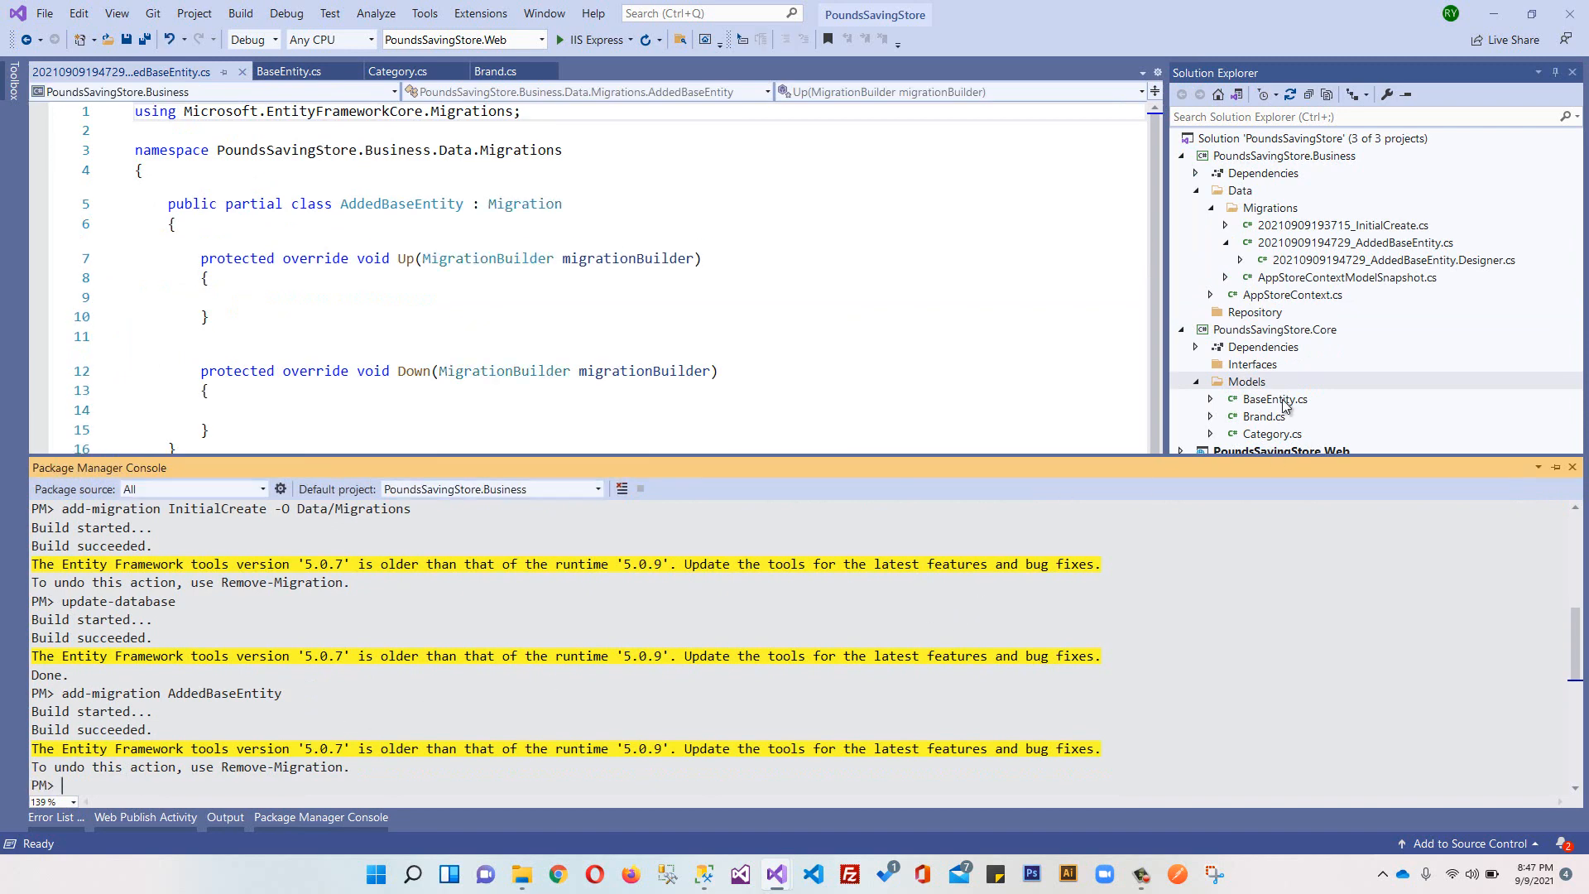
Step: Run Remove-Migration in the console to delete the empty AddedBaseEntity migration
{"action": "scroll", "scroll_direction": "down", "scroll_amount": 3}
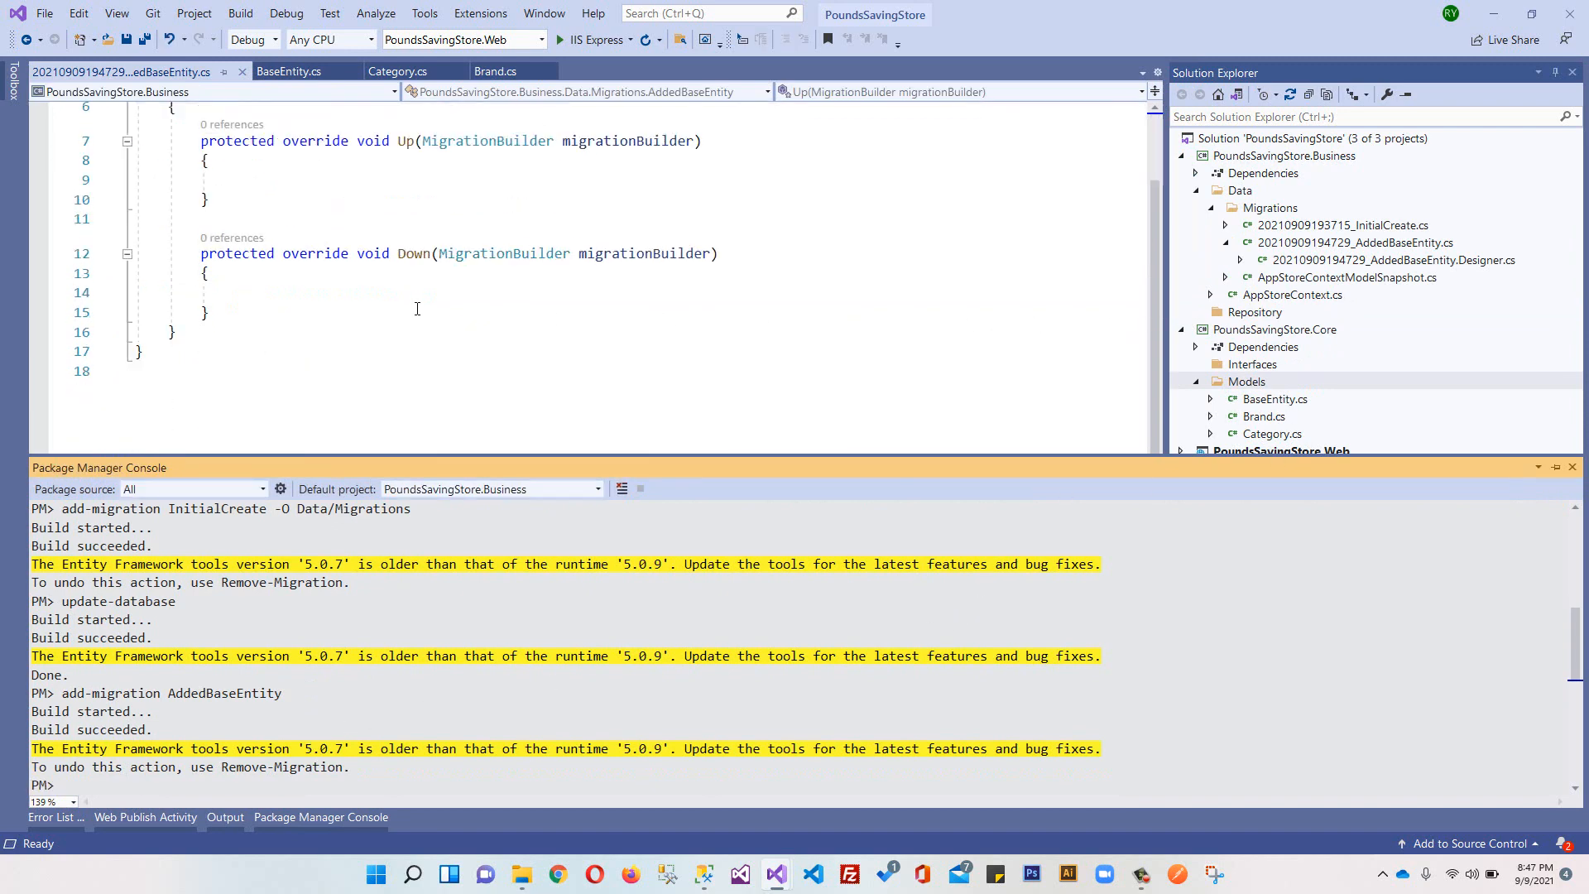
{"action": "scroll", "scroll_direction": "up", "scroll_amount": 3}
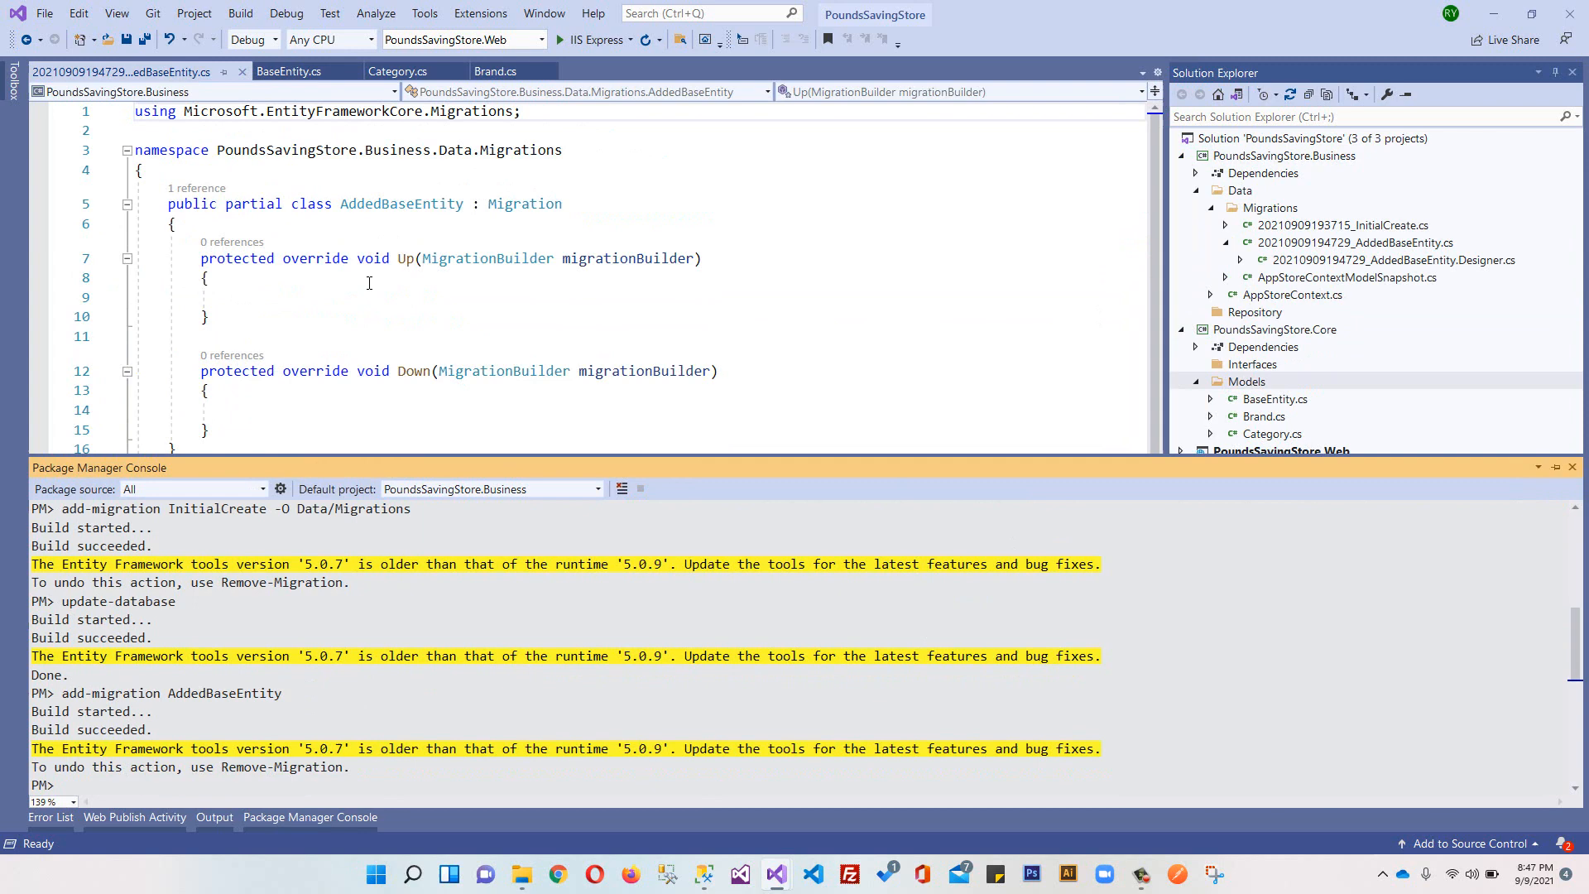
{"action": "scroll", "scroll_direction": "down", "scroll_amount": 3}
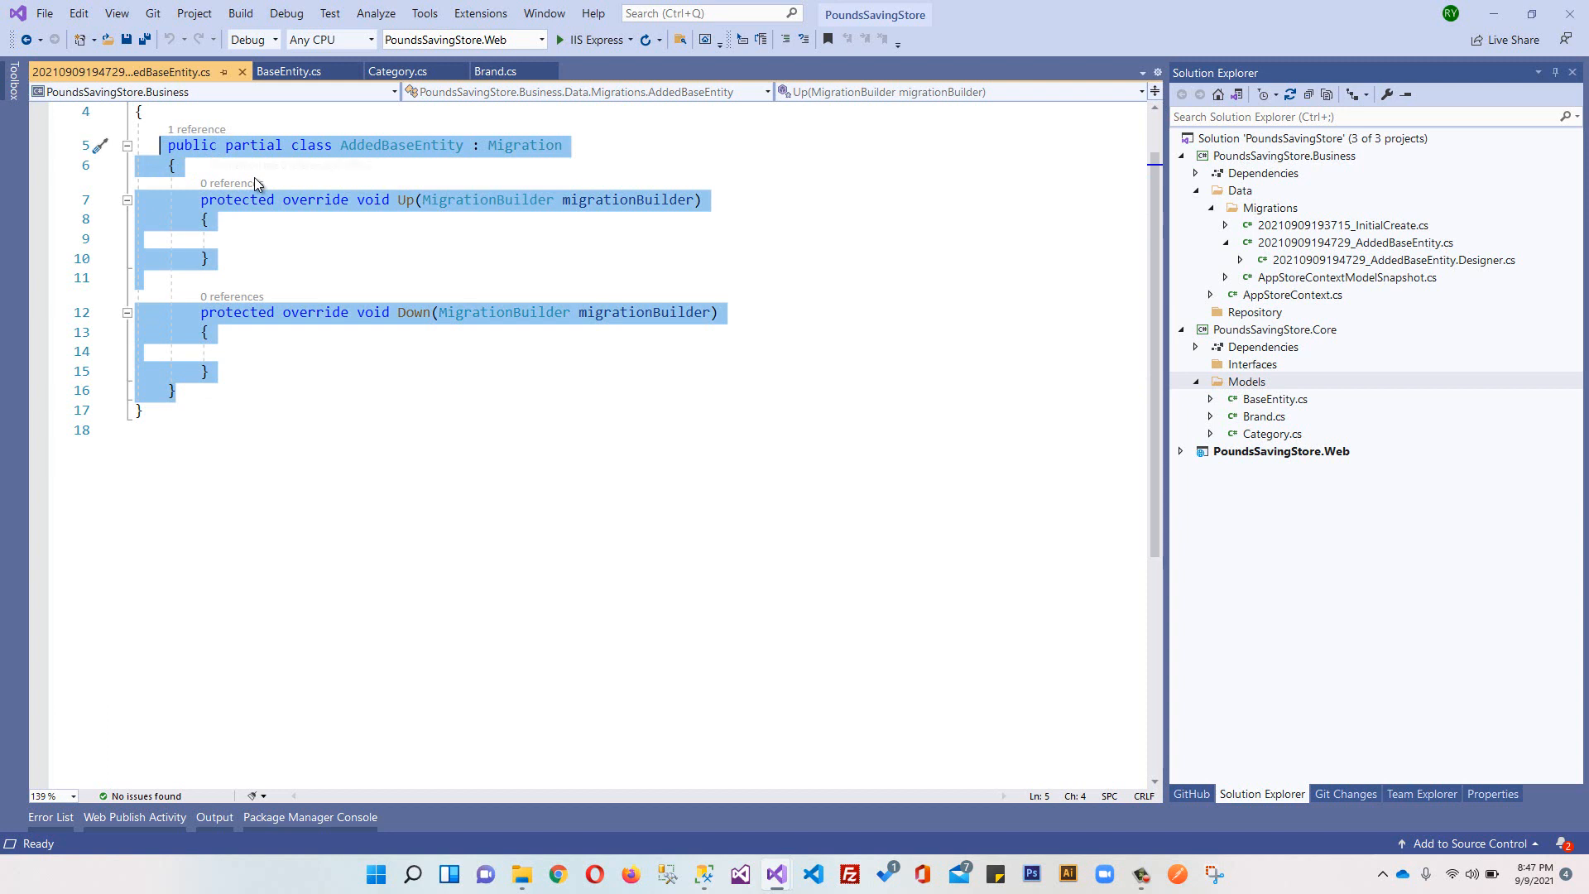
{"action": "mouse_move", "coordinate": [258, 376]}
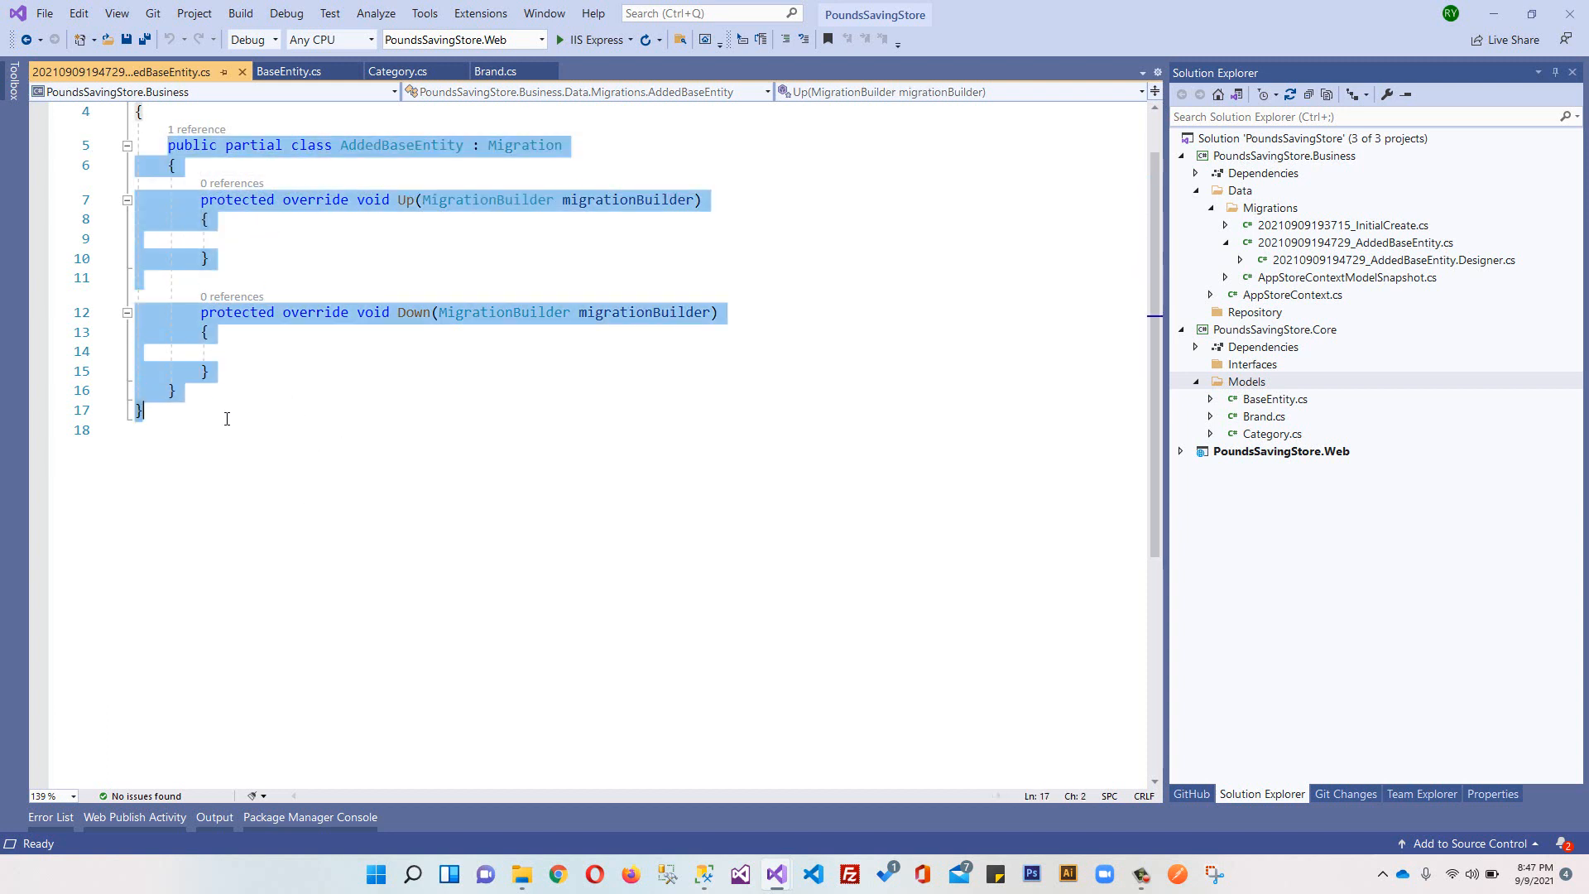
{"action": "left_click", "coordinate": [310, 816]}
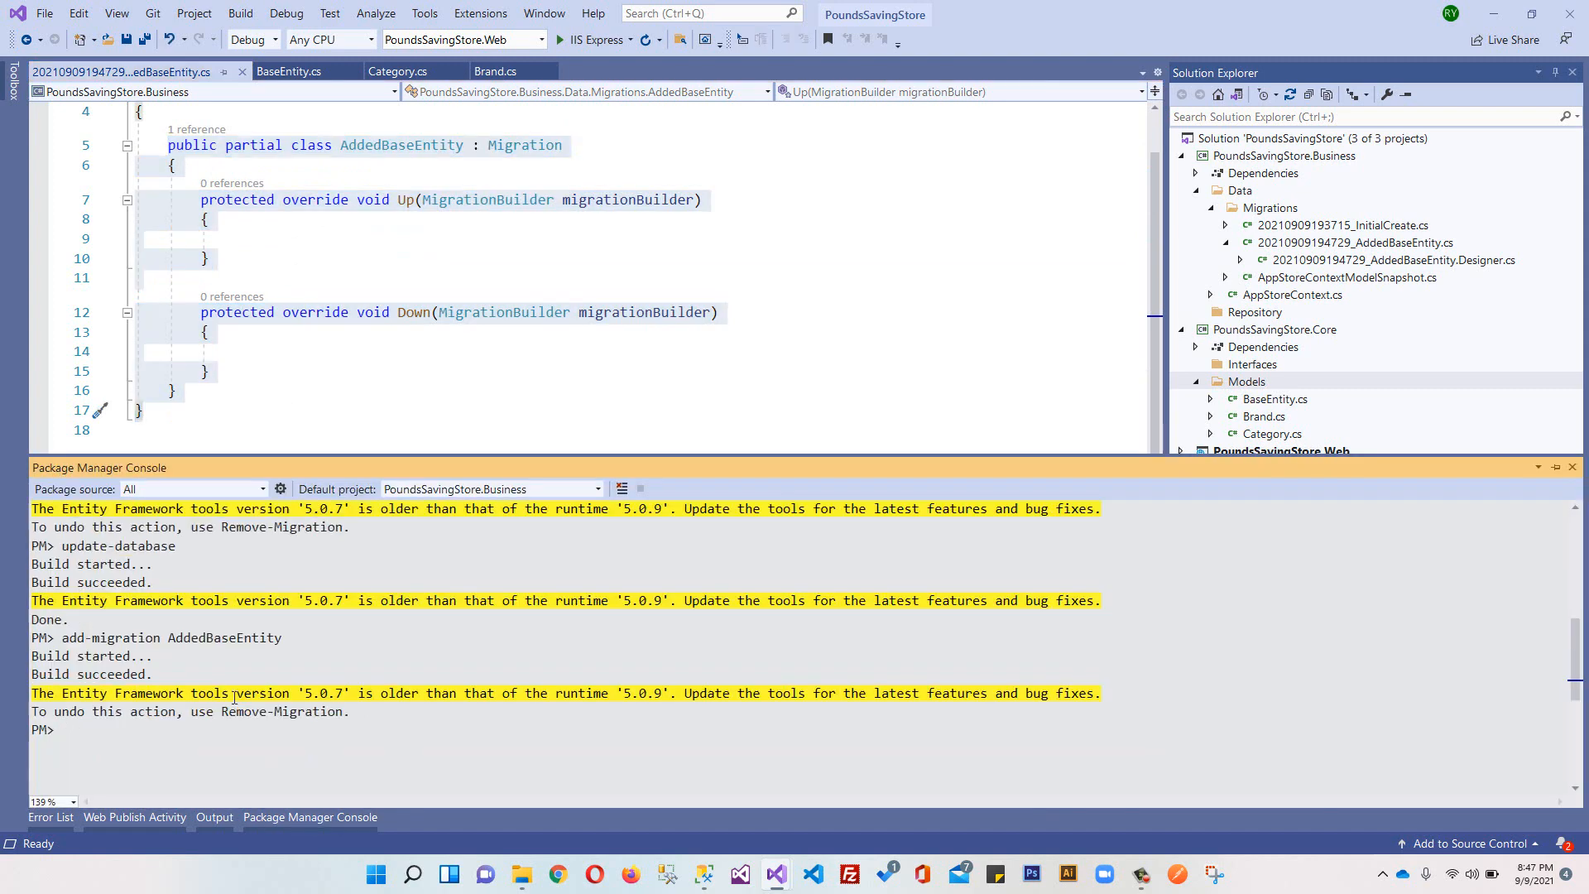
{"action": "double_click", "coordinate": [268, 710]}
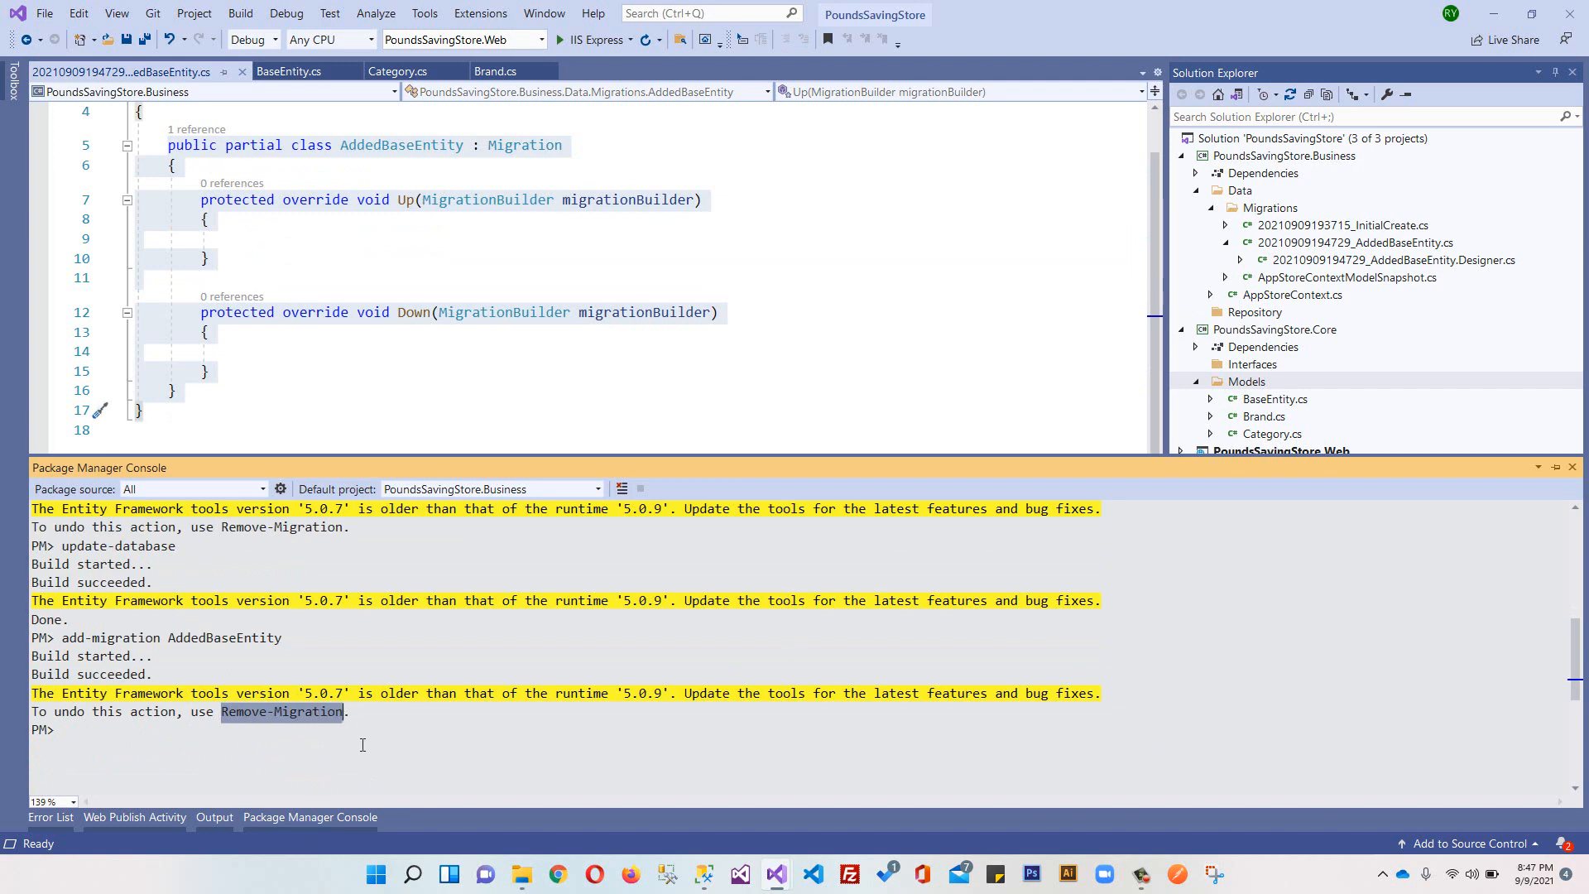
{"action": "type", "text": "Remove-Migration"}
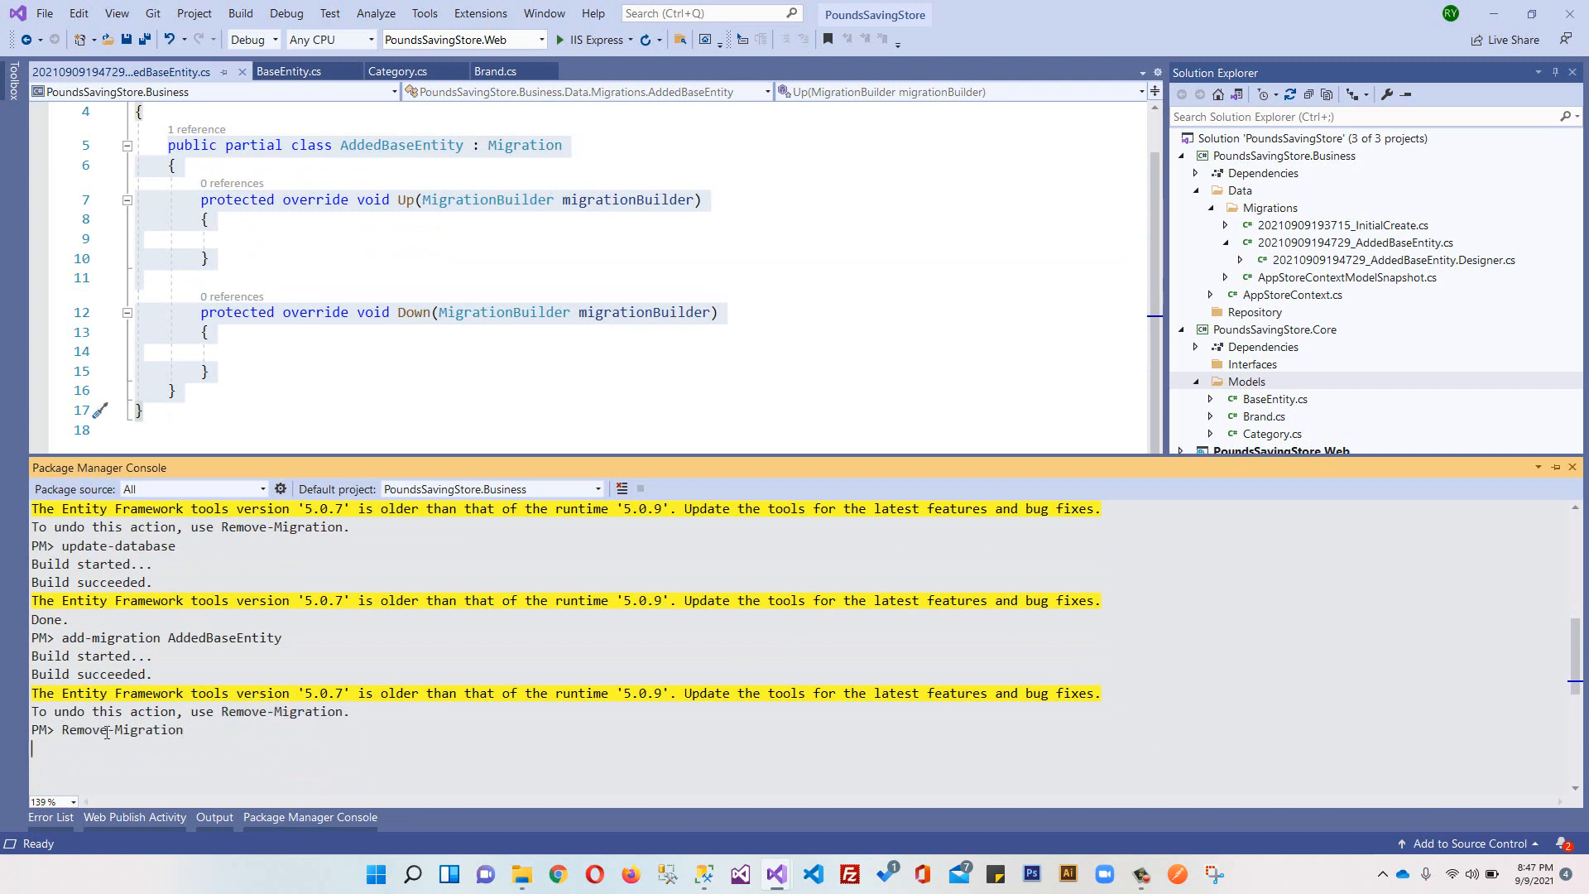
{"action": "key", "text": "Return"}
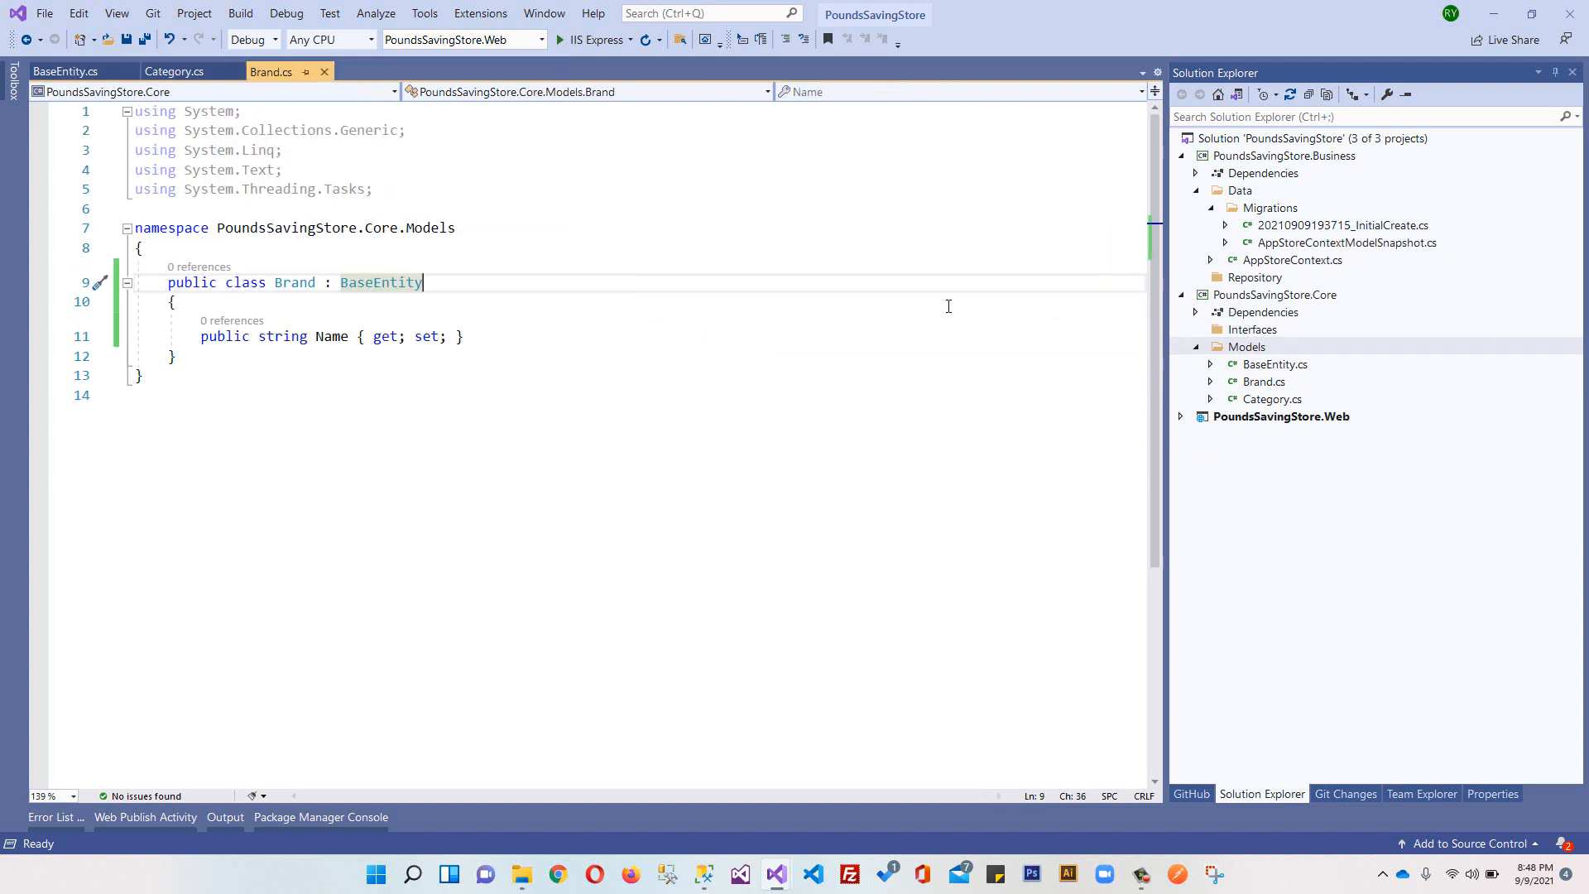
{"action": "mouse_move", "coordinate": [1283, 261]}
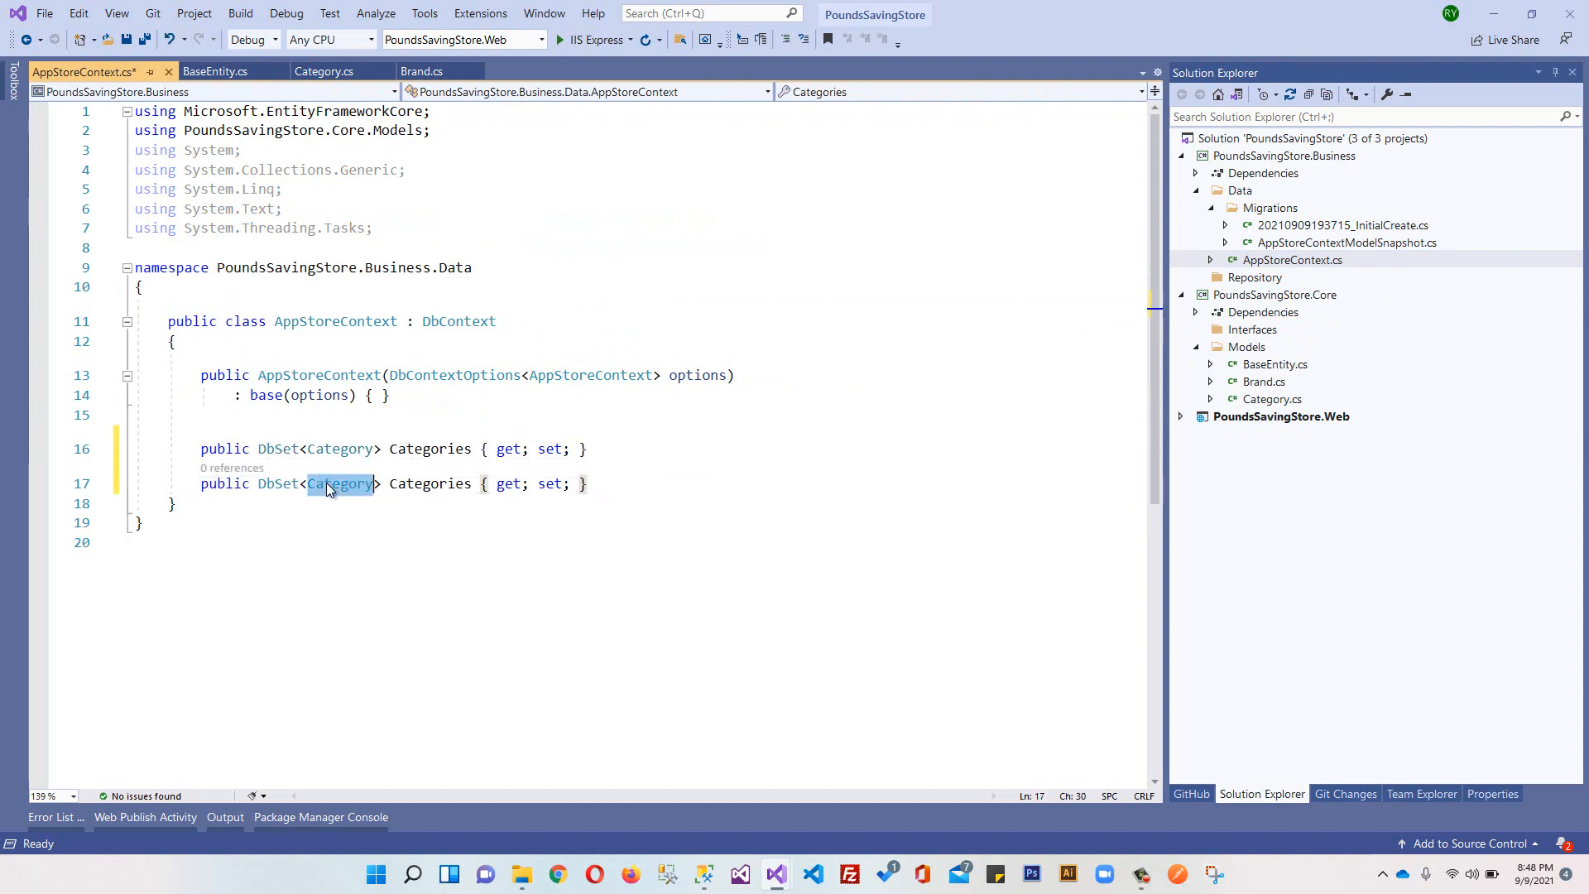
Step: Change the duplicated DbSet line in AppStoreContext to DbSet<Brand> Brands
{"action": "type", "text": "Brand"}
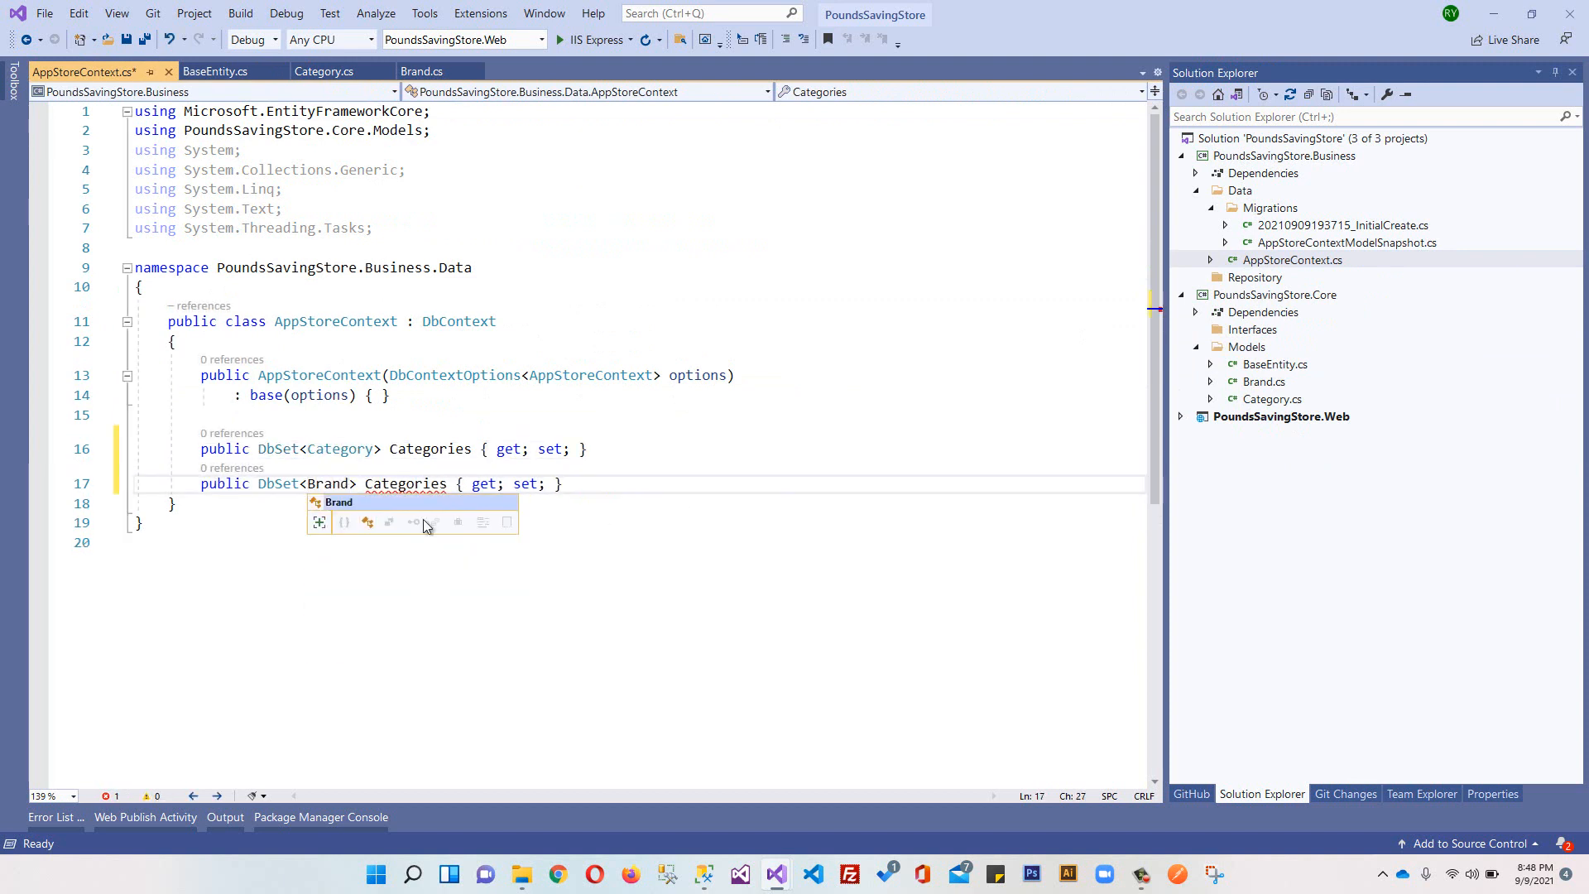
{"action": "type", "text": "Brands"}
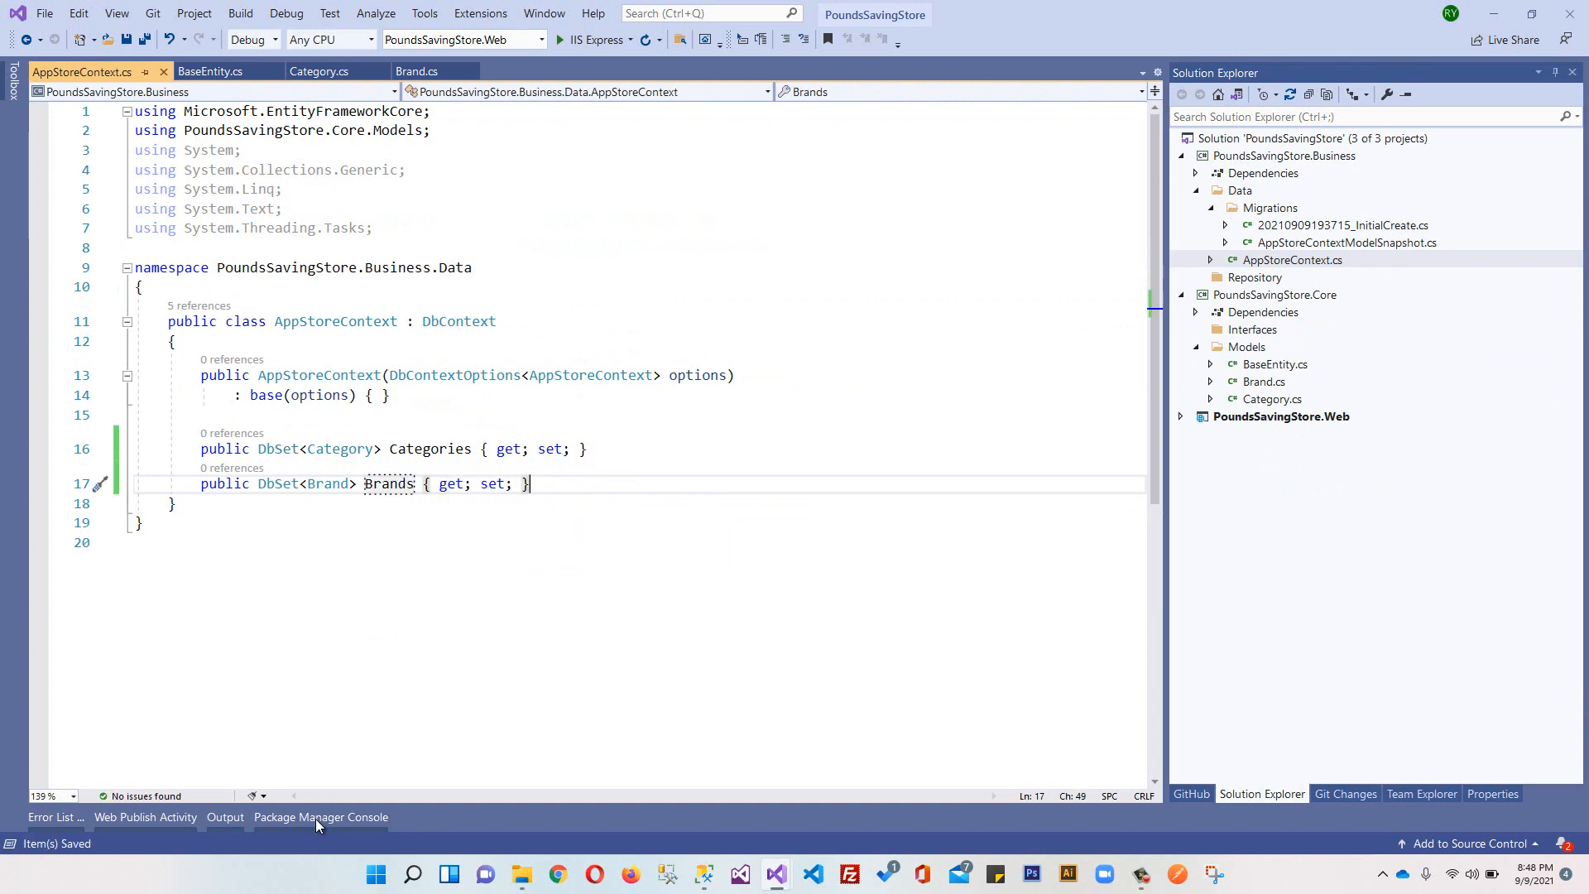
{"action": "left_click", "coordinate": [320, 817]}
{"action": "type", "text": "update"}
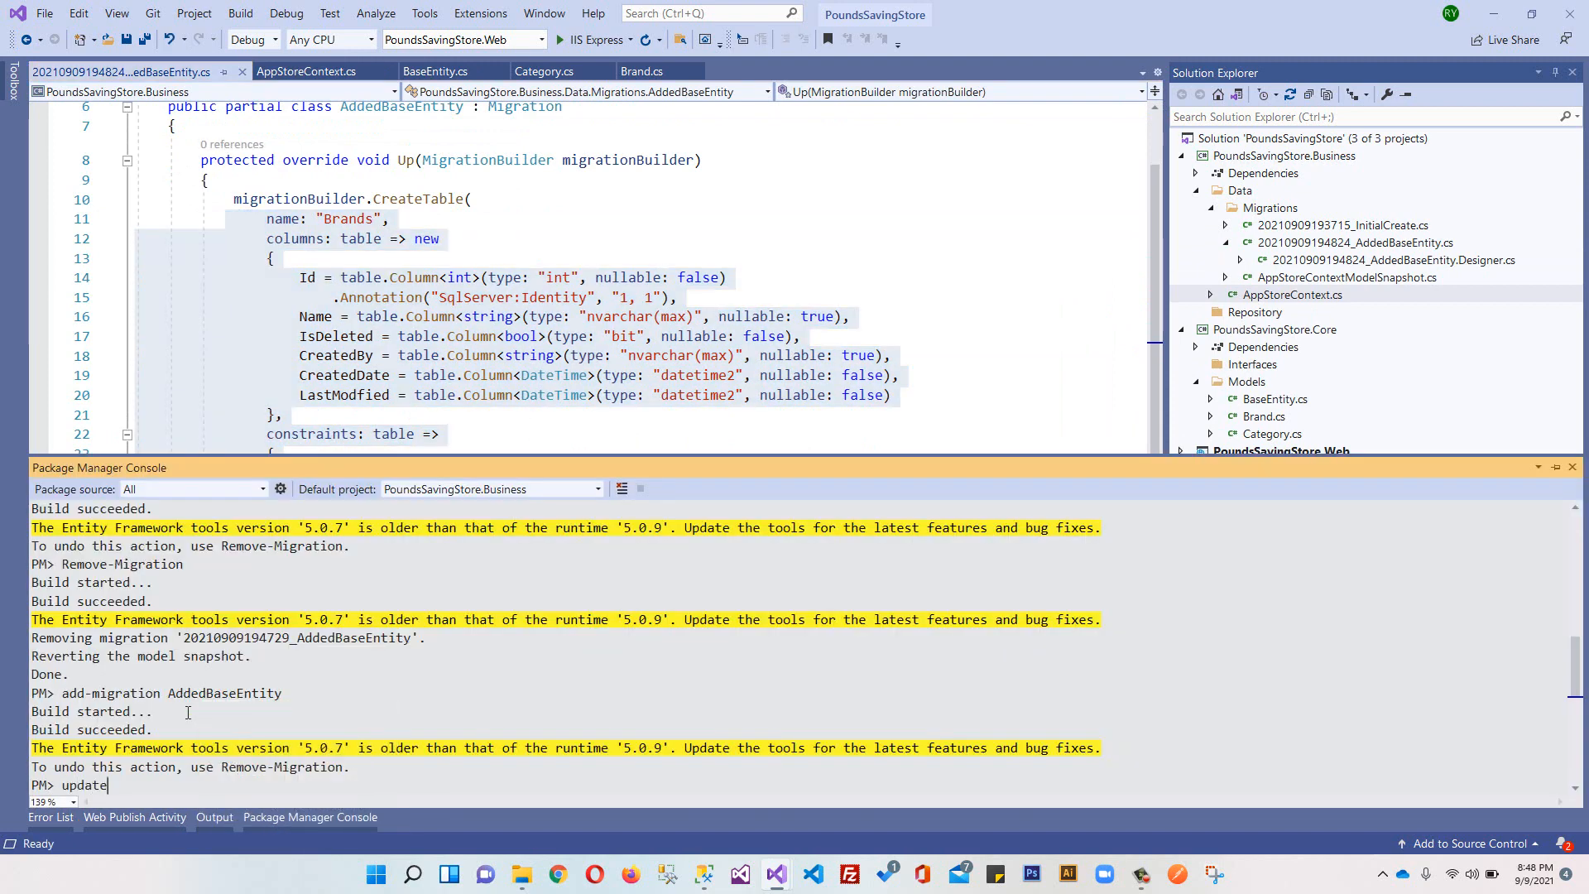
Step: Run update-database to apply the migration, then switch to SQL Server Management Studio
{"action": "type", "text": "-database"}
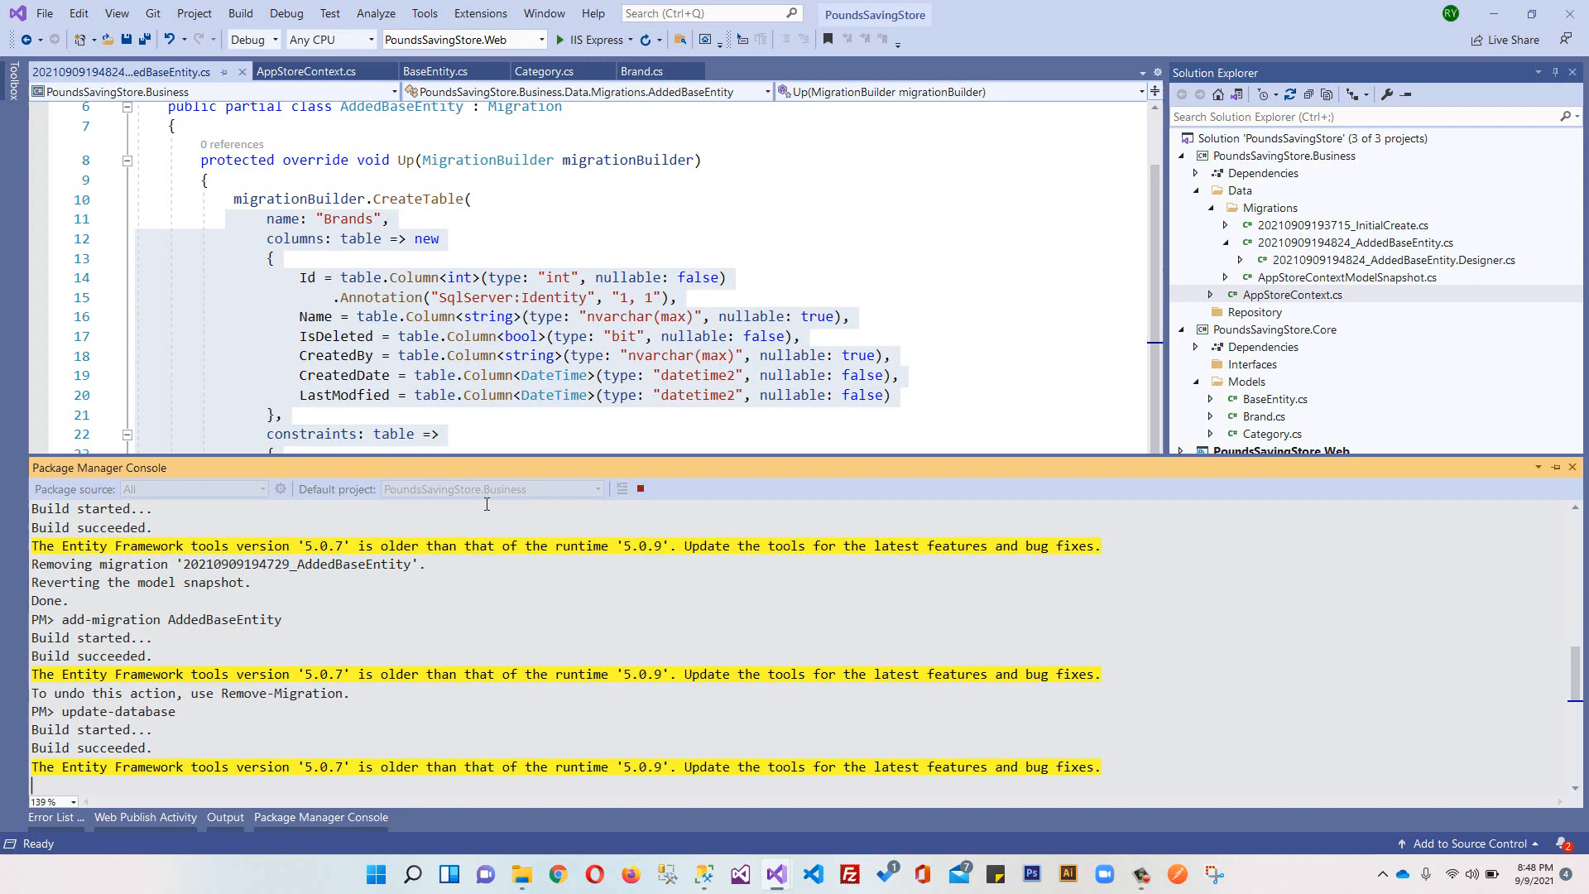
{"action": "mouse_move", "coordinate": [753, 848]}
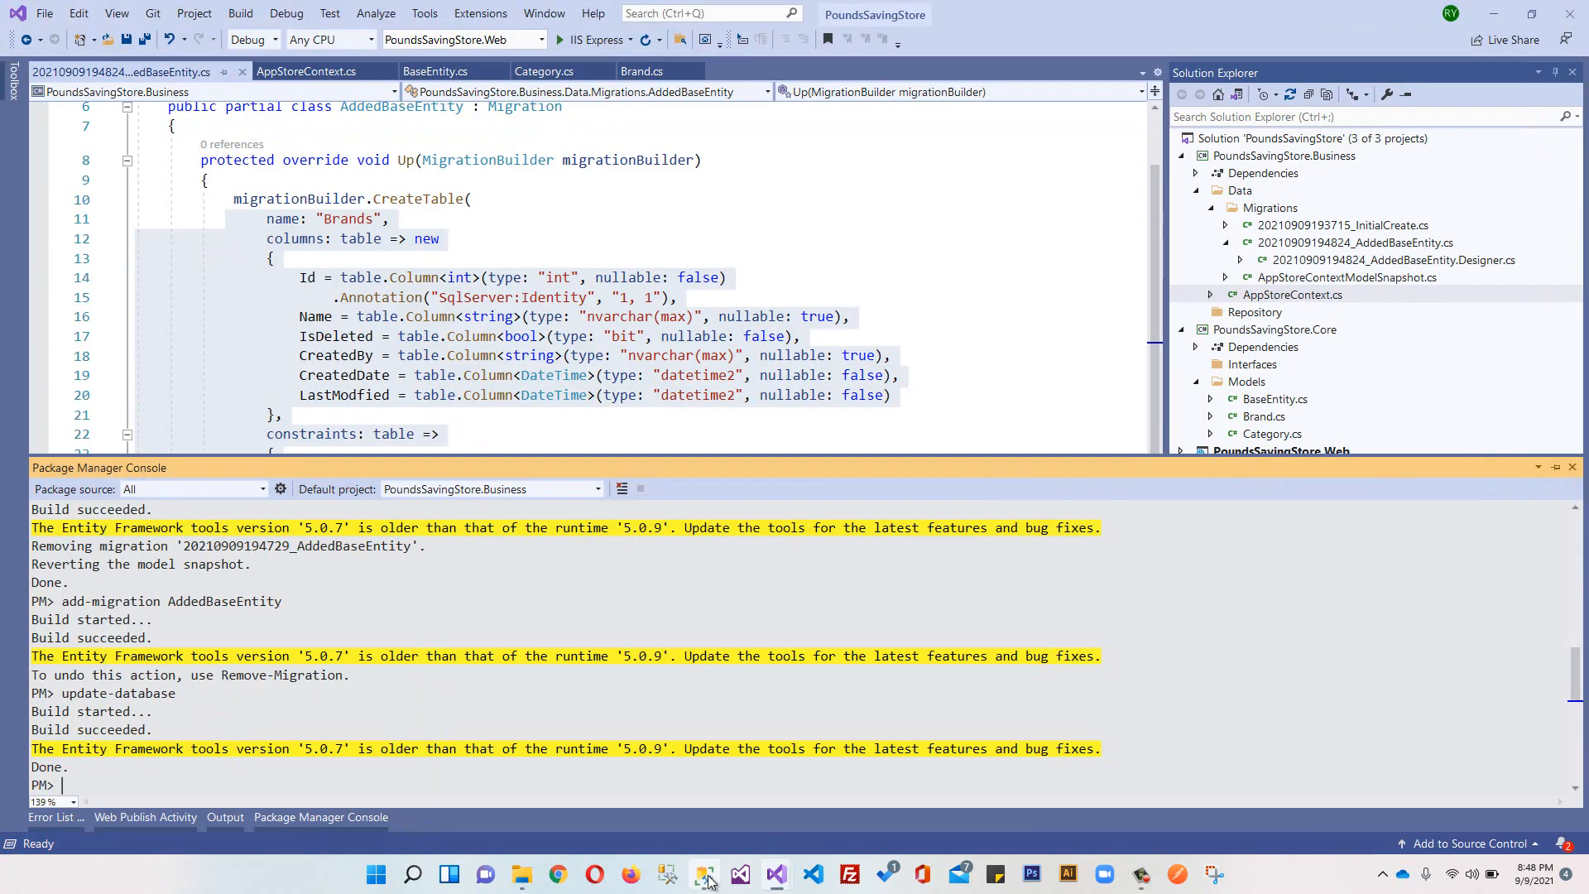
{"action": "left_click", "coordinate": [701, 874]}
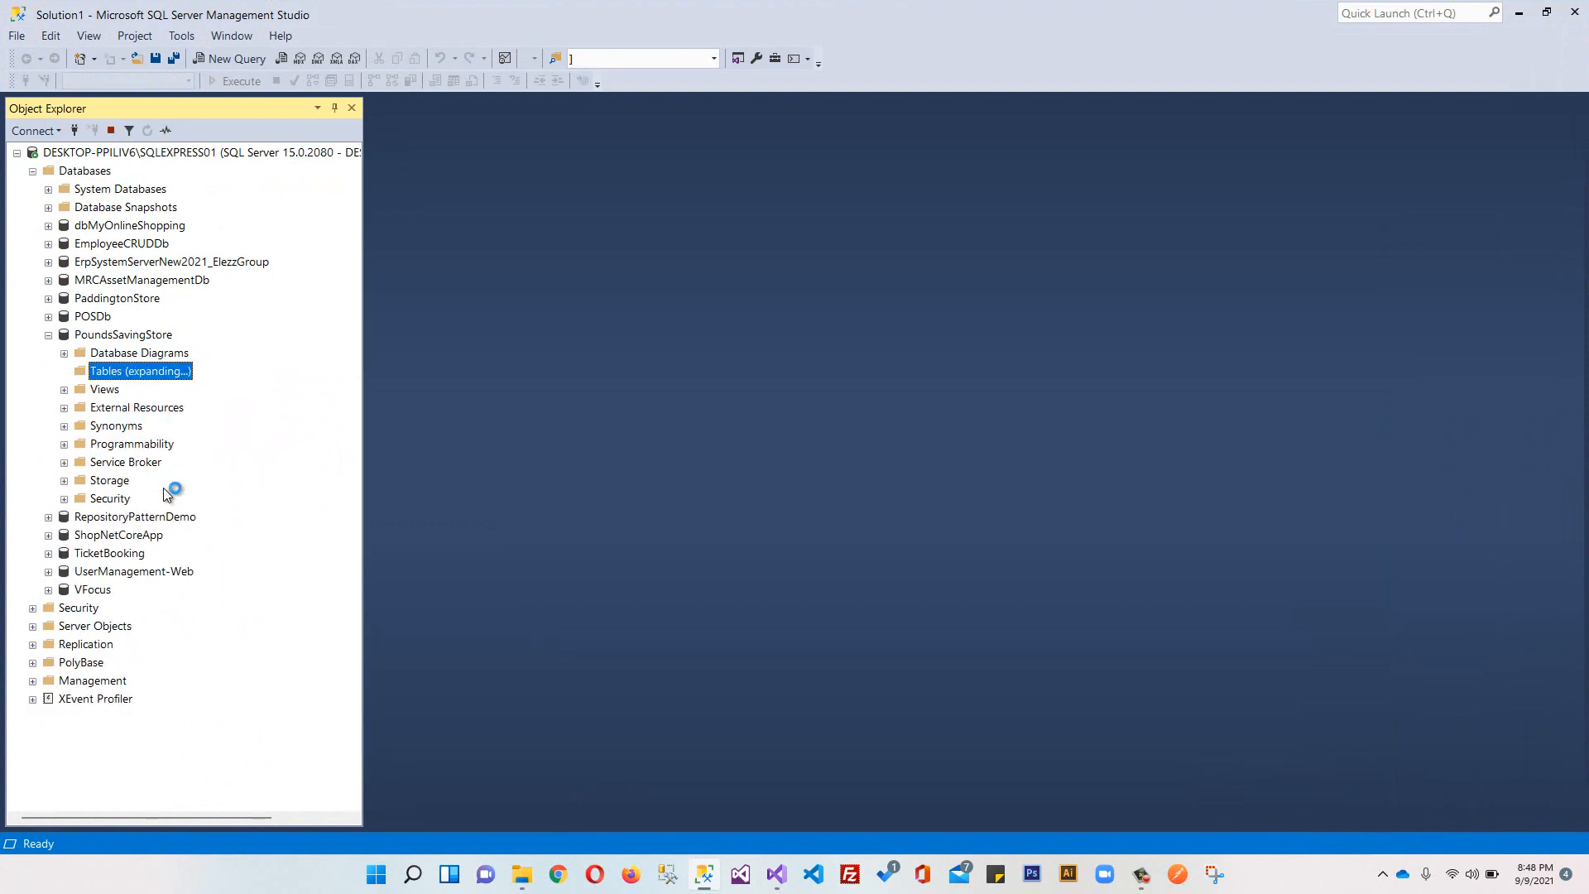
Step: Expand PoundsSavingStore tables to show dbo.Brands and dbo.Categories columns, then return to Visual Studio
{"action": "left_click", "coordinate": [63, 371]}
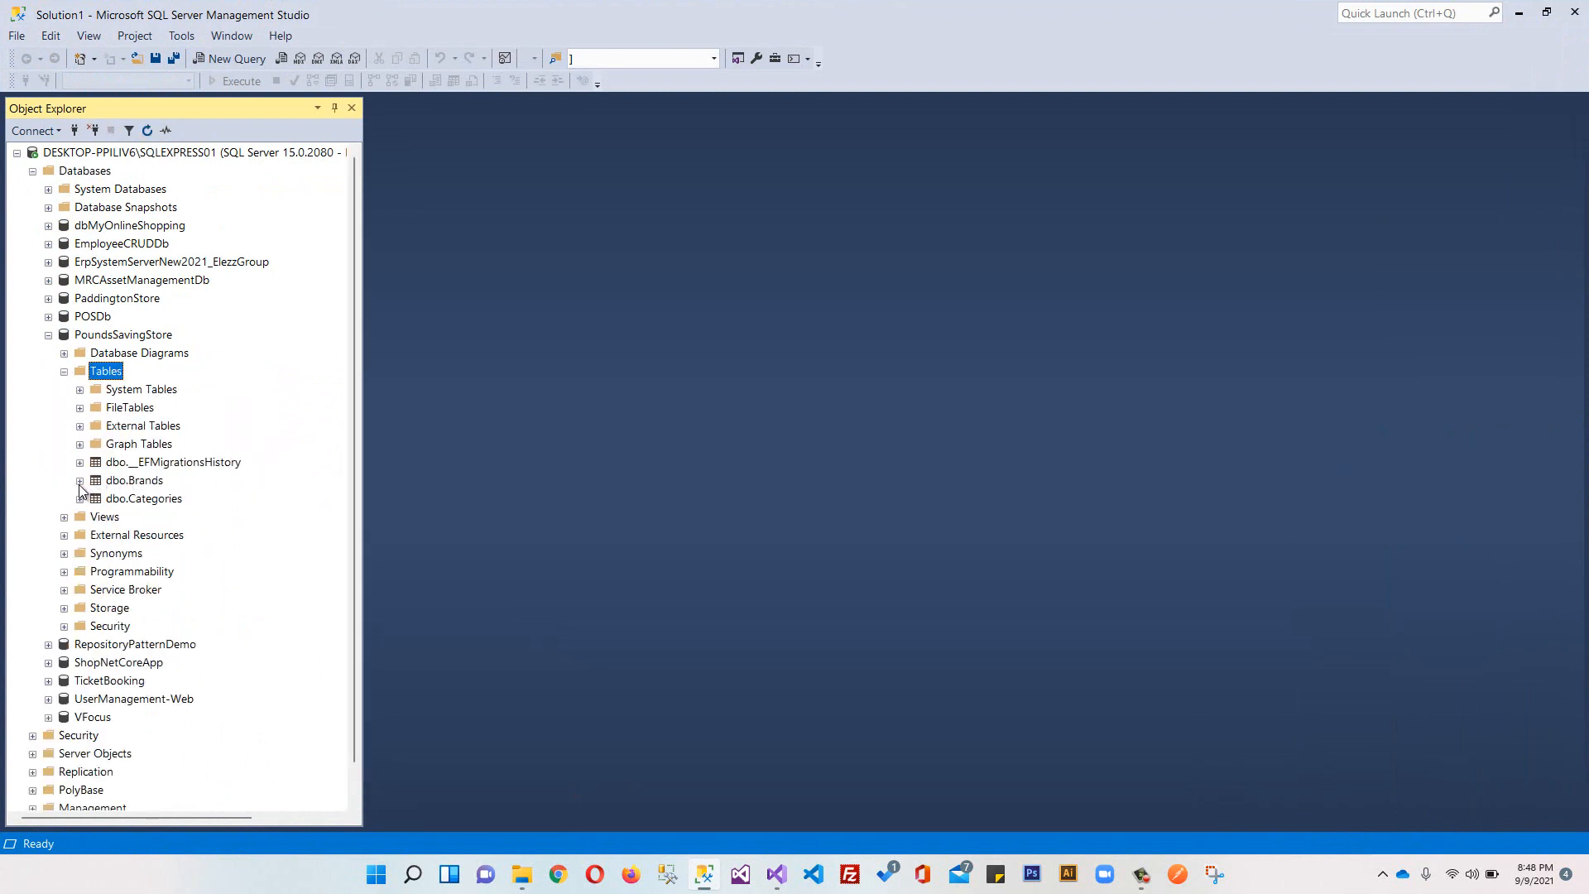
{"action": "left_click", "coordinate": [80, 479]}
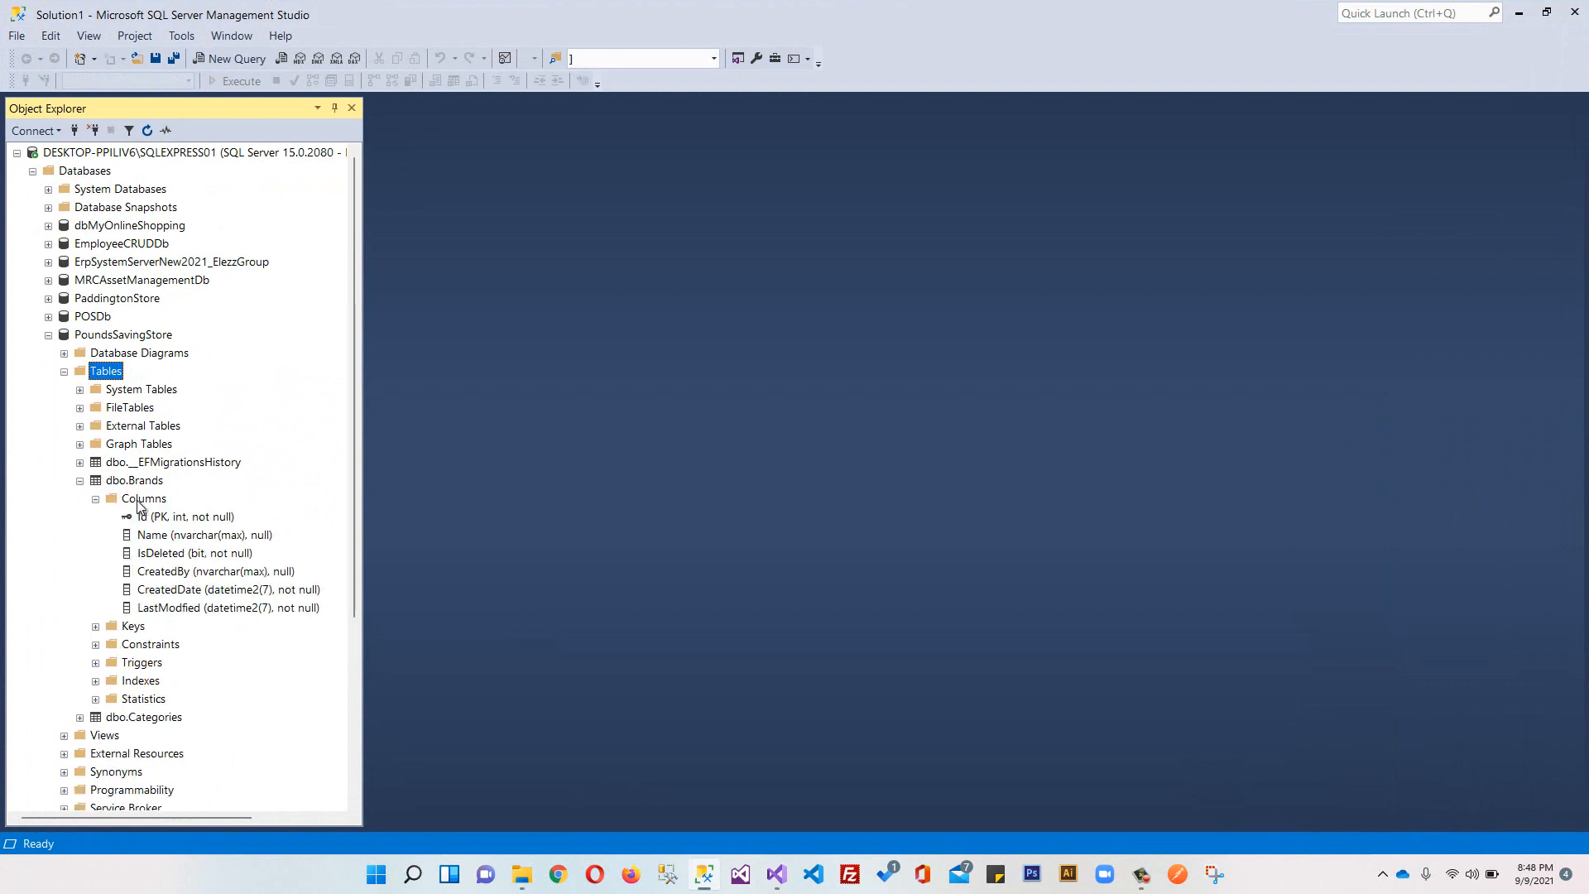
{"action": "scroll", "scroll_direction": "down", "scroll_amount": 3}
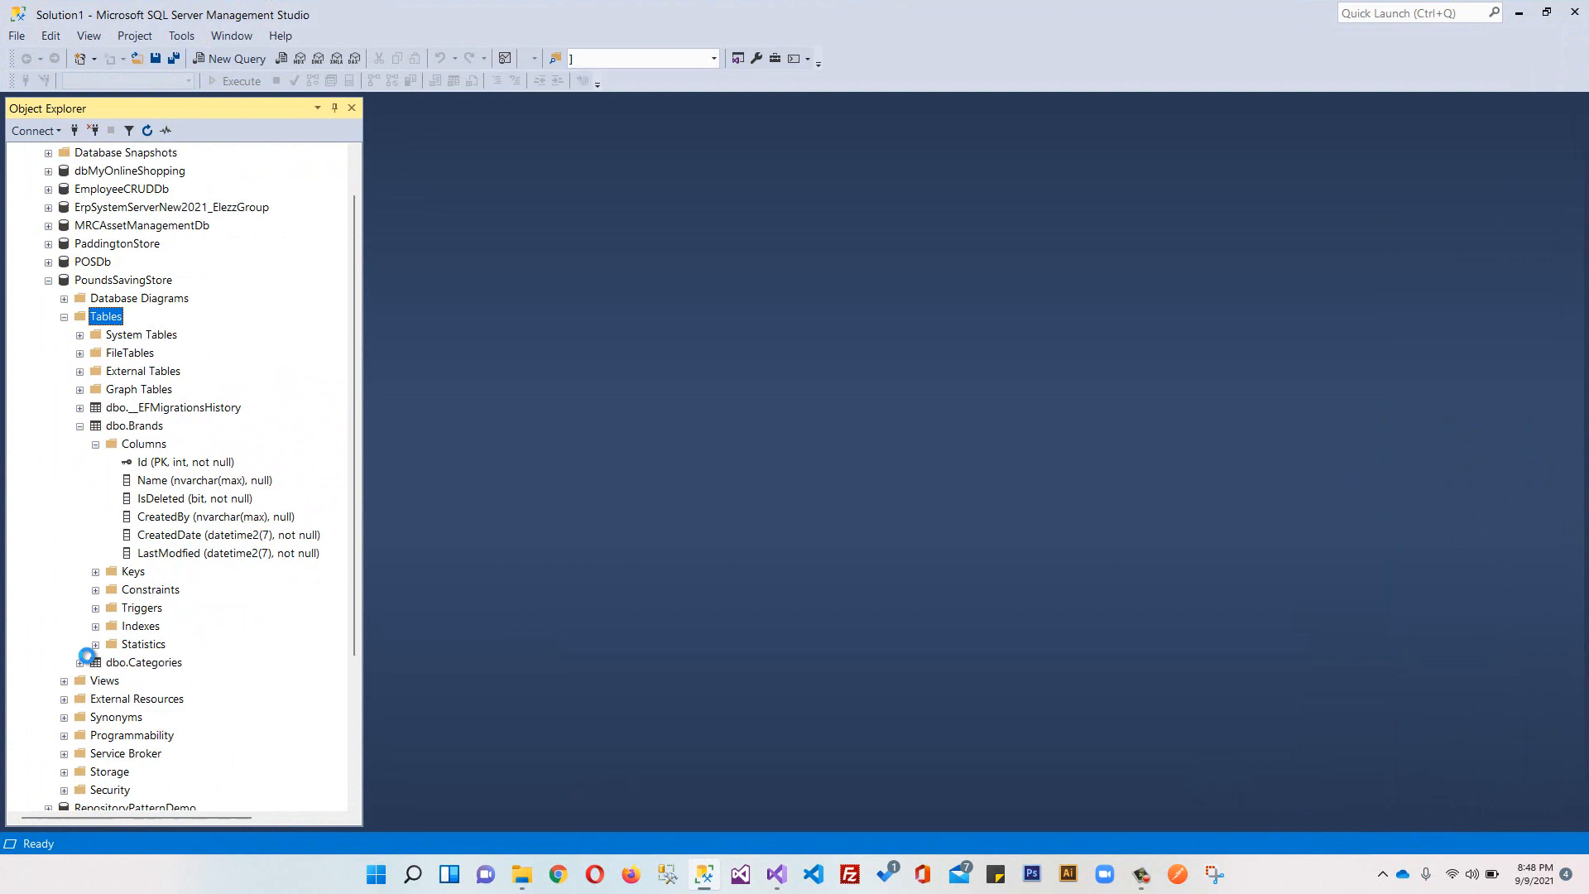
{"action": "left_click", "coordinate": [81, 662]}
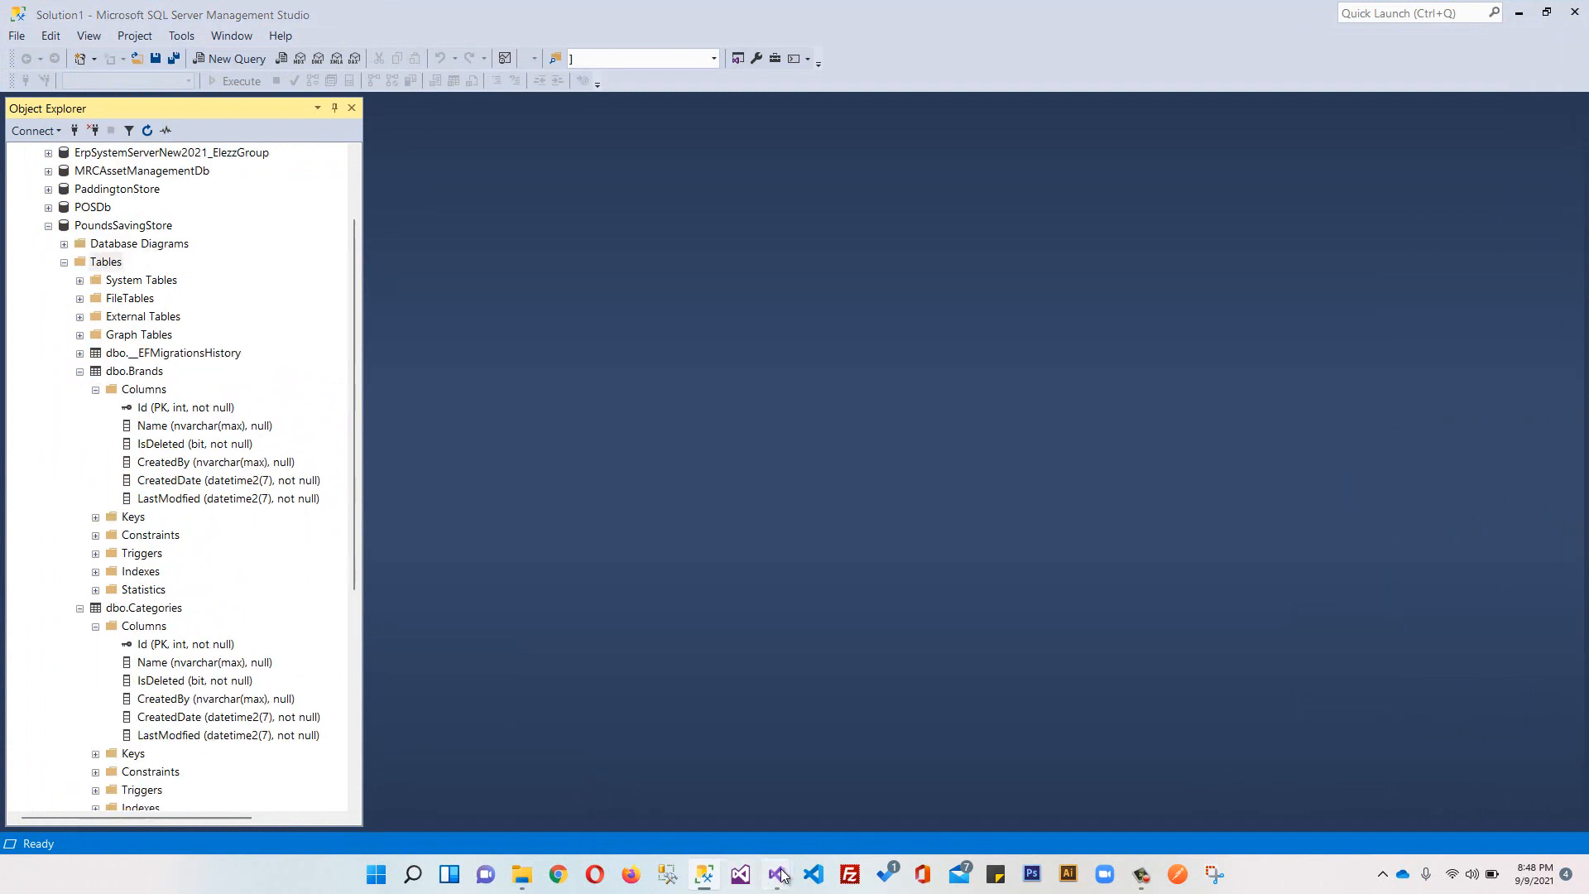
{"action": "left_click", "coordinate": [107, 261]}
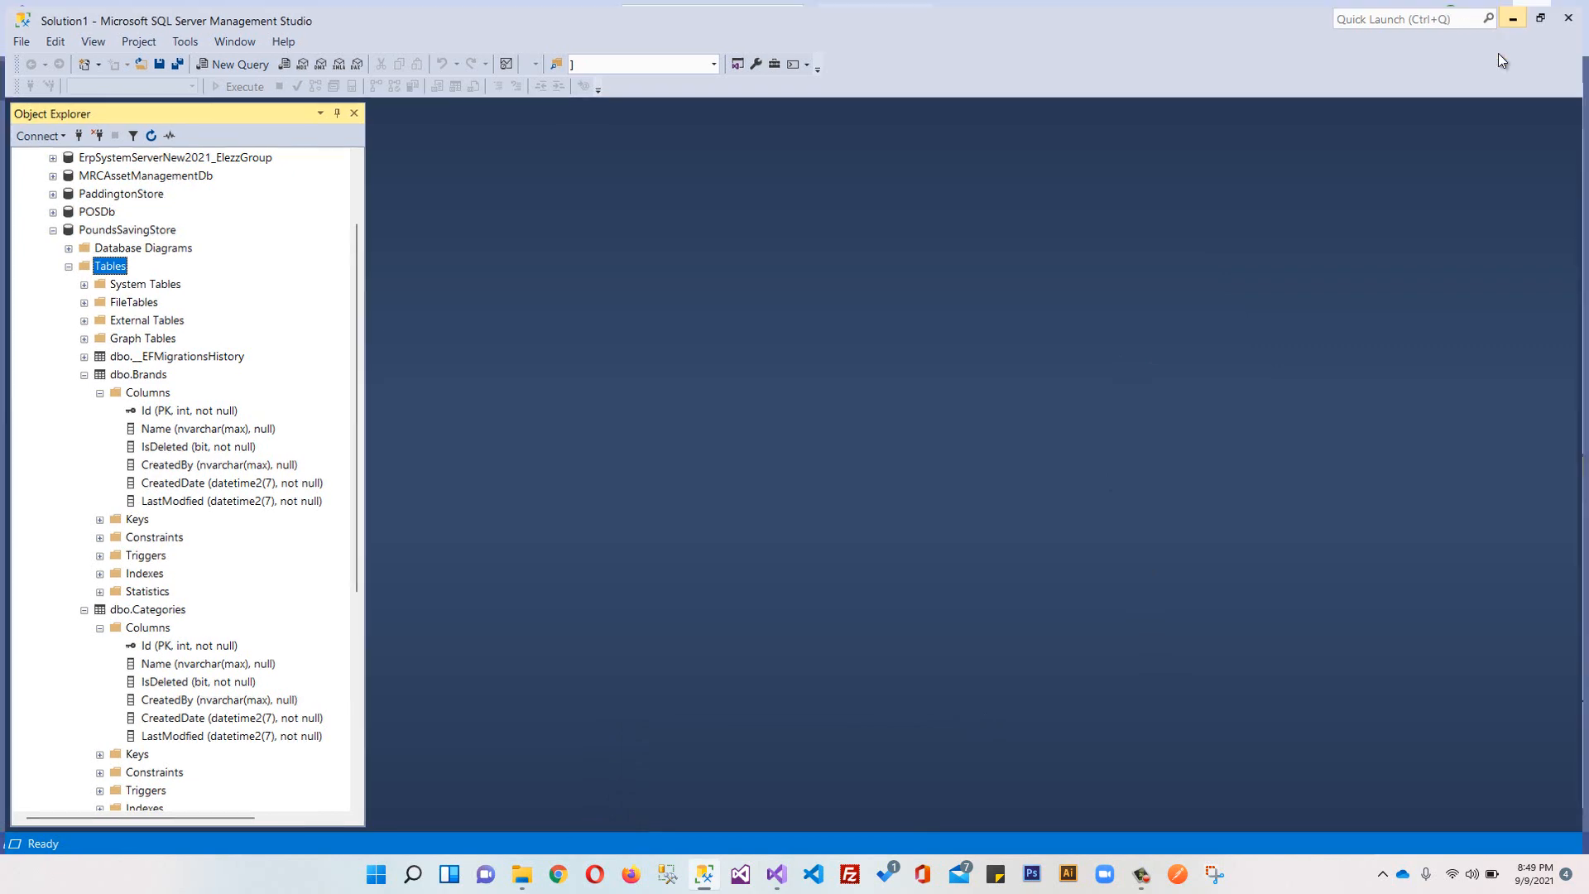
{"action": "left_click", "coordinate": [776, 872]}
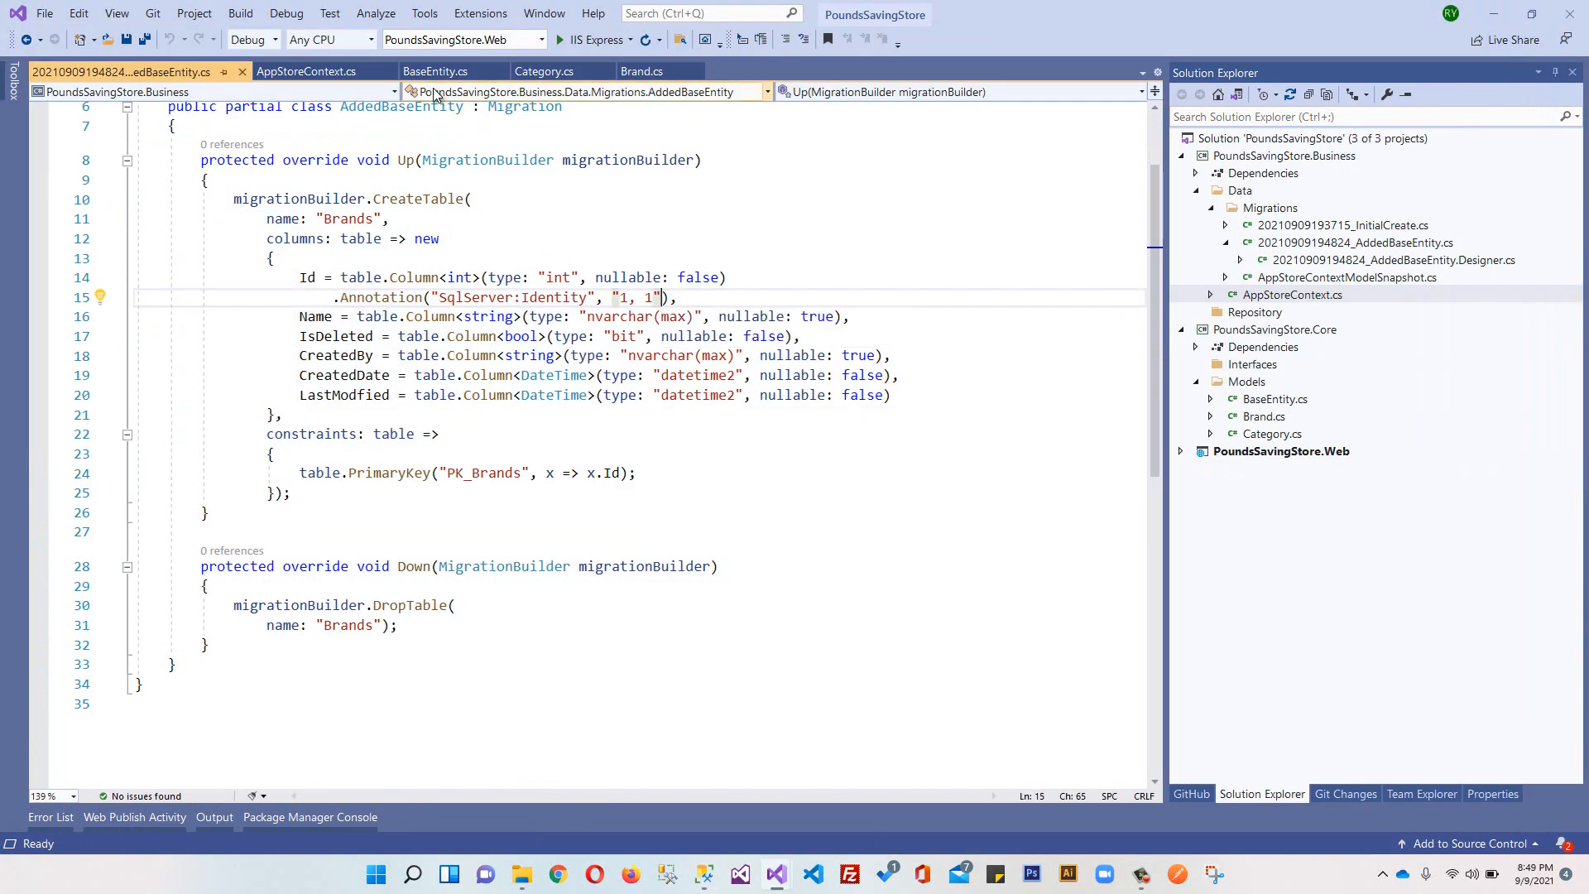
Step: Review Brand.cs, Category.cs and BaseEntity.cs, end on Brand.cs, and collapse Migrations
{"action": "left_click", "coordinate": [640, 71]}
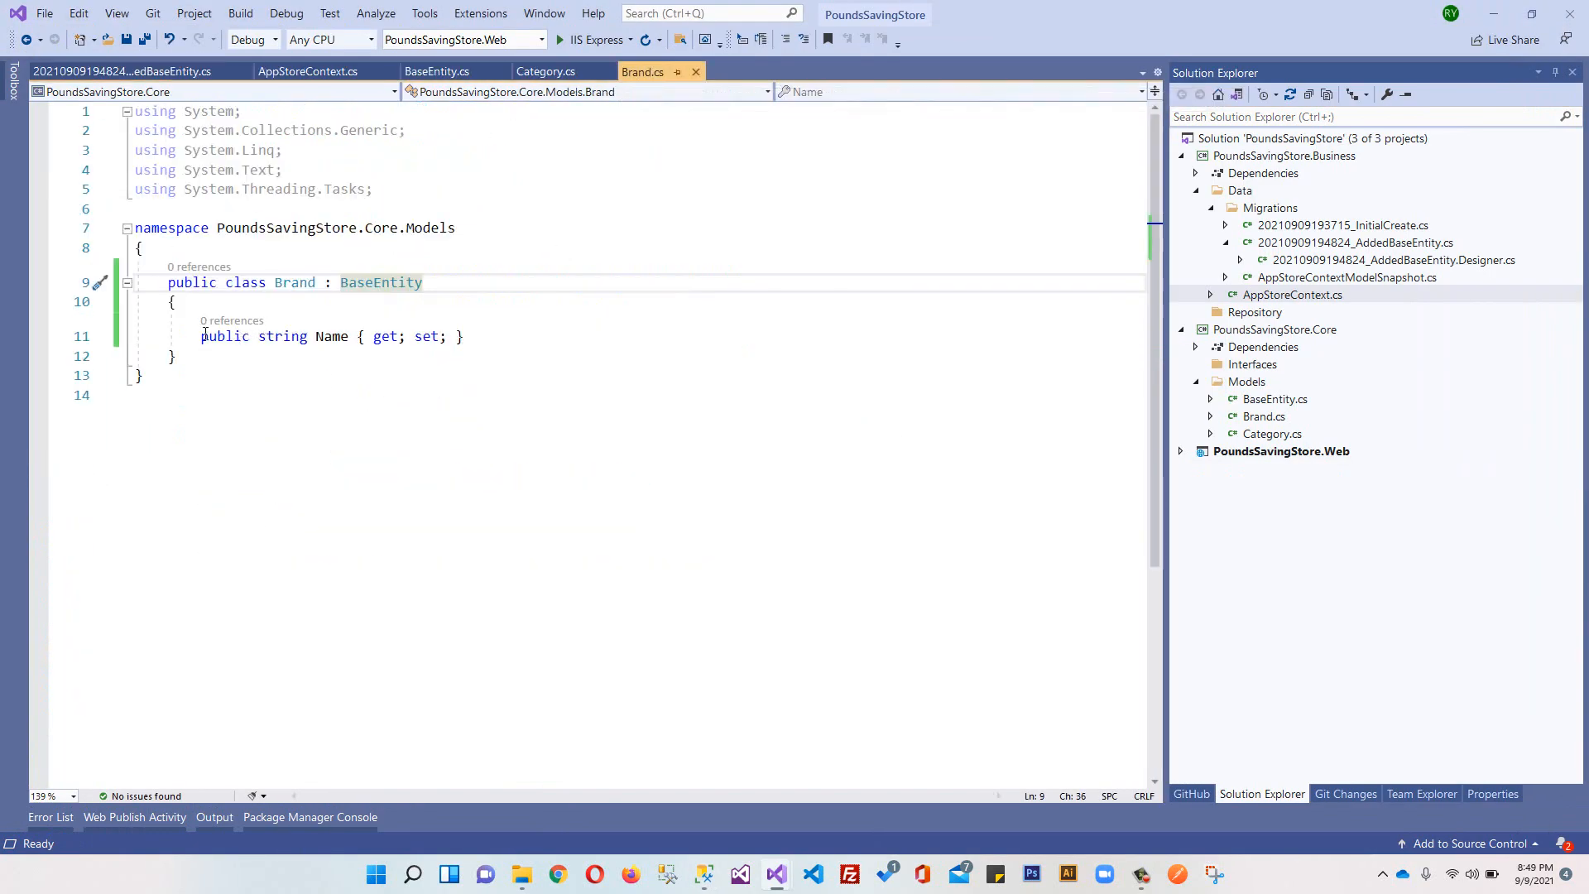
{"action": "left_click", "coordinate": [546, 71]}
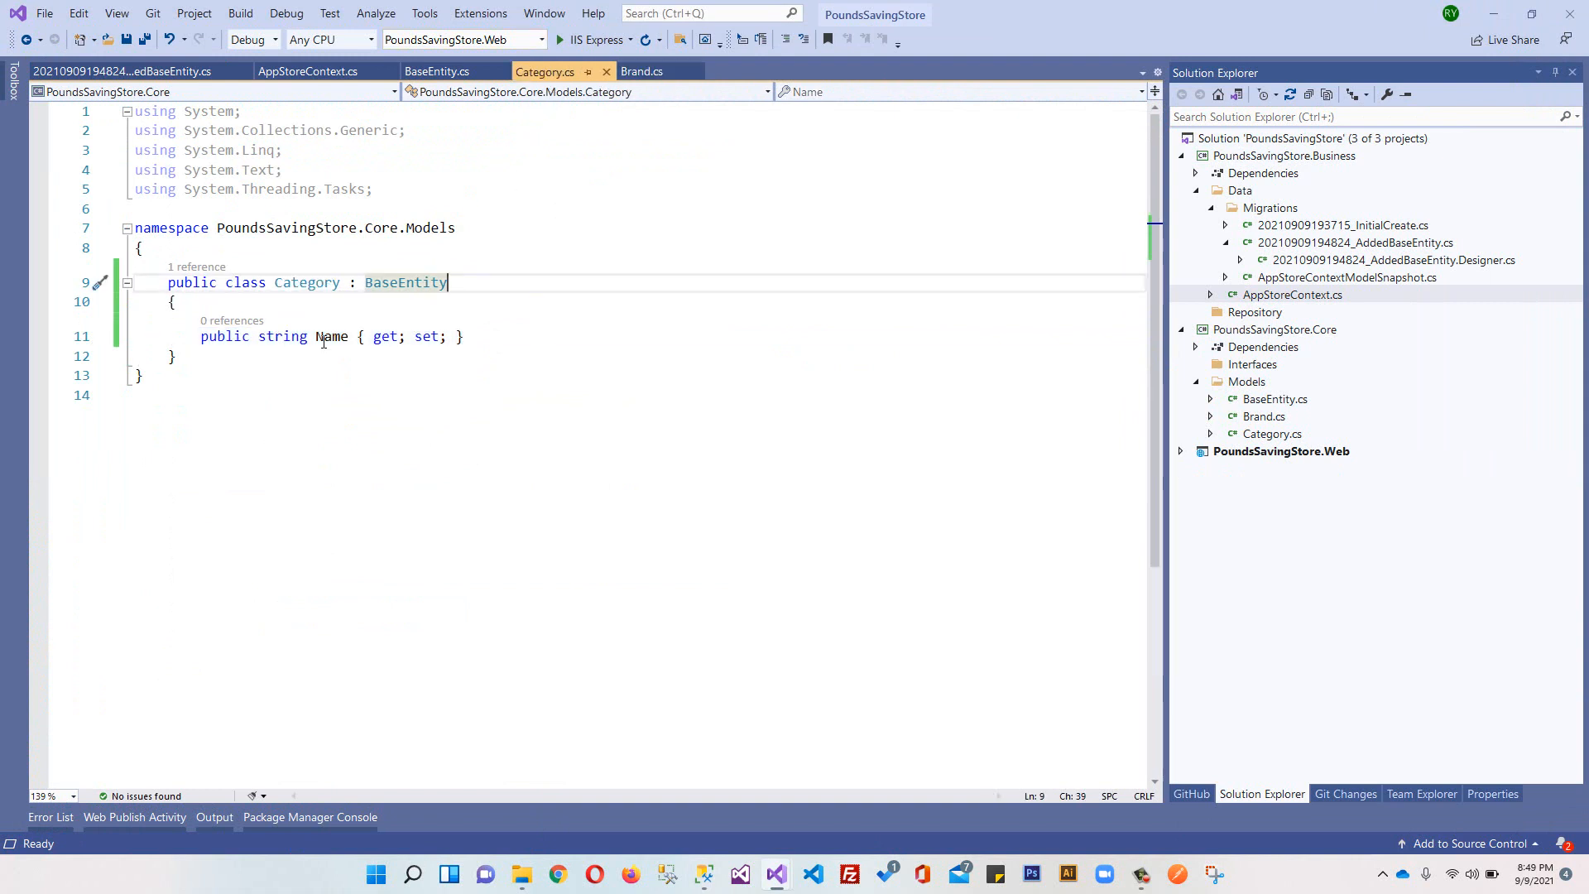
{"action": "left_click", "coordinate": [463, 337]}
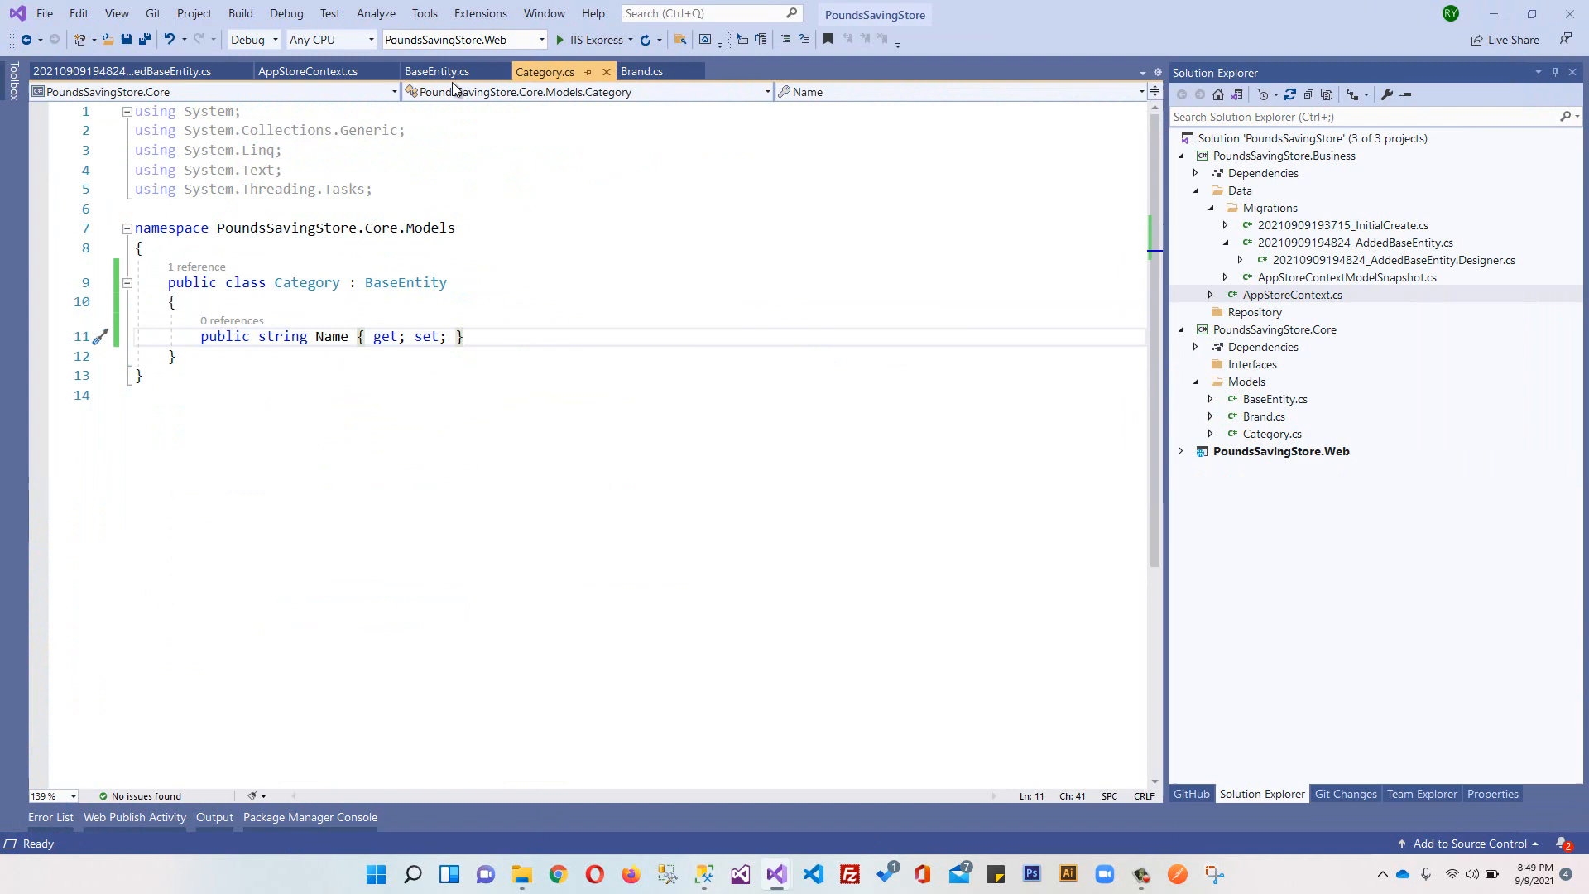
{"action": "left_click", "coordinate": [436, 71]}
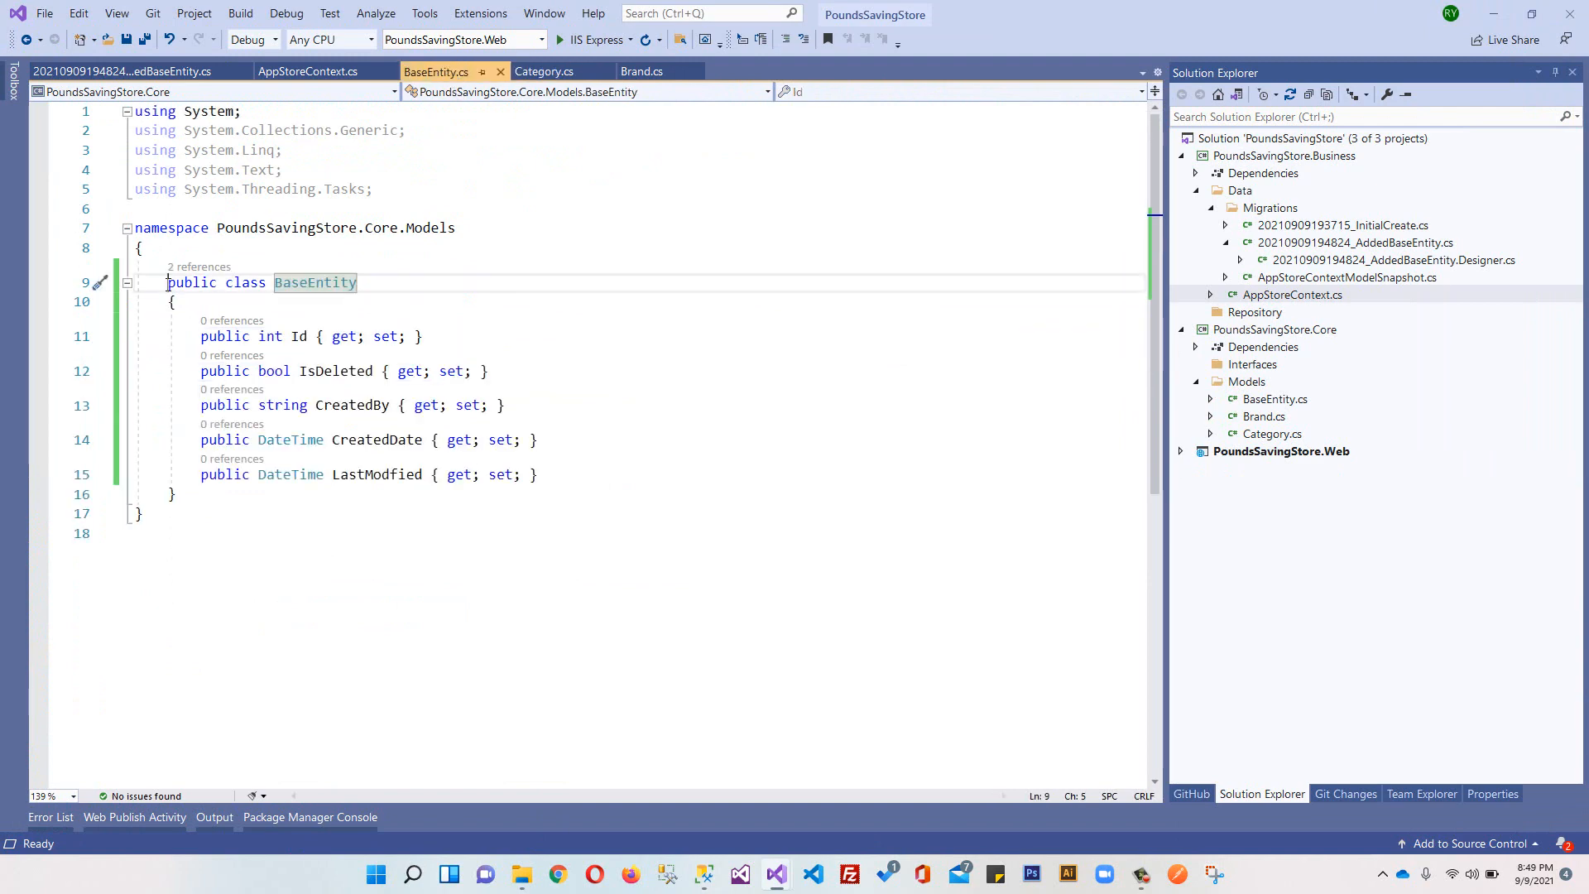
{"action": "left_click", "coordinate": [545, 72]}
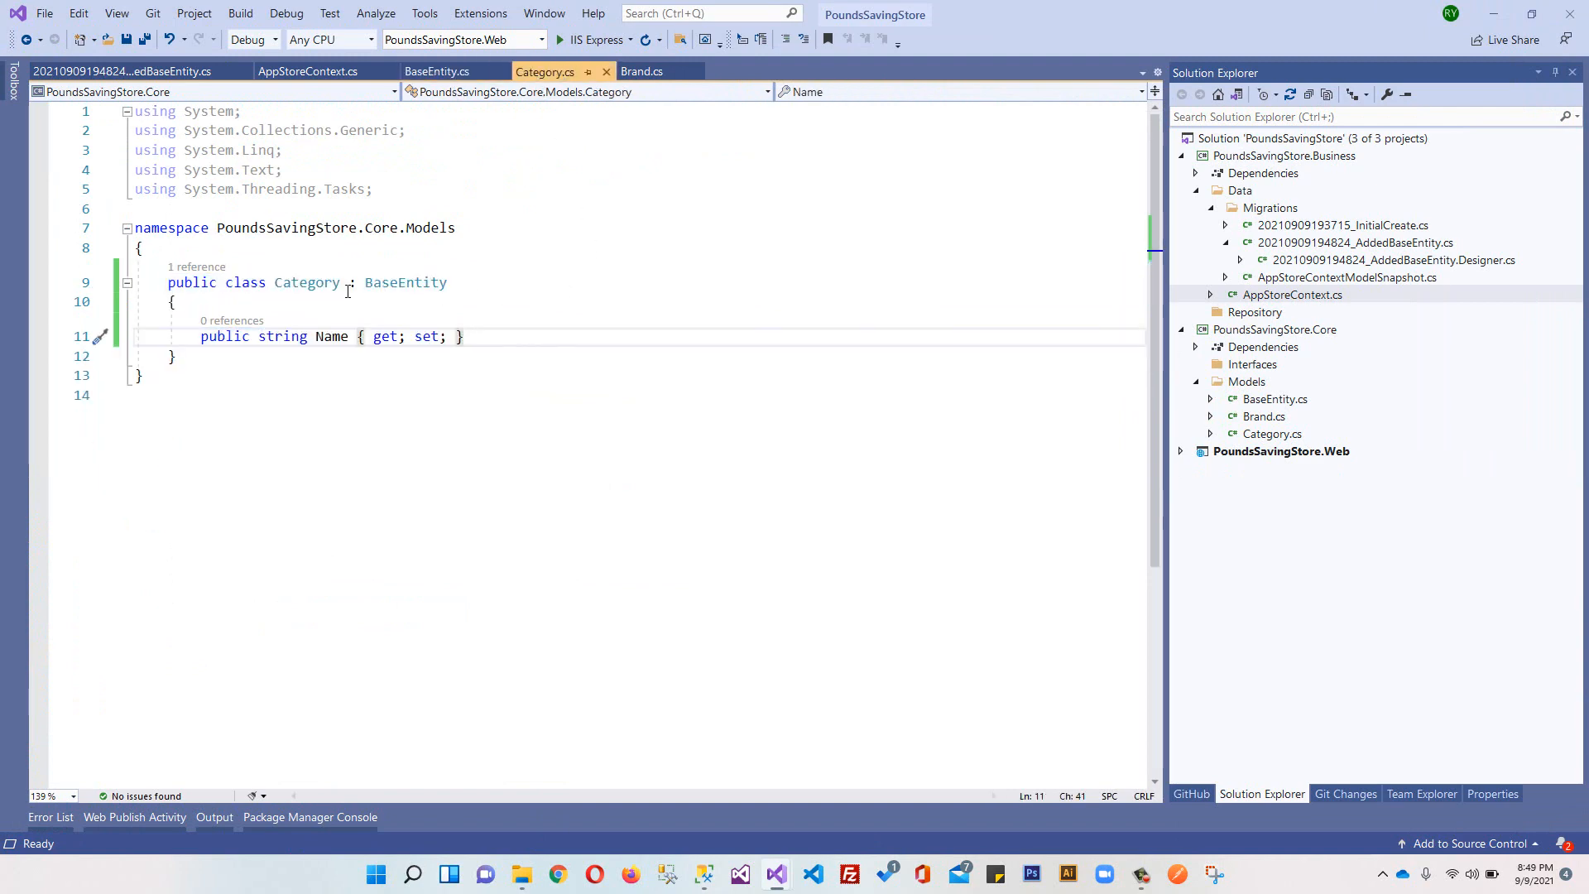
{"action": "left_click", "coordinate": [641, 71]}
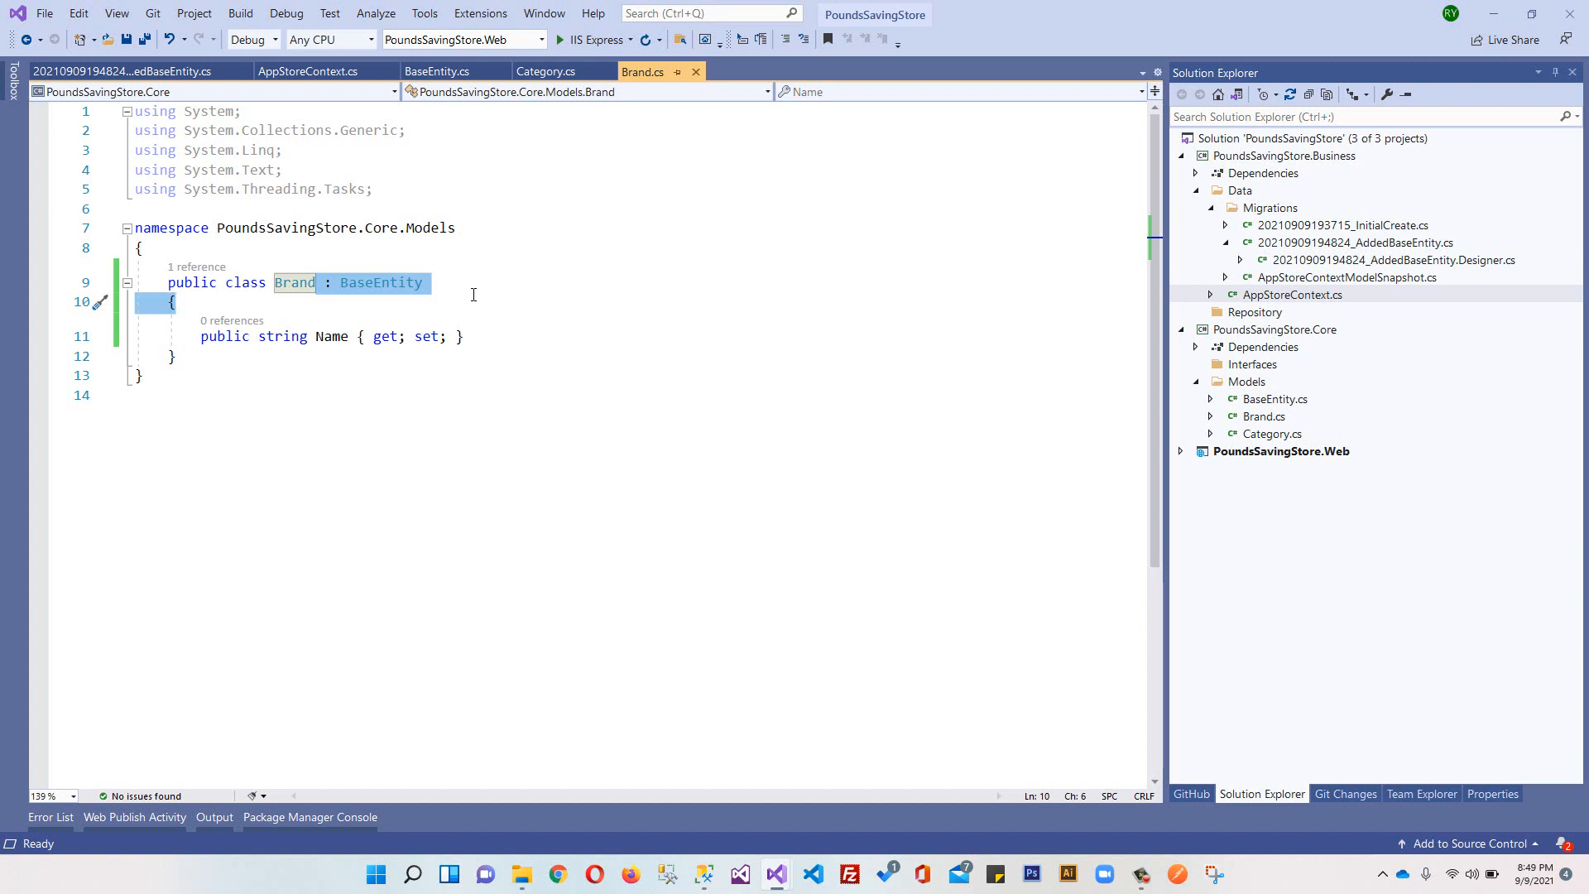
{"action": "mouse_move", "coordinate": [1145, 277]}
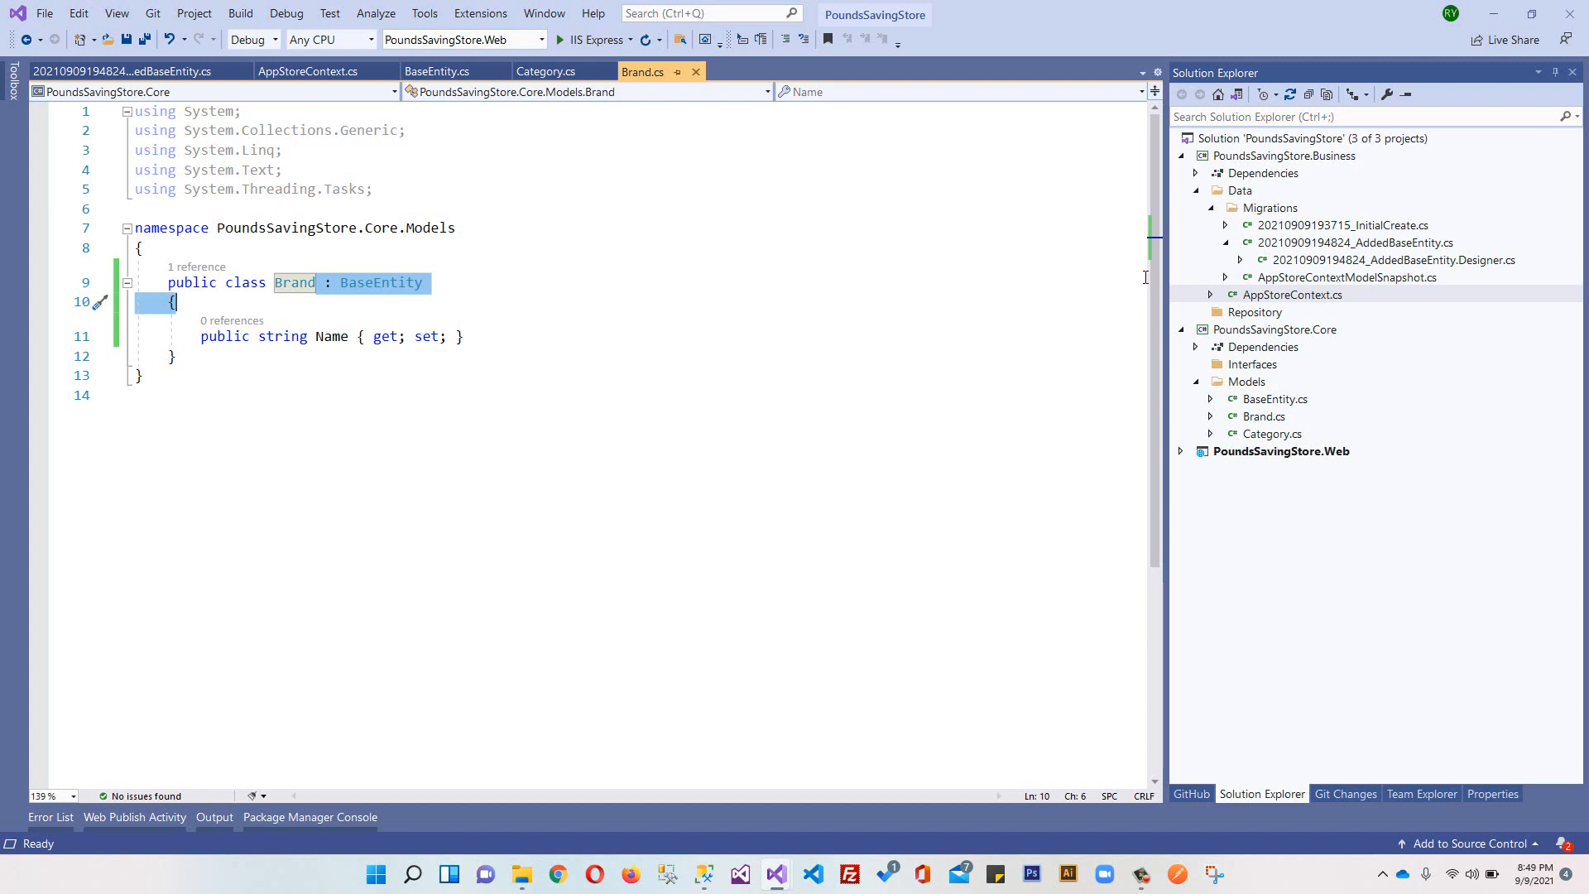
{"action": "left_click", "coordinate": [1211, 208]}
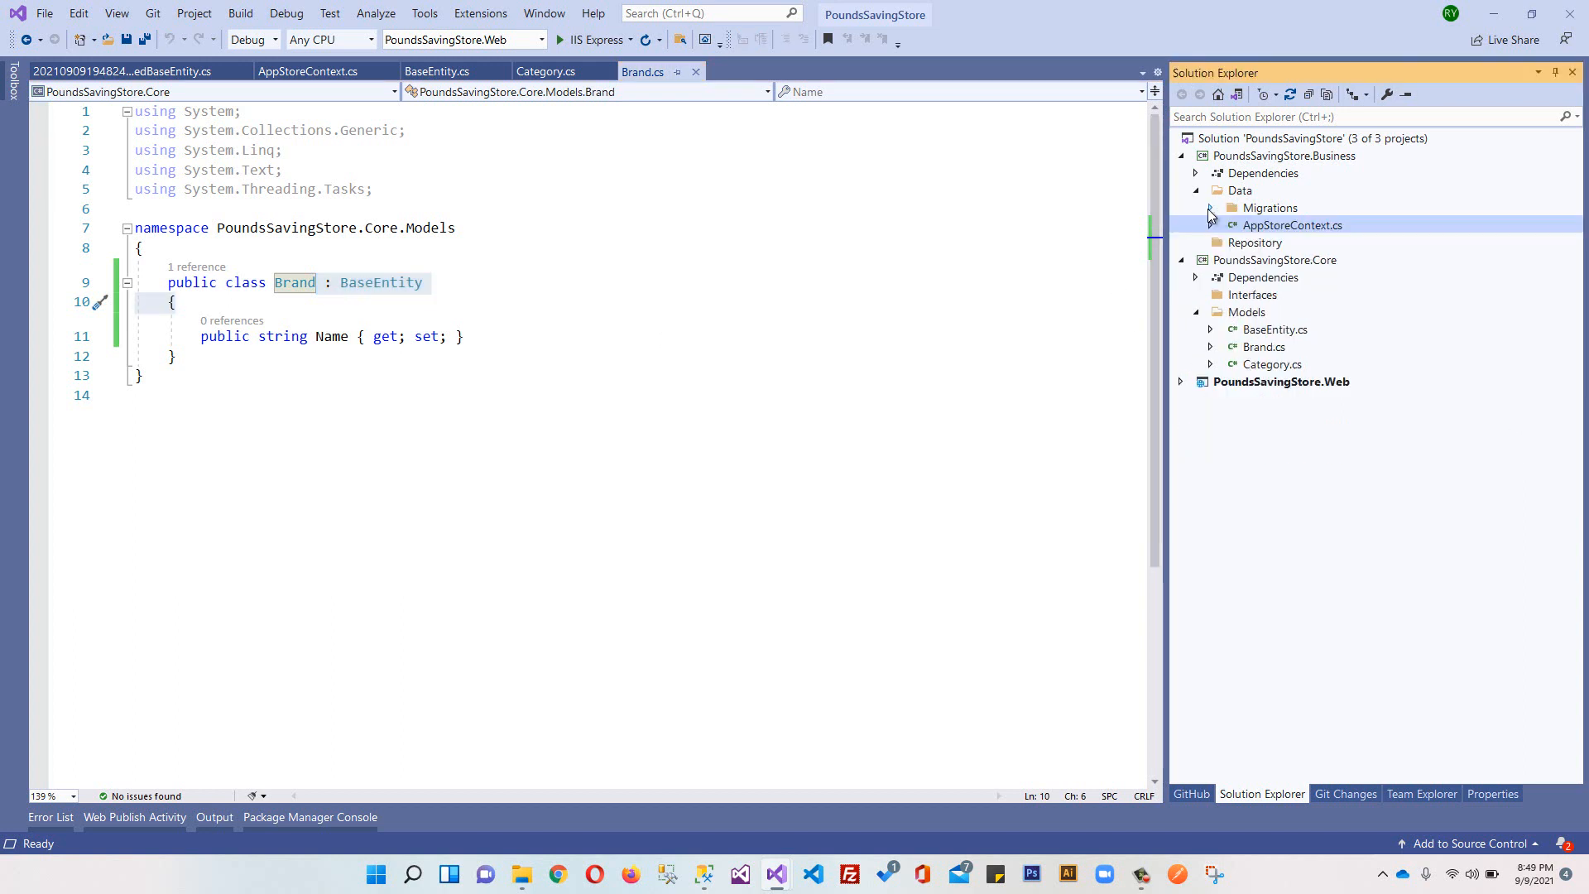
{"action": "left_click", "coordinate": [1196, 189]}
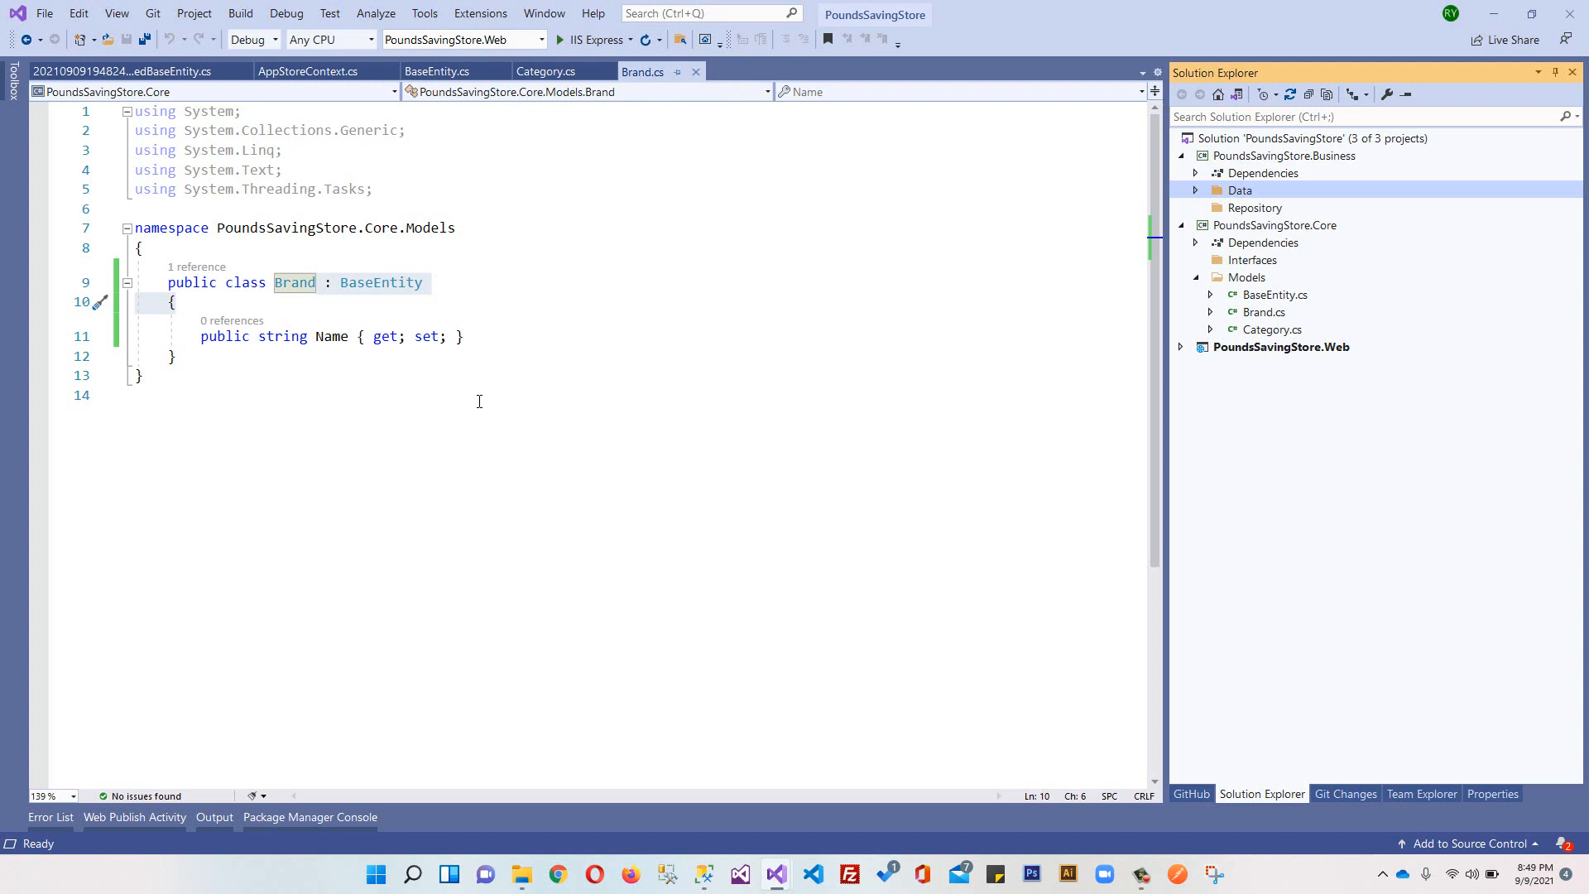
{"action": "mouse_move", "coordinate": [1003, 186]}
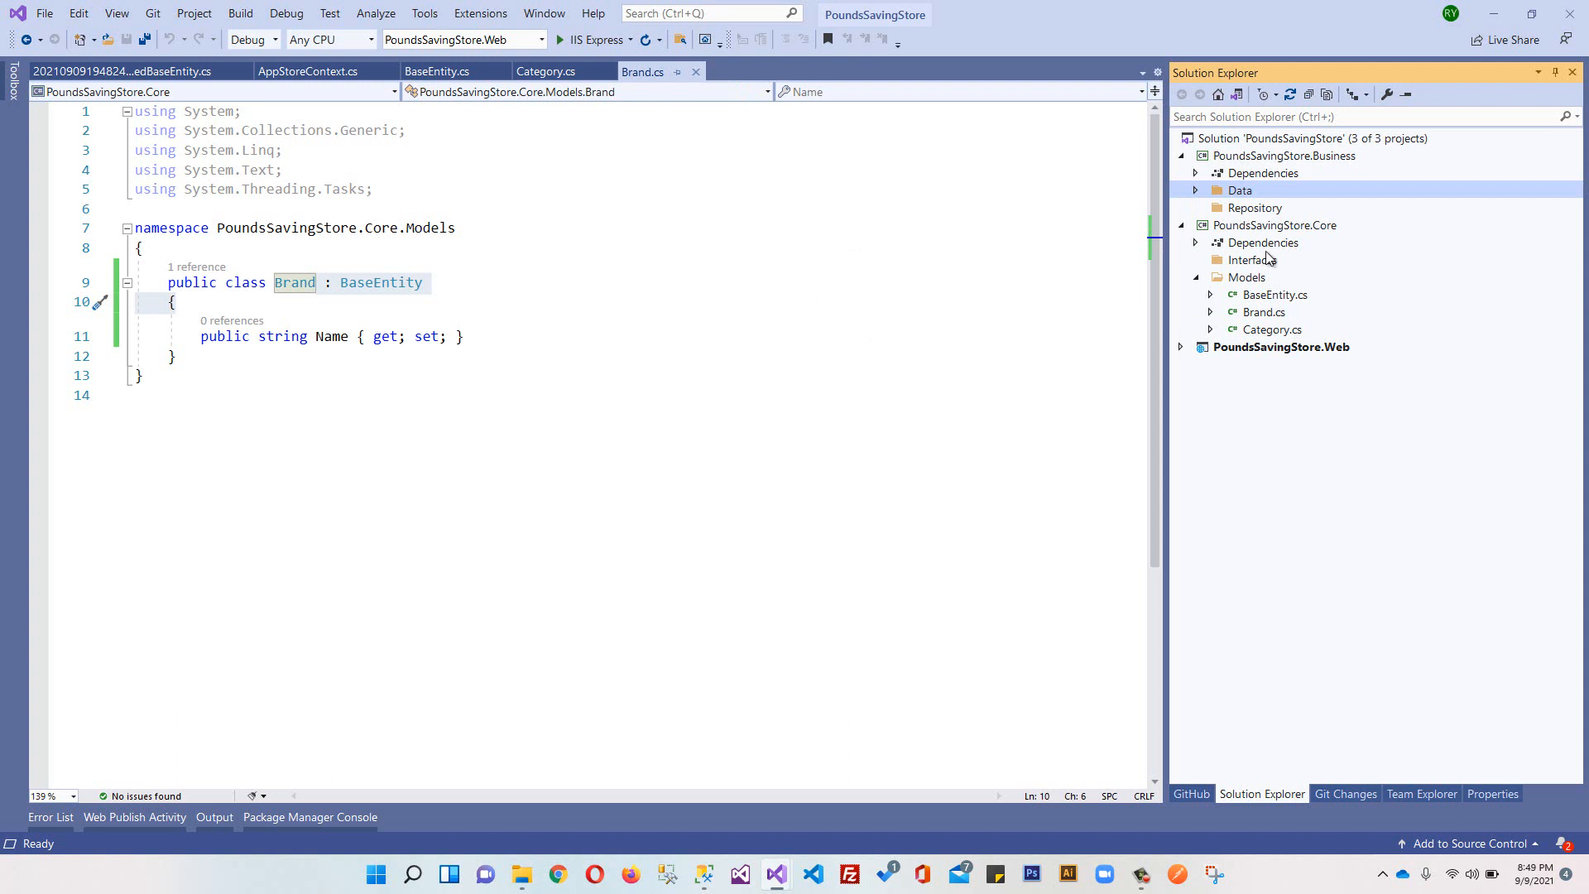
{"action": "mouse_move", "coordinate": [968, 162]}
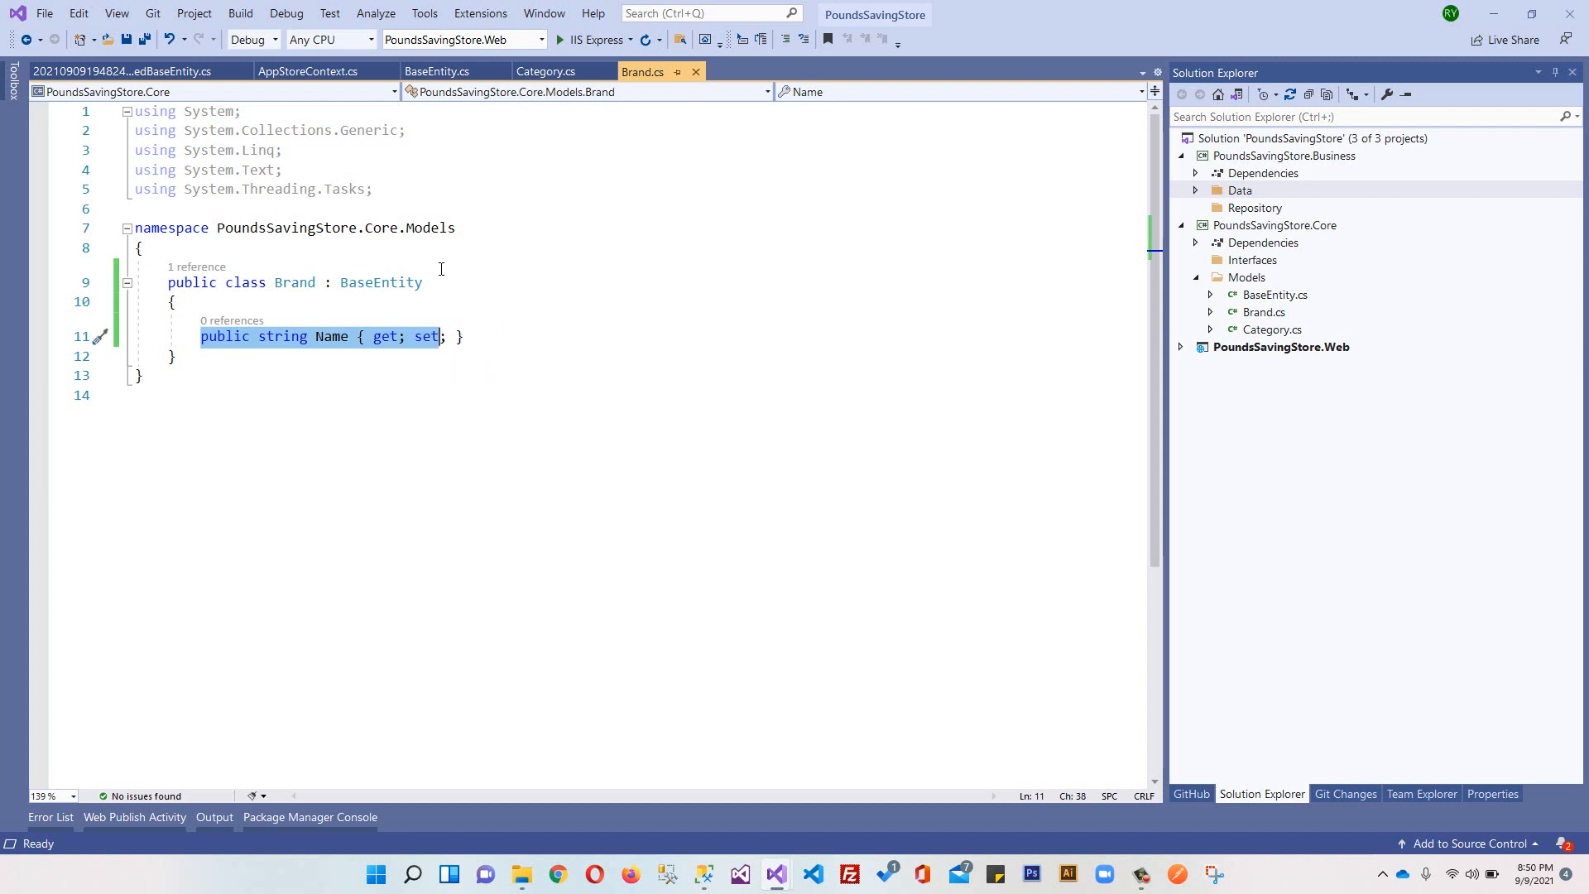
{"action": "mouse_move", "coordinate": [719, 293]}
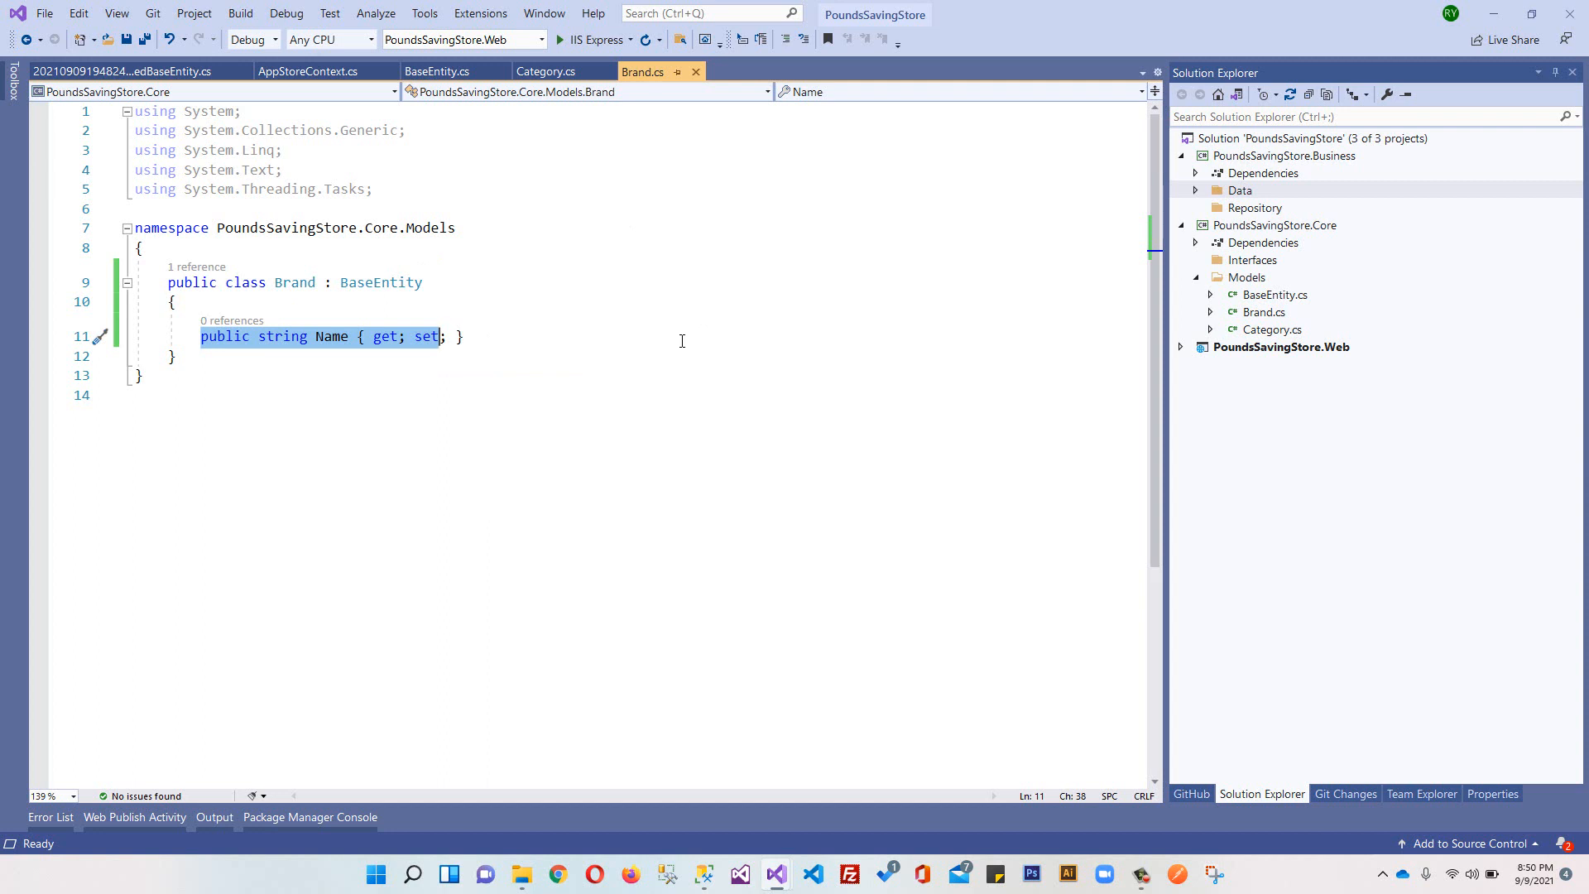
{"action": "mouse_move", "coordinate": [600, 259]}
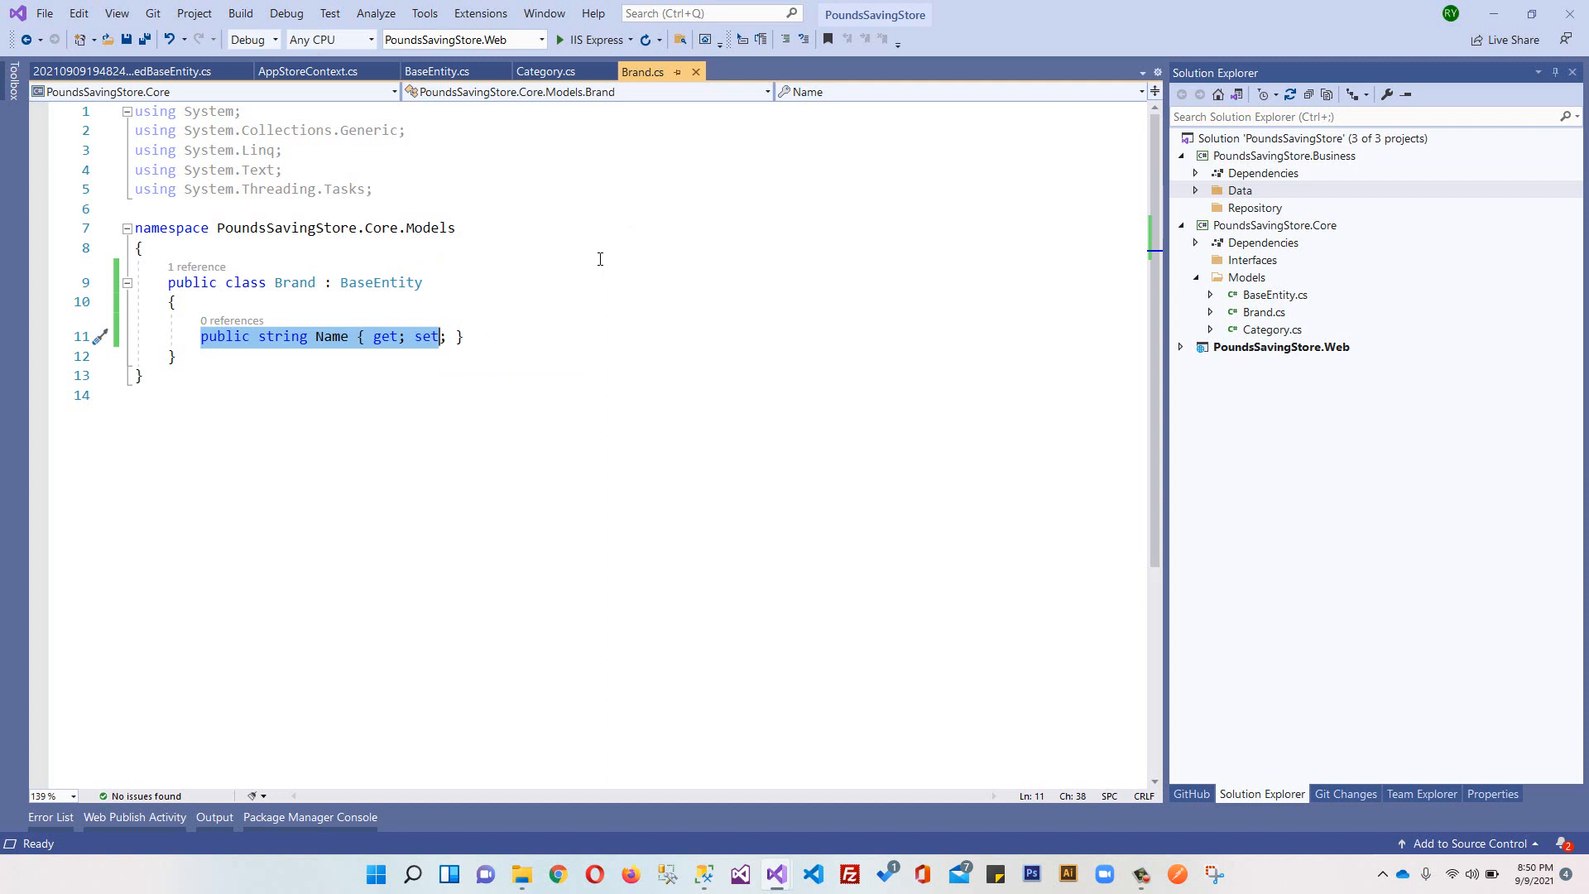
{"action": "mouse_move", "coordinate": [555, 279]}
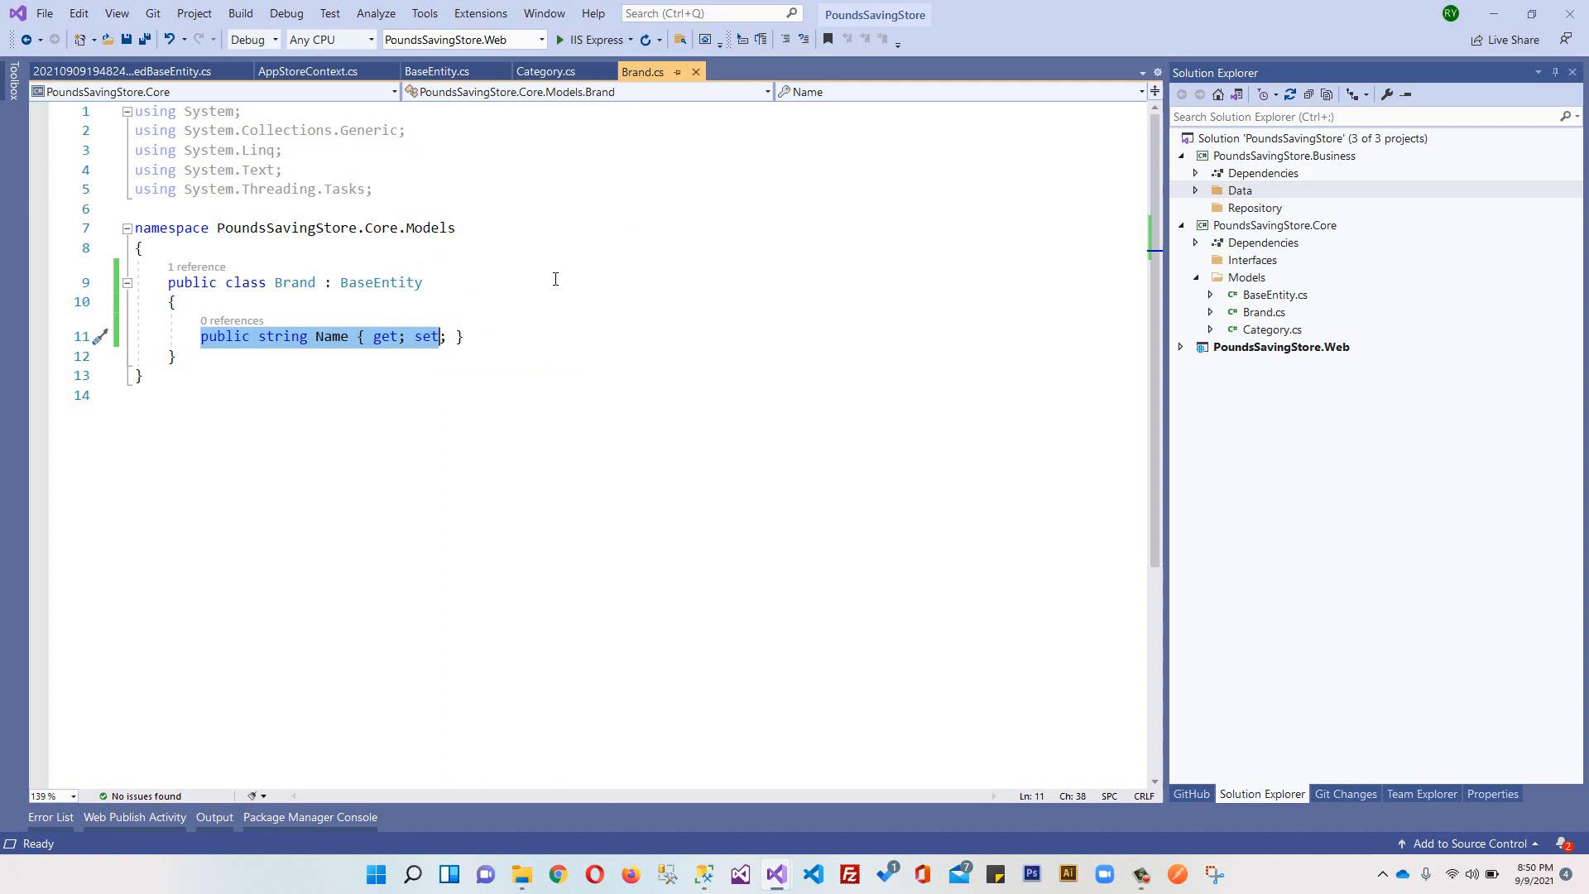
{"action": "mouse_move", "coordinate": [881, 297]}
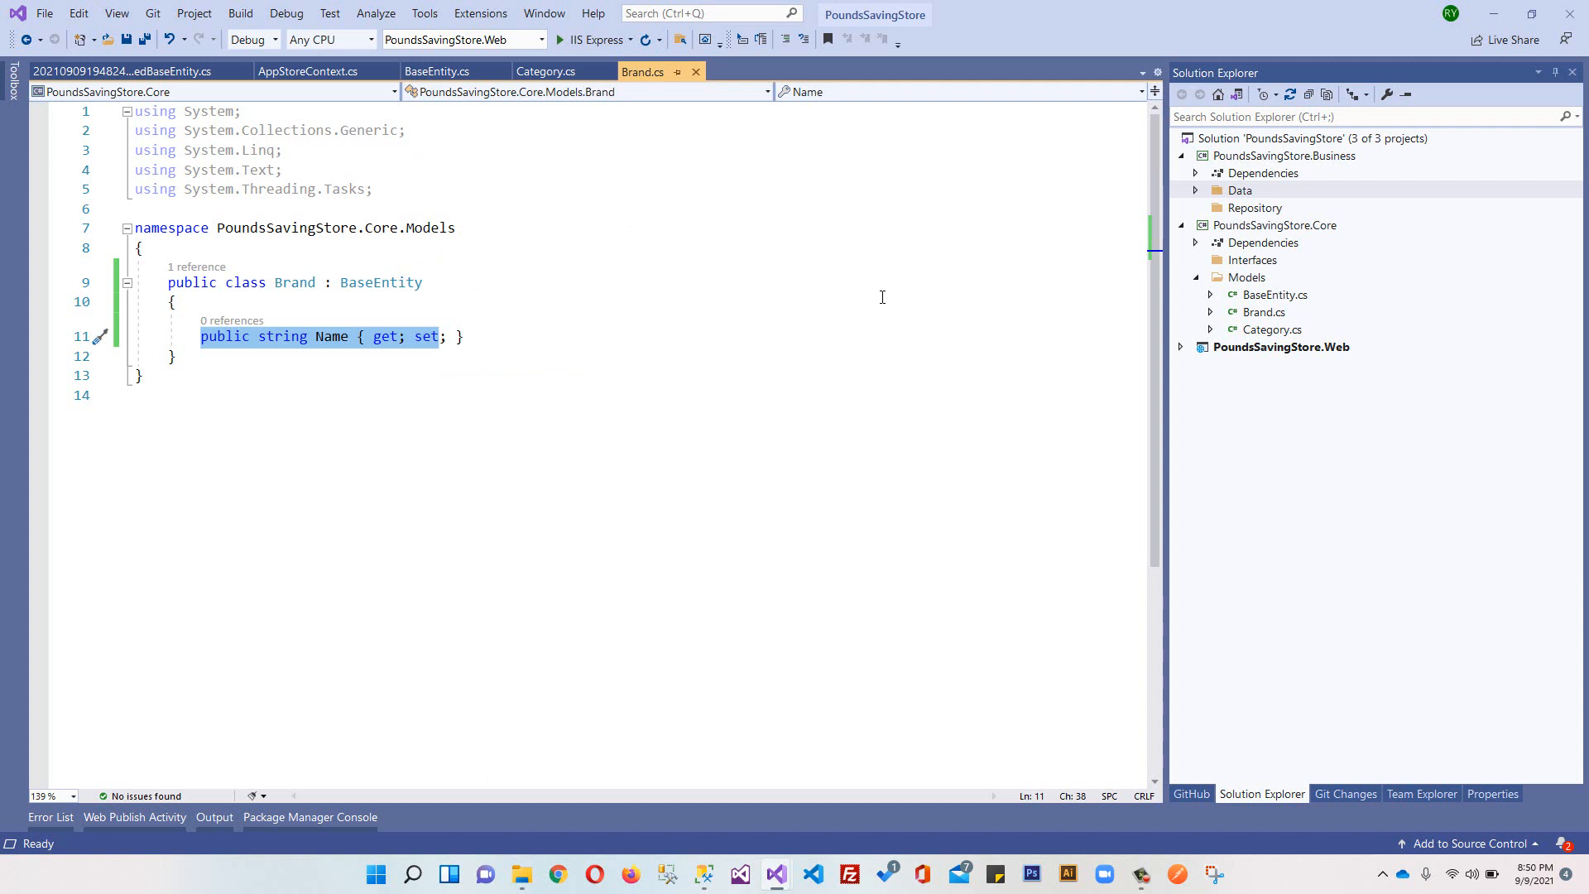